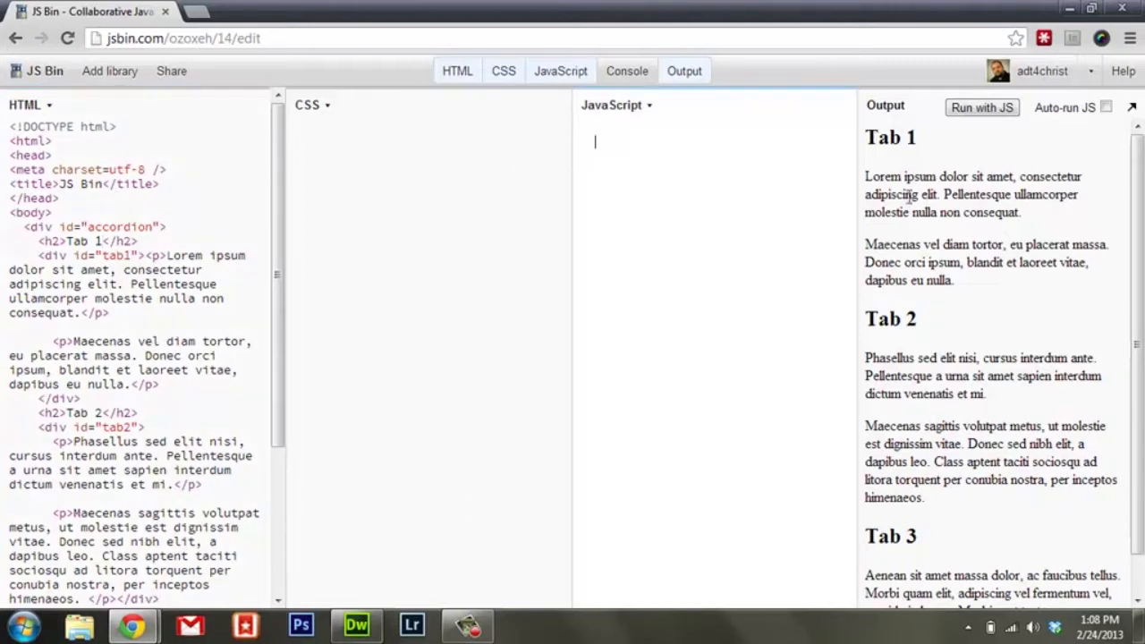
# Step: Inspect the HTML to locate the Tab 2 heading and its tab2 content block
pyautogui.click(174, 227)
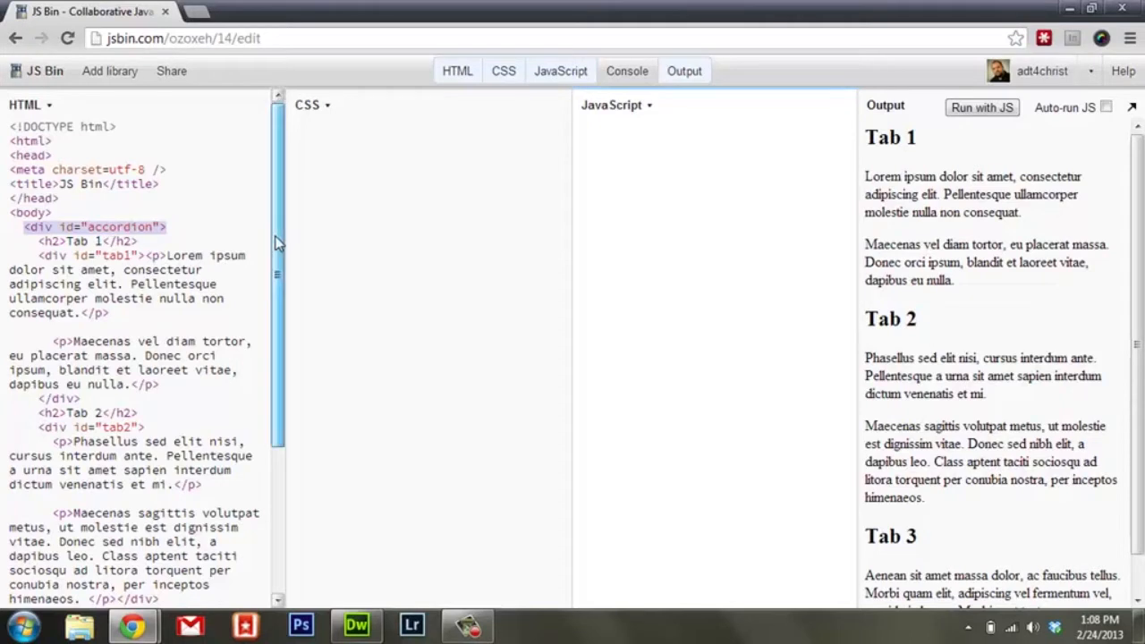
pyautogui.scroll(-3)
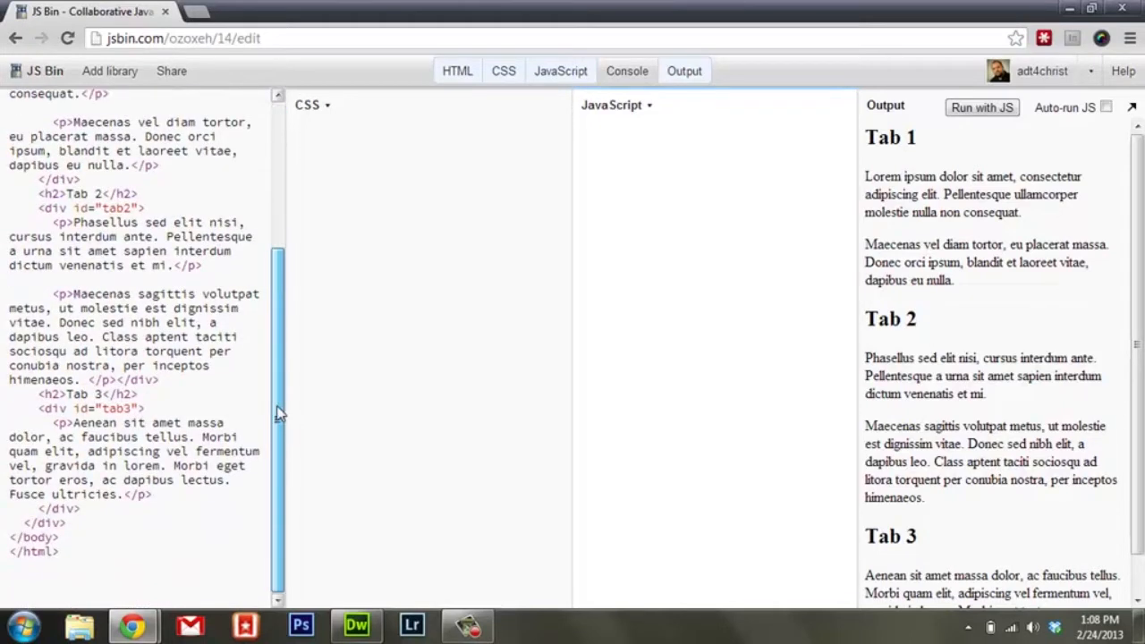
pyautogui.scroll(3)
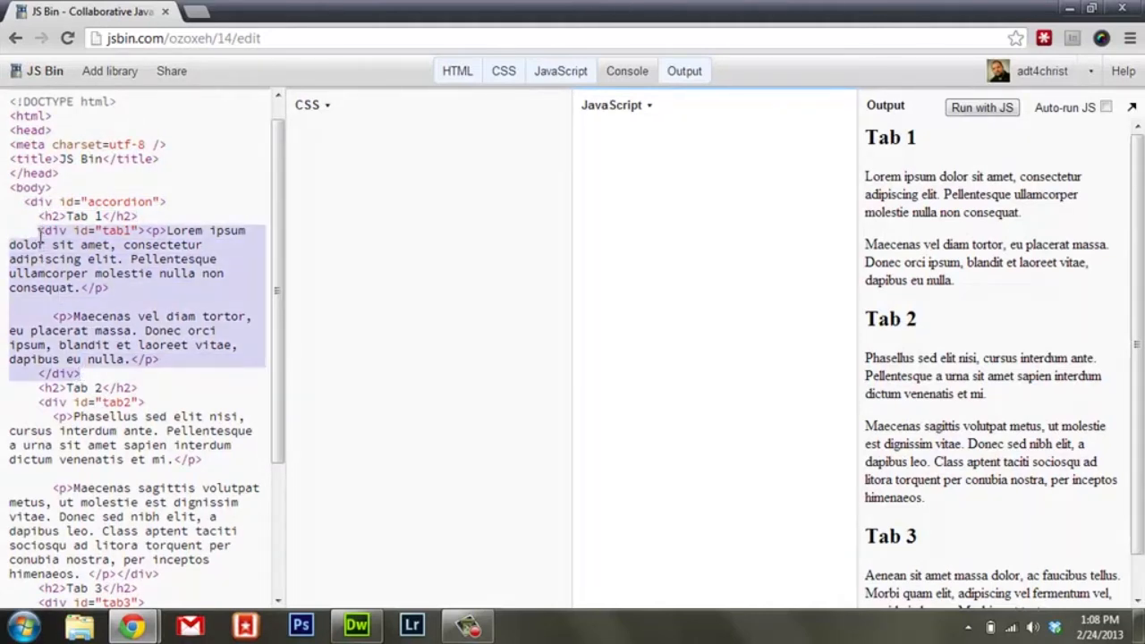
pyautogui.click(80, 388)
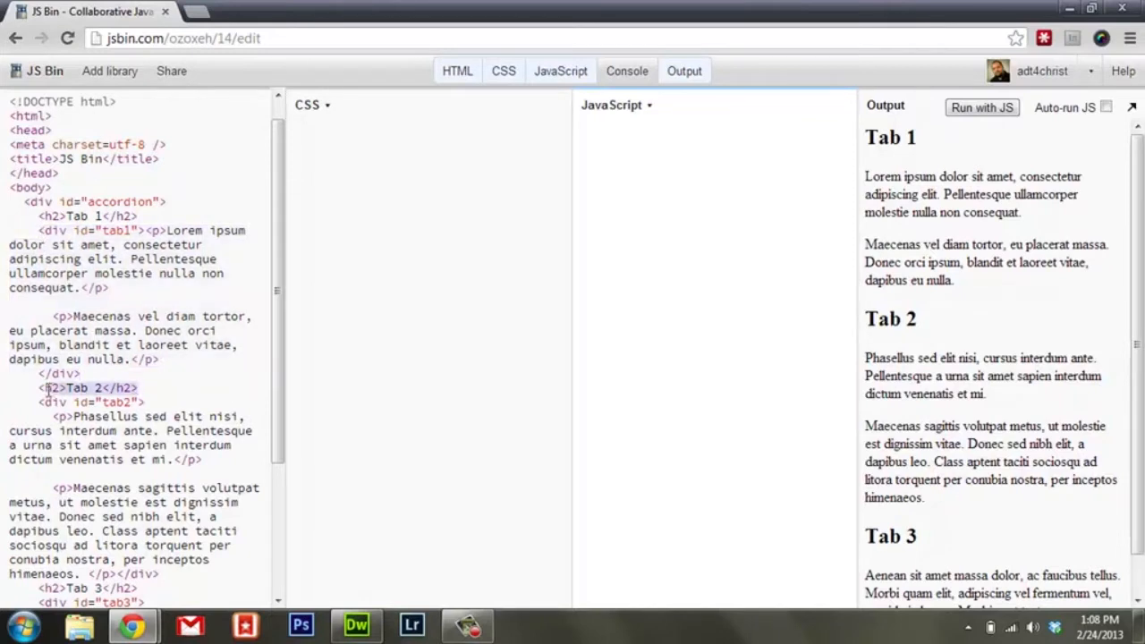
pyautogui.click(159, 576)
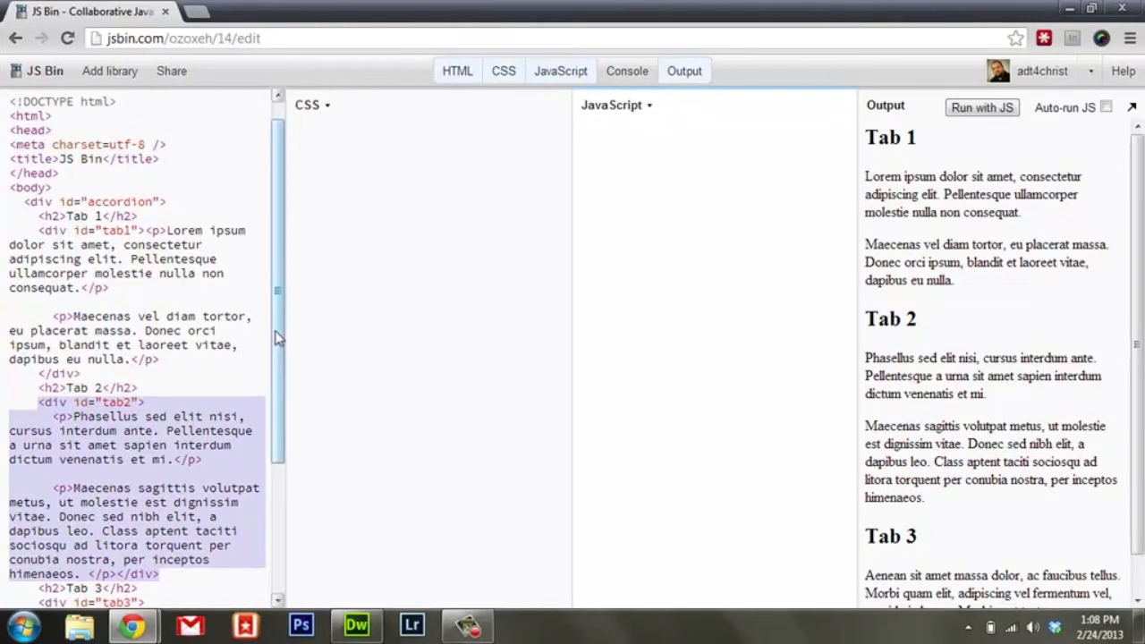
pyautogui.scroll(-3)
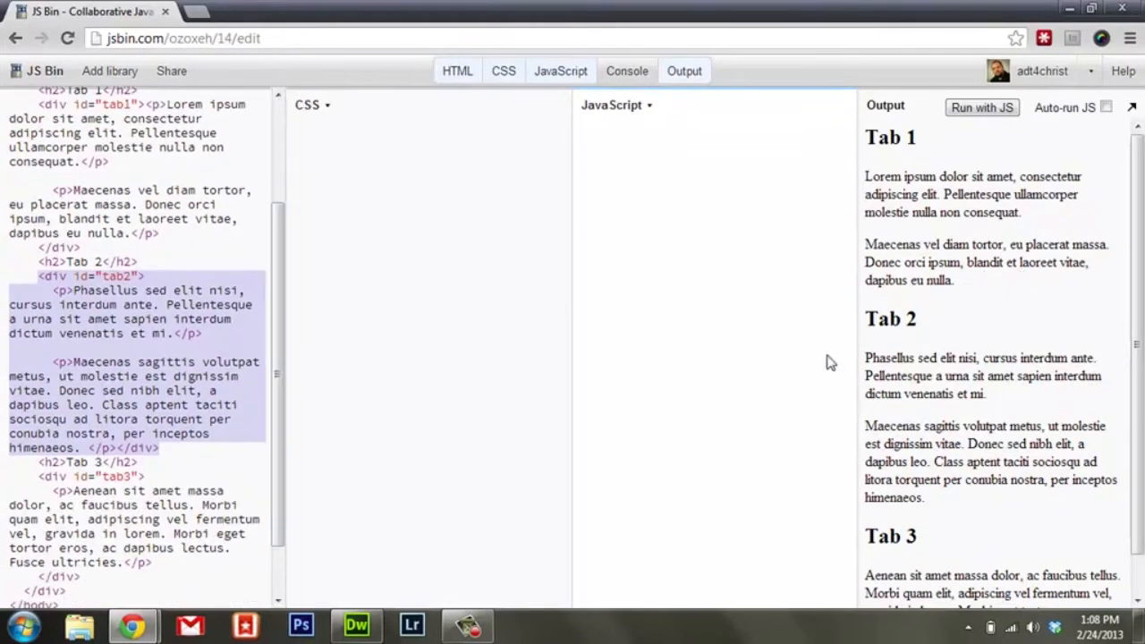
pyautogui.moveTo(653, 345)
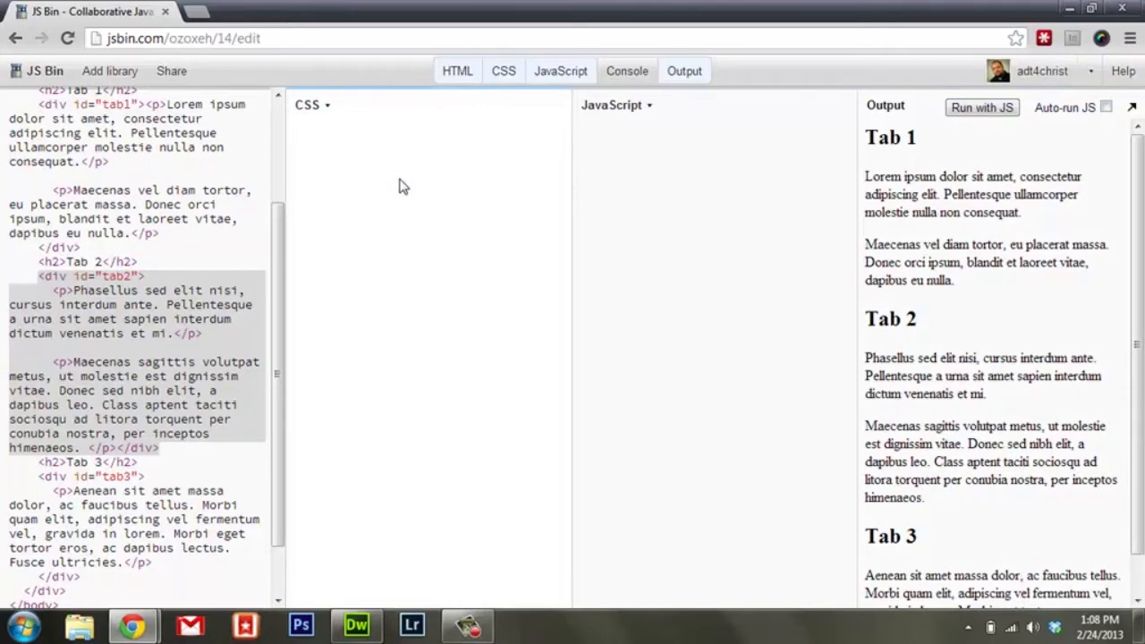
# Step: Add the CSS rule #tab1, #tab2, #tab3 { display:none; } and check the output
pyautogui.write('#tab1, #')
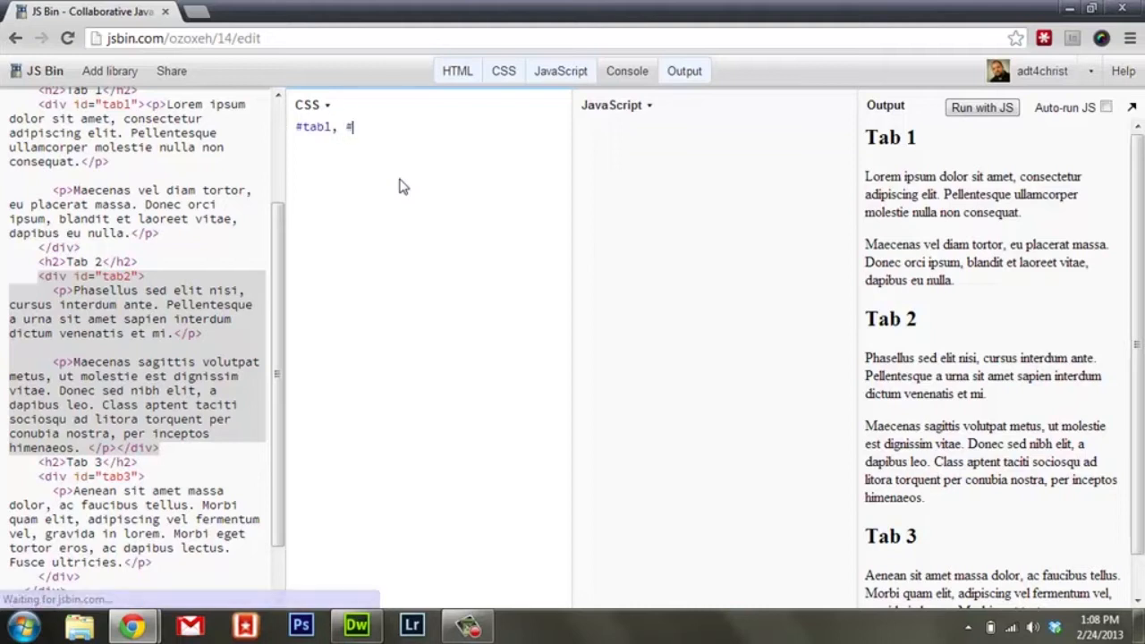
pyautogui.write('tab2, #tab3 {')
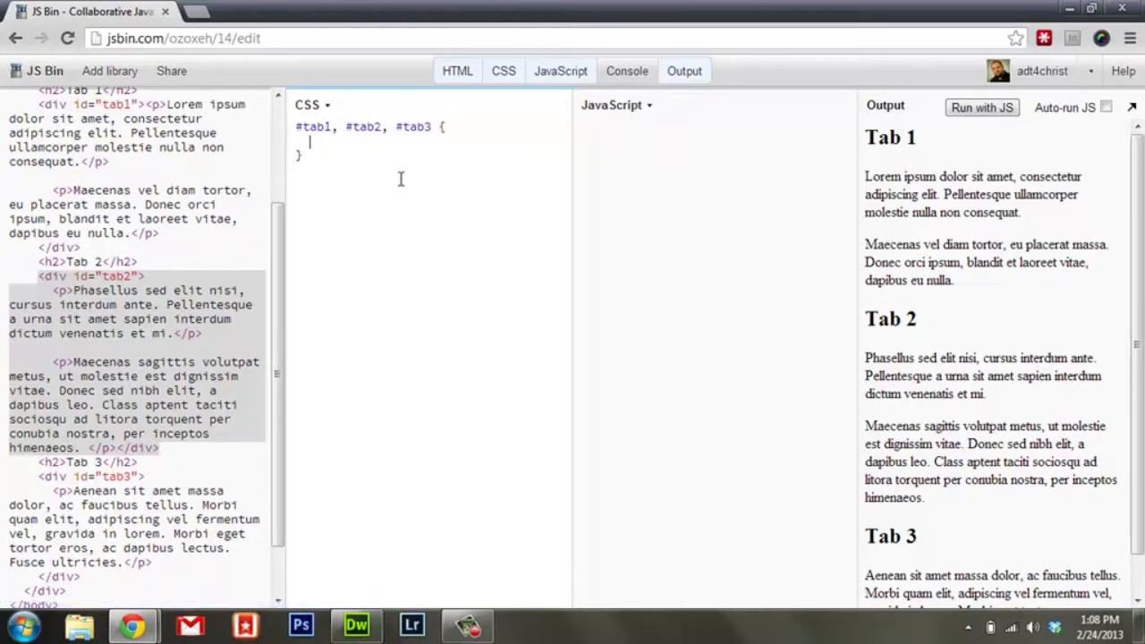
pyautogui.write('displa')
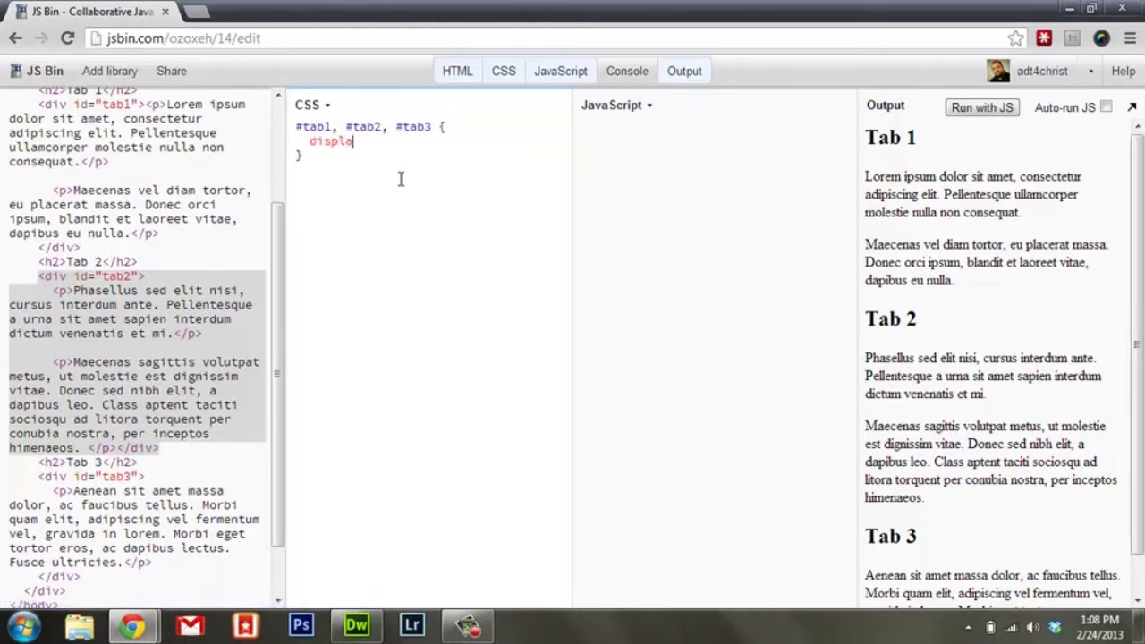
pyautogui.write('y:none;')
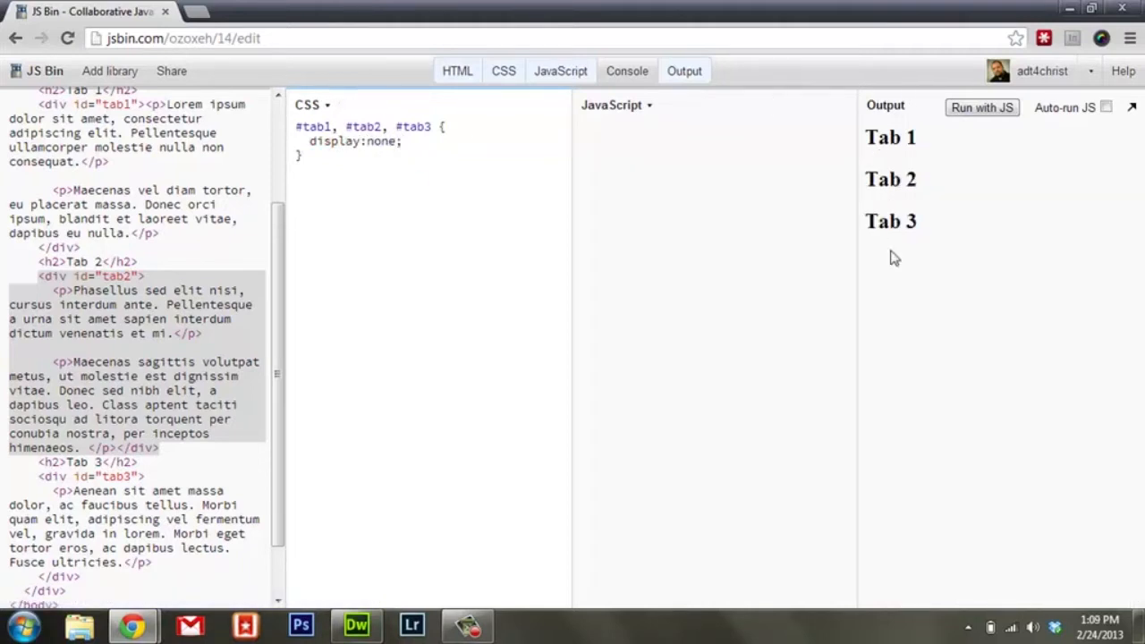
pyautogui.click(615, 141)
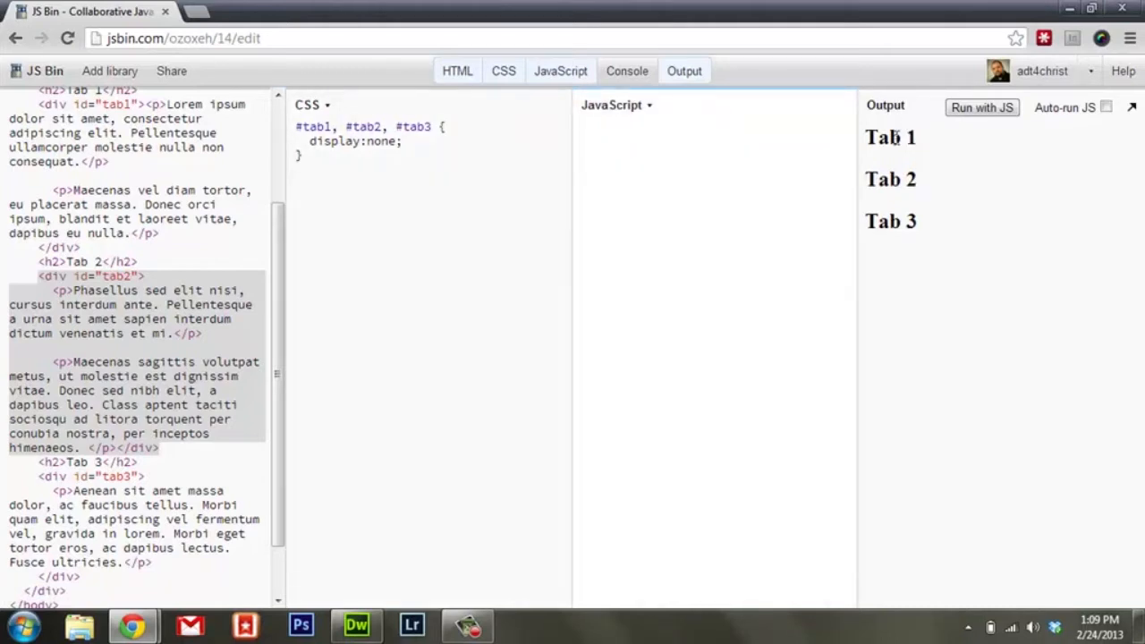
pyautogui.moveTo(279, 300)
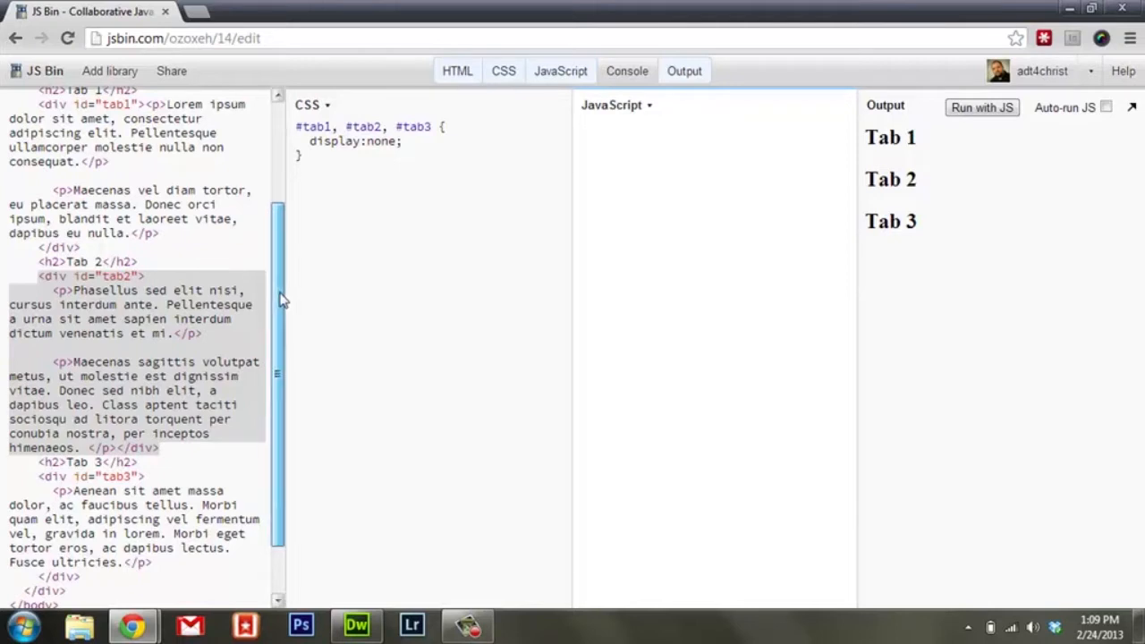
pyautogui.scroll(3)
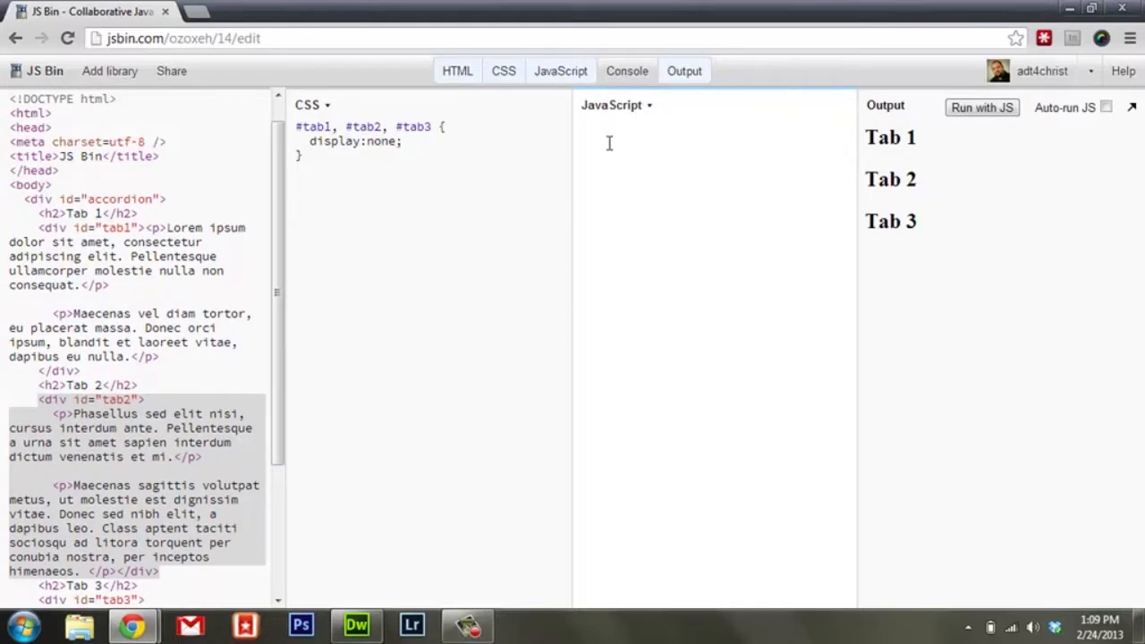
# Step: Write accordion = document.getElementById('accordion'); as the first JavaScript line
pyautogui.write('accordion =')
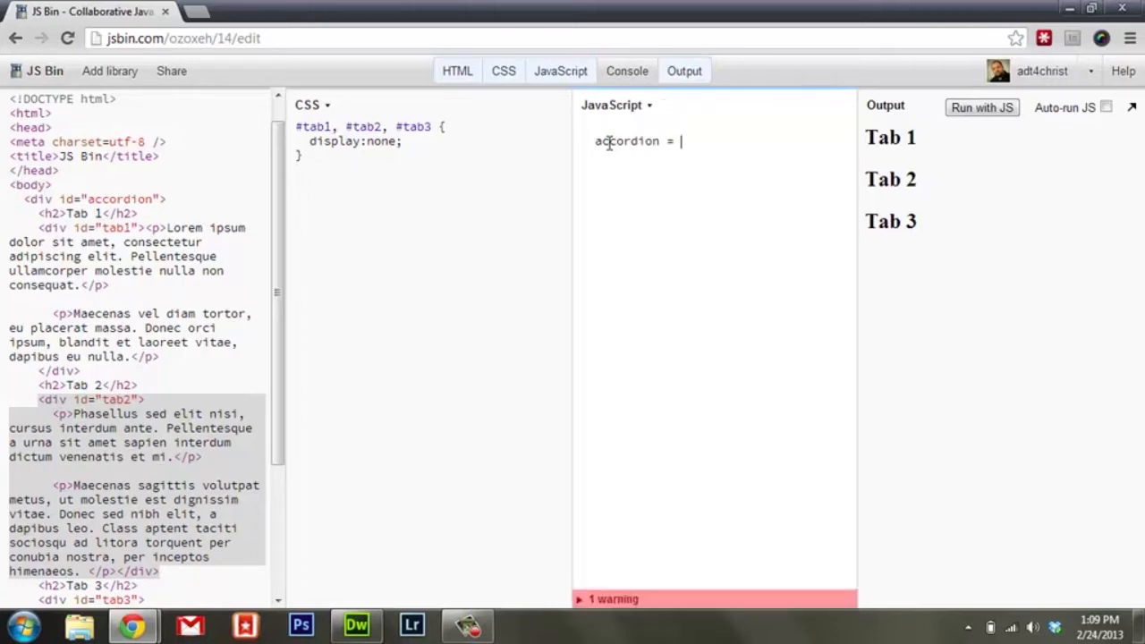
pyautogui.write('d')
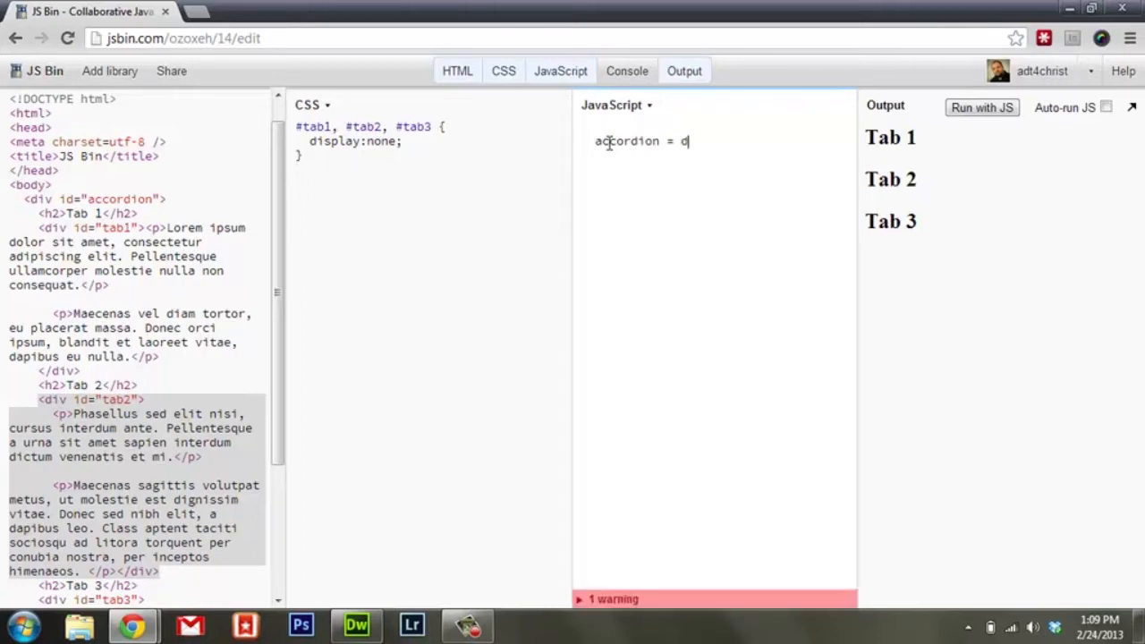
pyautogui.write('ocument.getElementB')
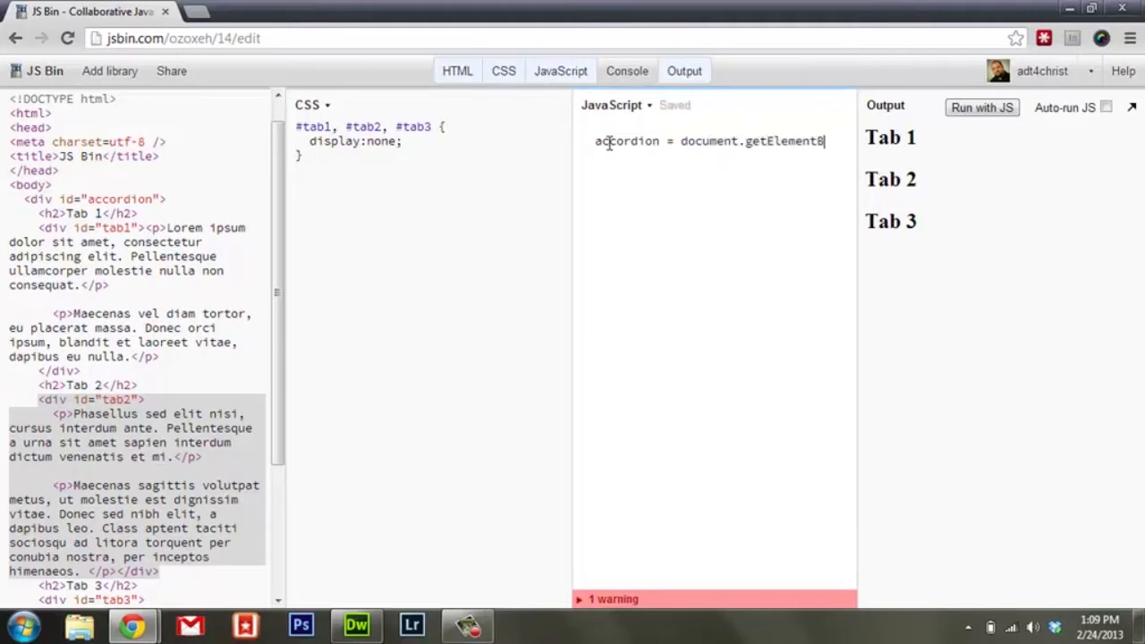
pyautogui.write('yId(')
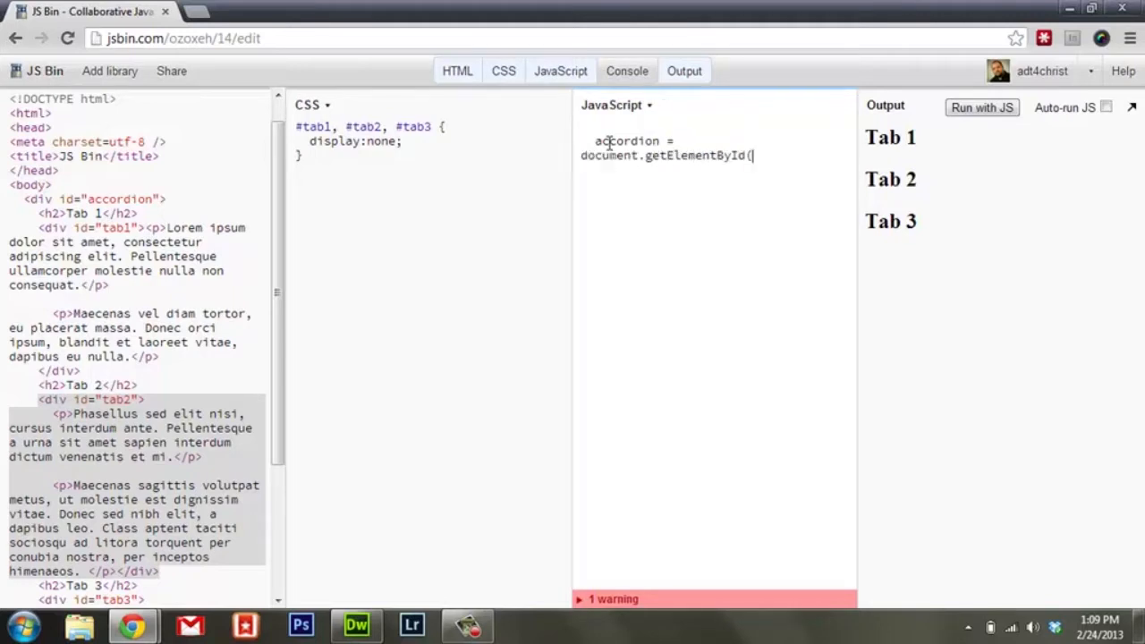
pyautogui.write("'accord")
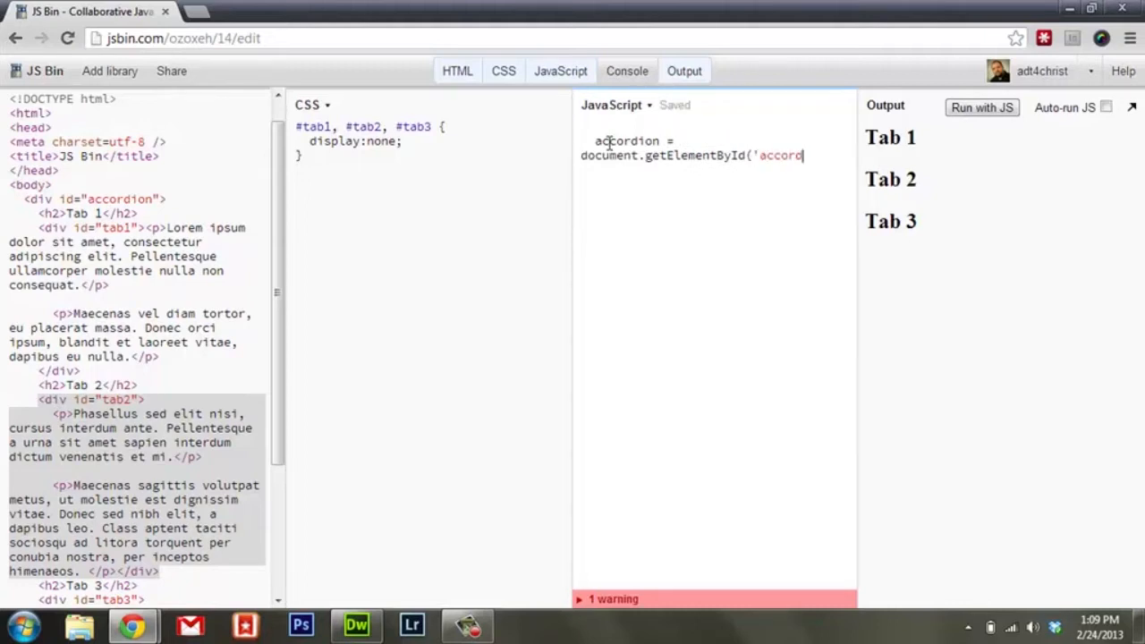
pyautogui.write("ion');")
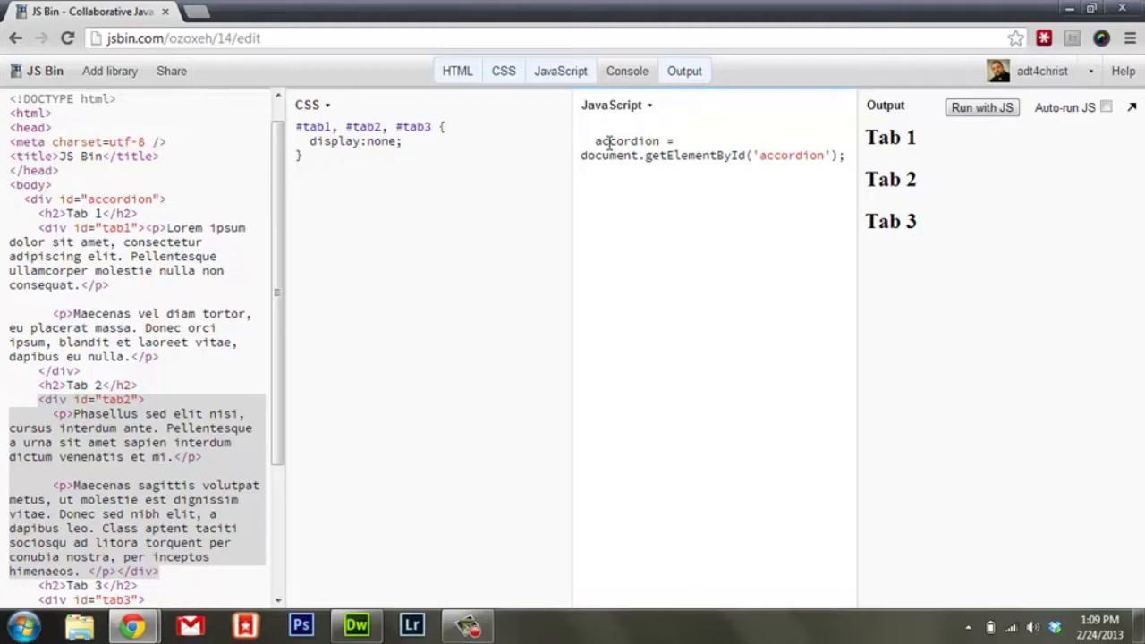
pyautogui.press('Return')
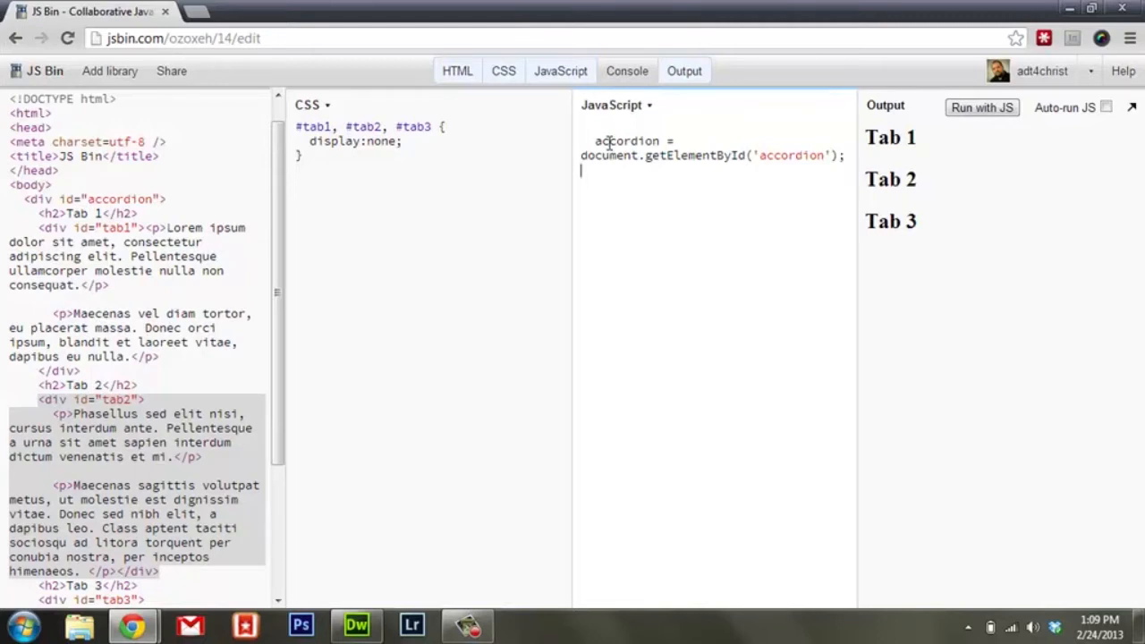
# Step: Write titles = accordion.getElementsByTagName('h2'); on the second JavaScript line
pyautogui.write('title')
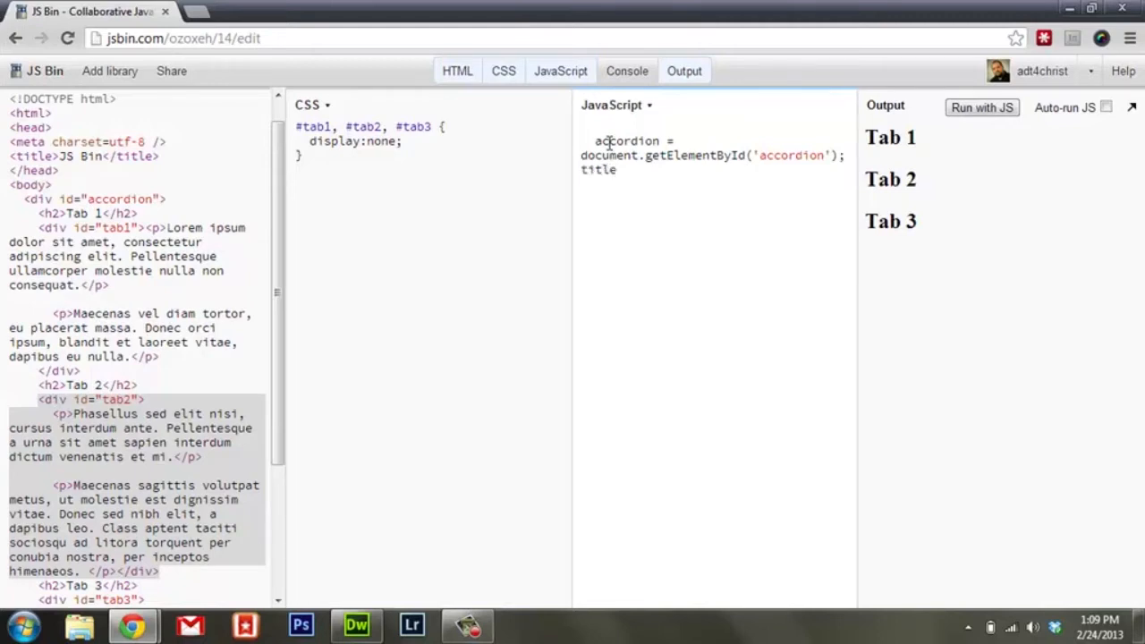
pyautogui.write('s =')
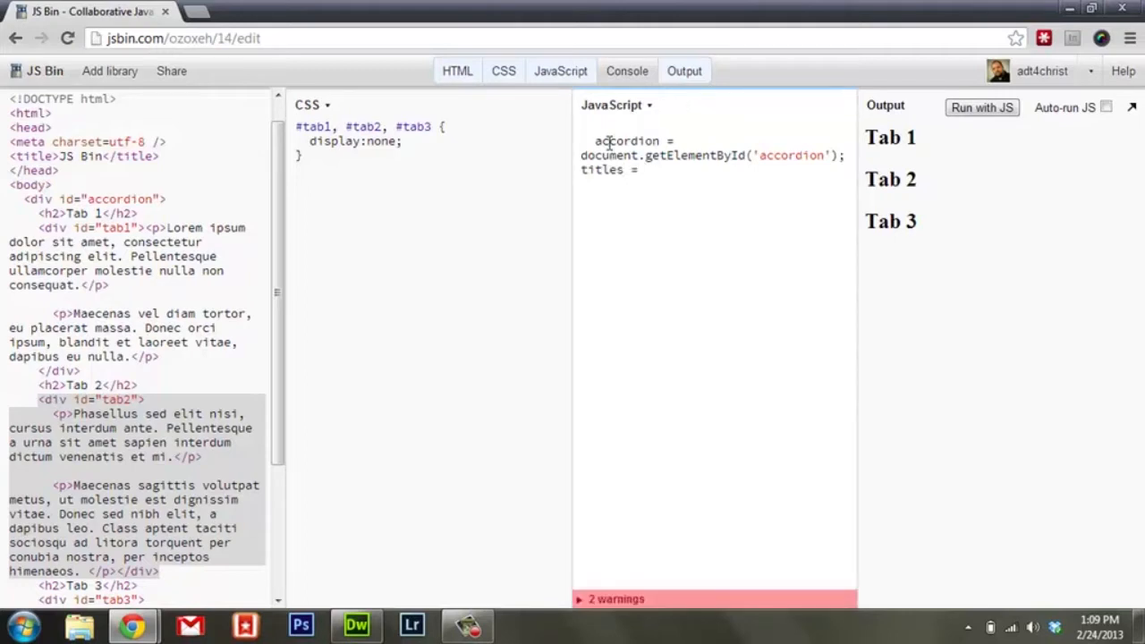
pyautogui.write('accordio')
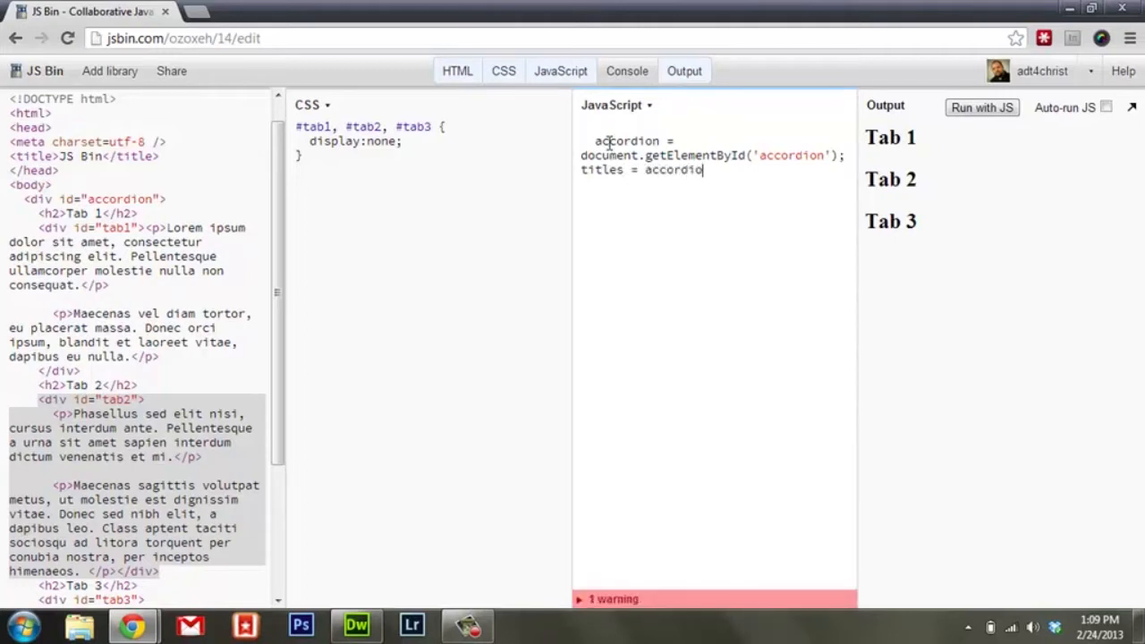
pyautogui.write('n.')
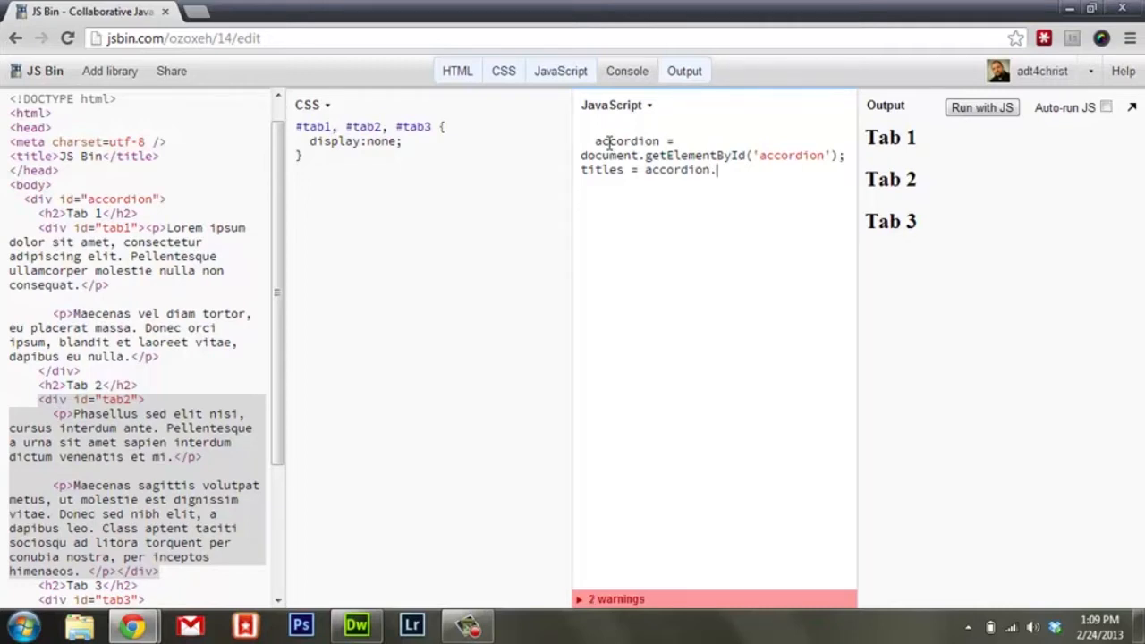
pyautogui.write('getElementsBy')
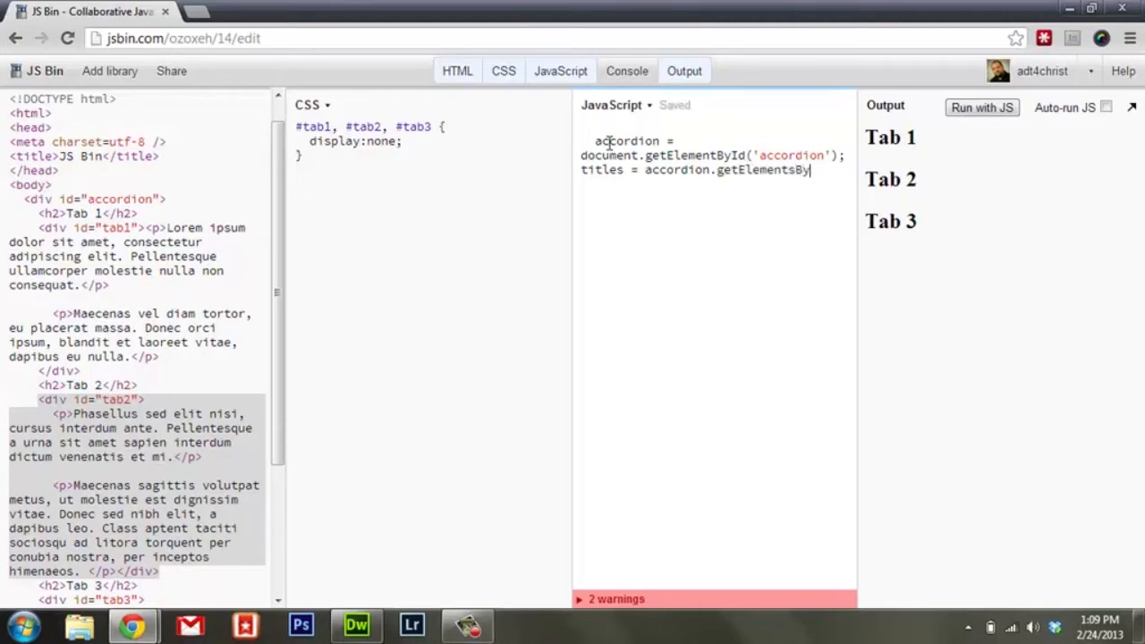
pyautogui.write('TagName(')
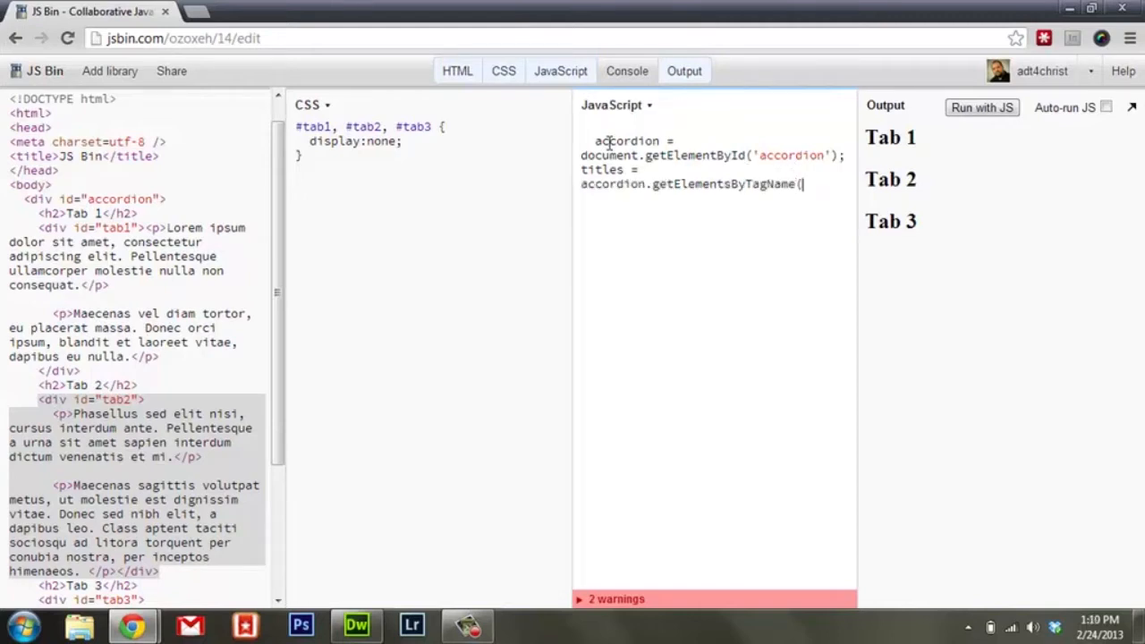
pyautogui.write("'h2")
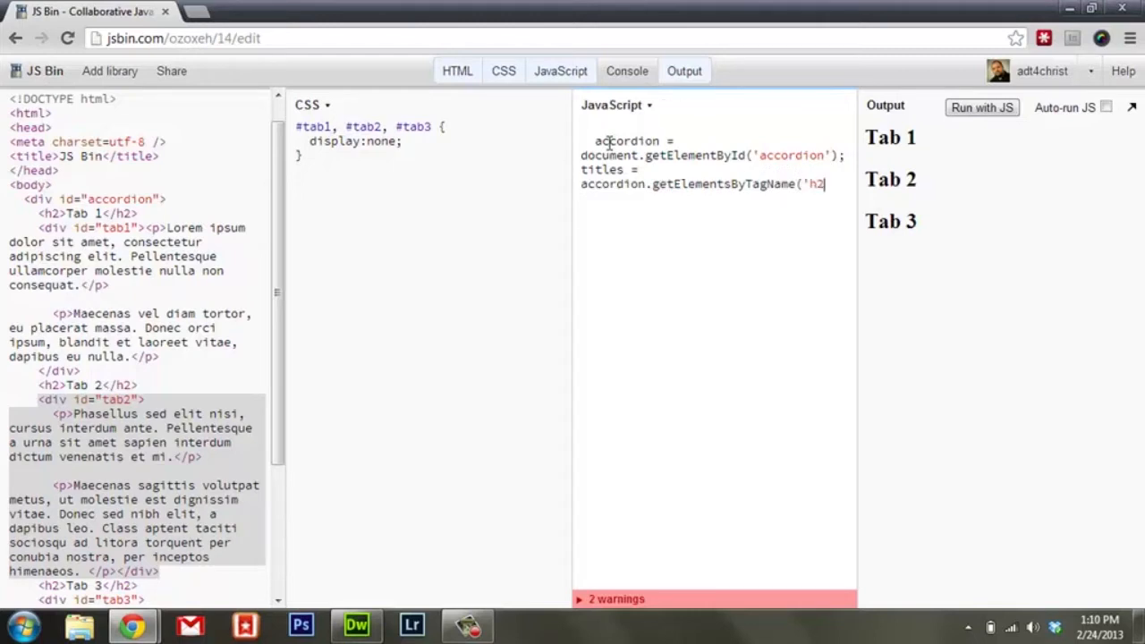
pyautogui.write("');")
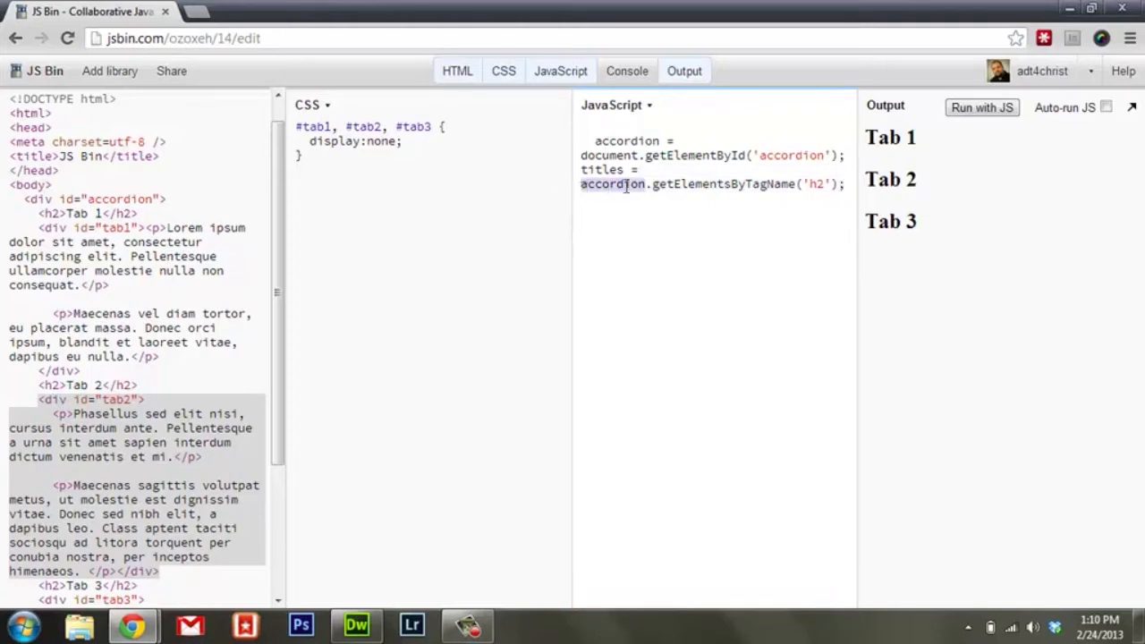
pyautogui.moveTo(764, 184)
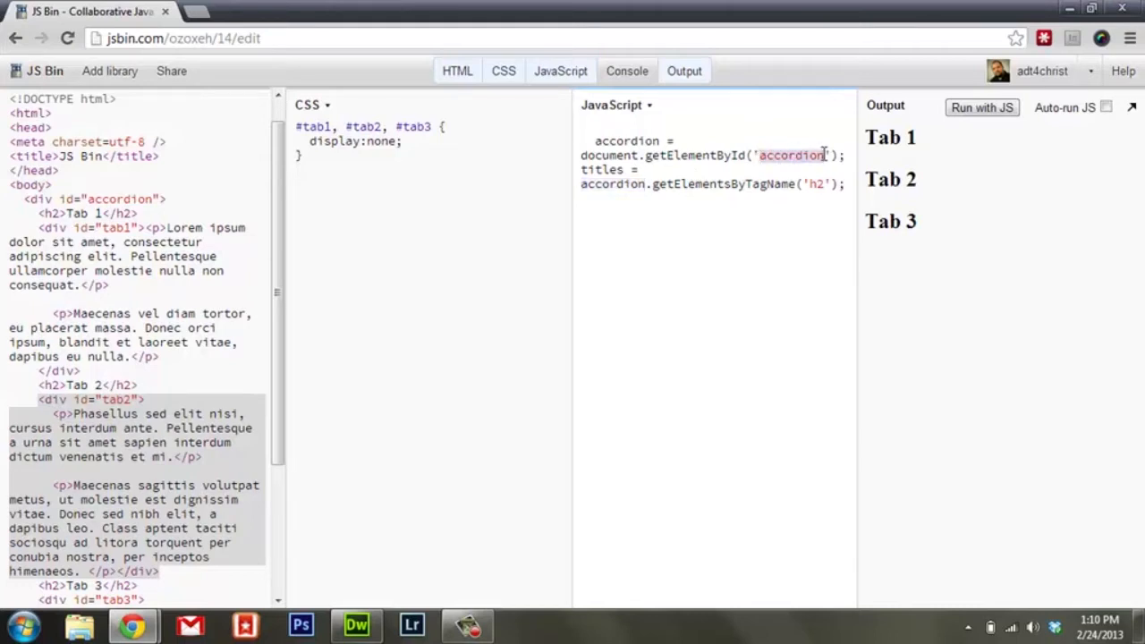
pyautogui.moveTo(845, 186)
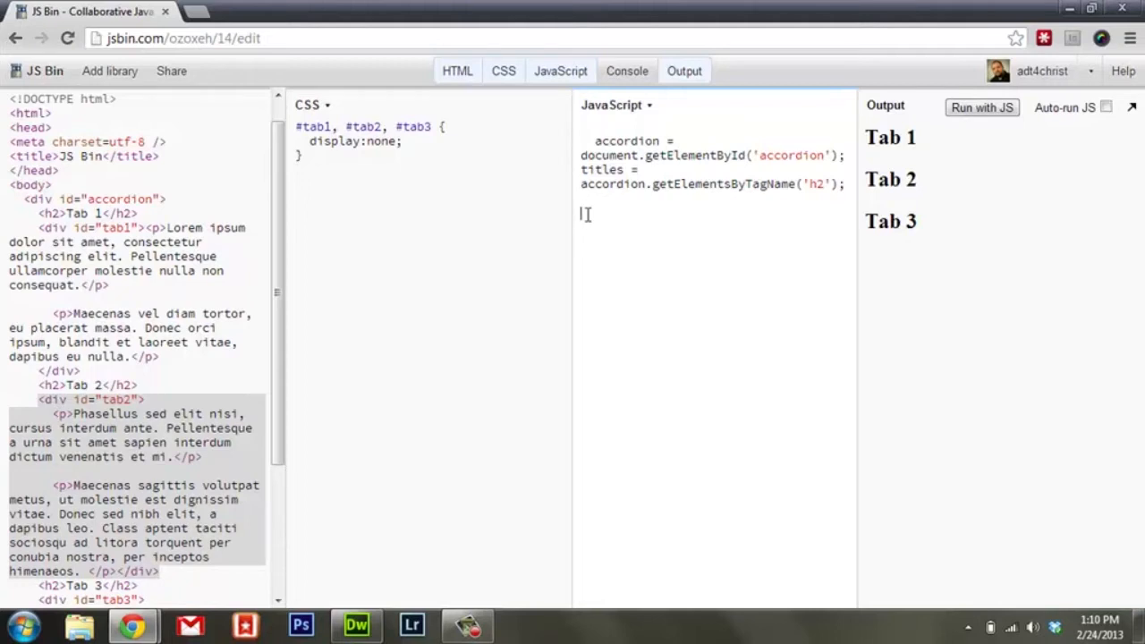
# Step: Write a for loop header iterating i from 0 to titles.length
pyautogui.write('for (')
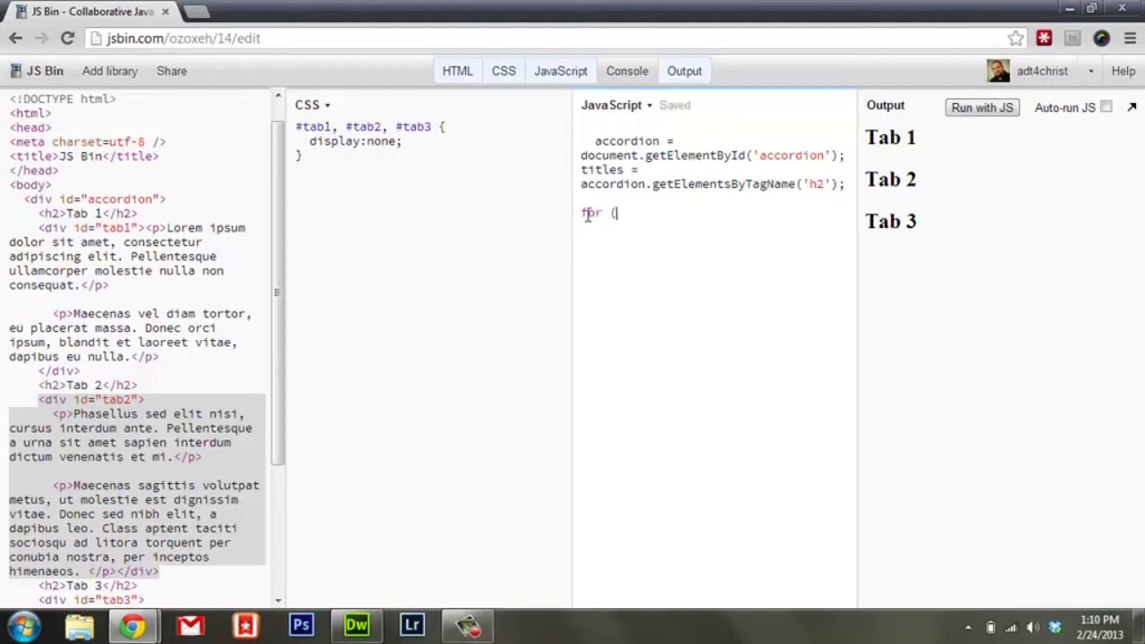
pyautogui.write('i=0')
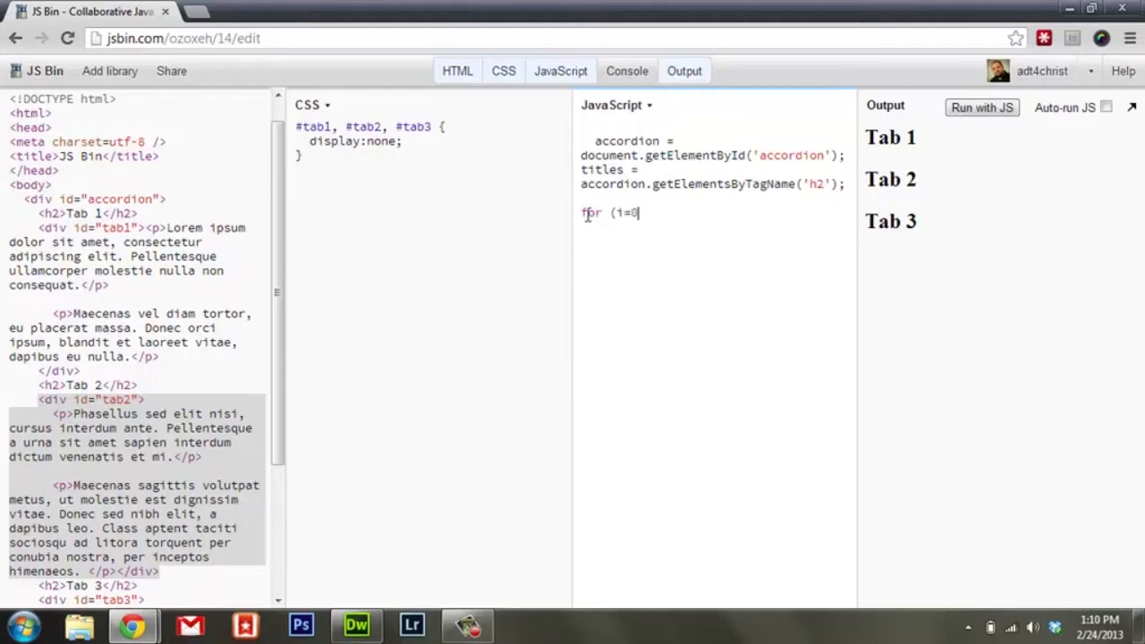
pyautogui.write(';i<')
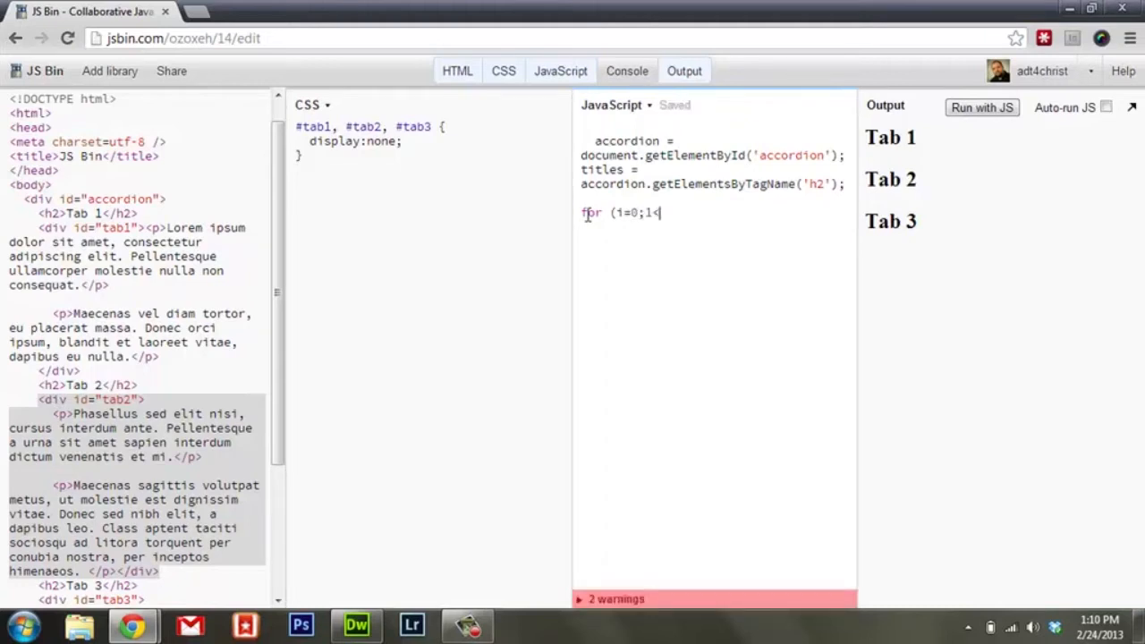
pyautogui.write('titles.lengt')
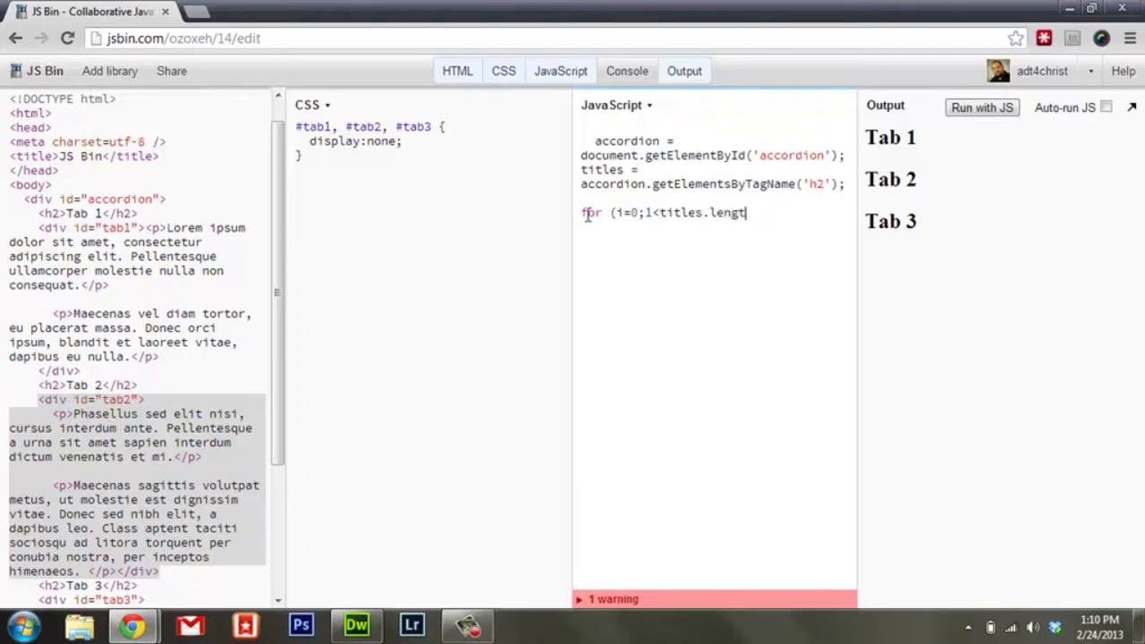
pyautogui.write('h;')
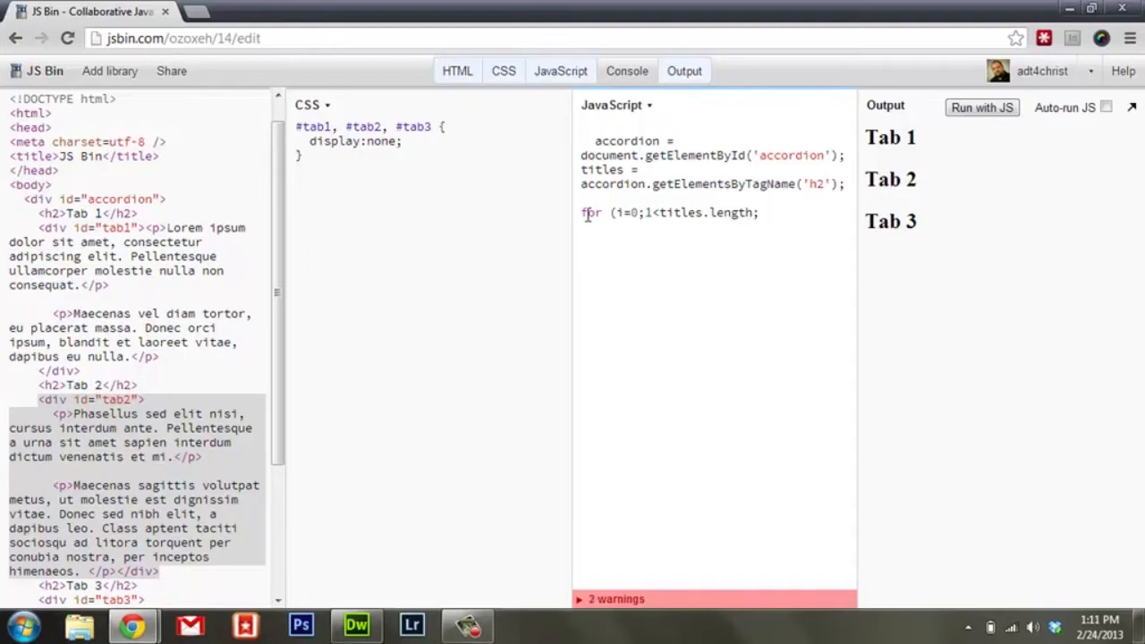
pyautogui.write('i')
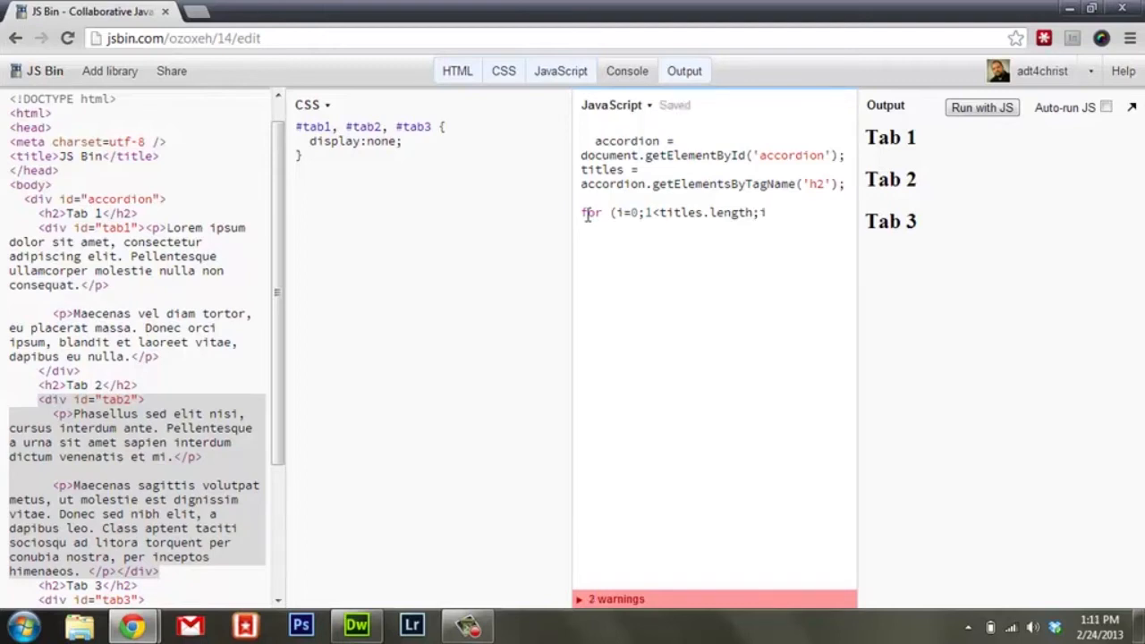
pyautogui.write('++')
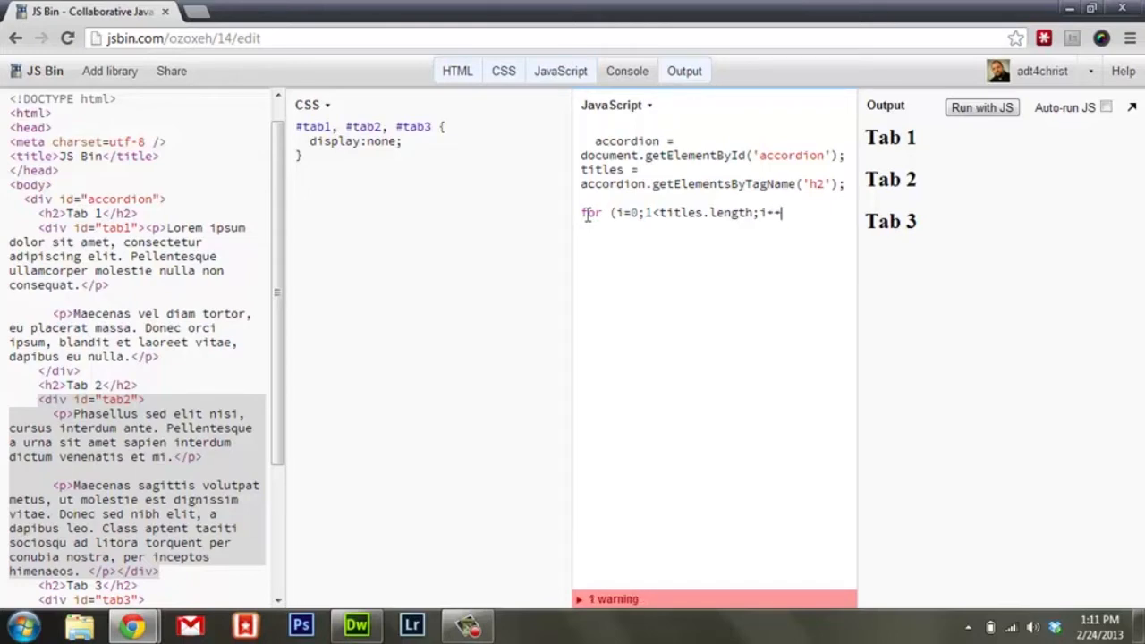
pyautogui.write(')')
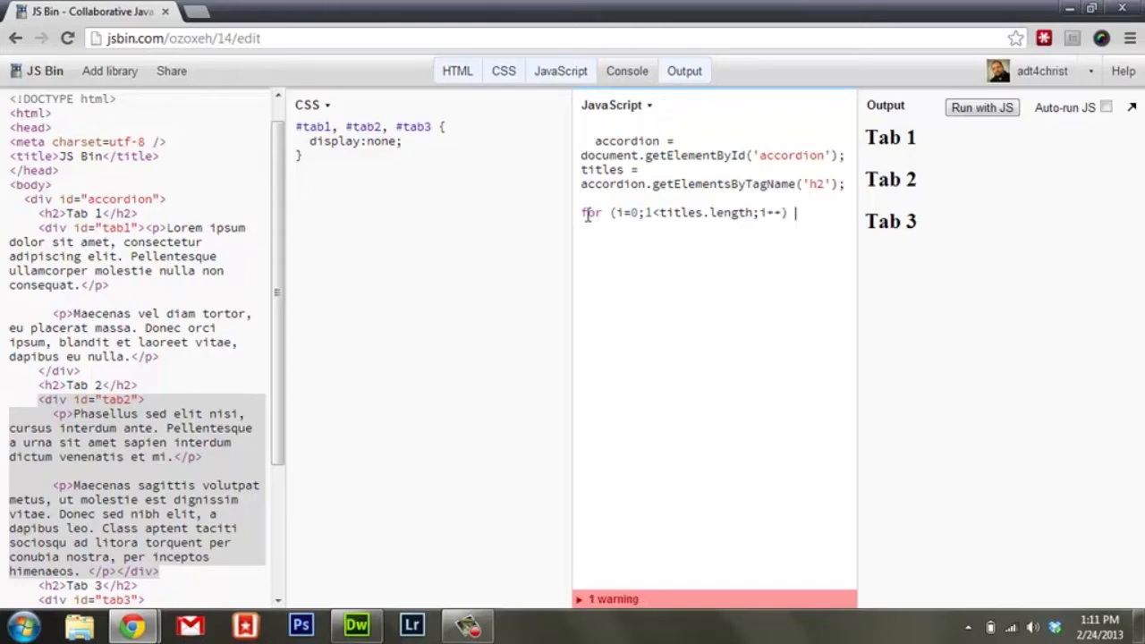
pyautogui.write('{')
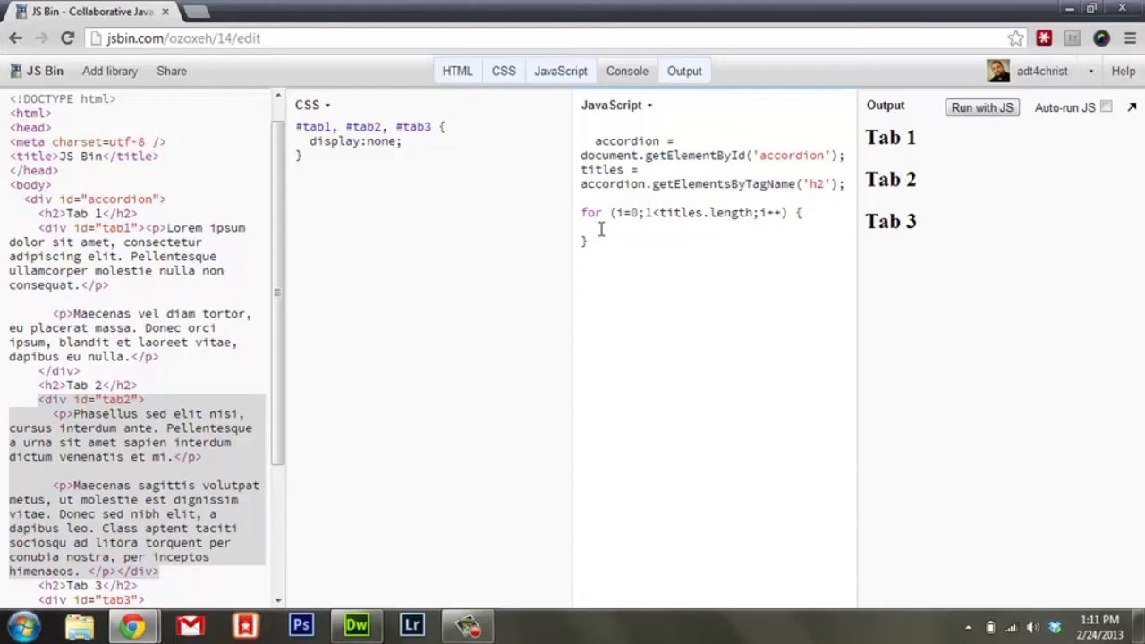
# Step: Inside the loop, add titles[i].addEventListener('click', displayAccordion), replacing the anonymous function
pyautogui.write('titles')
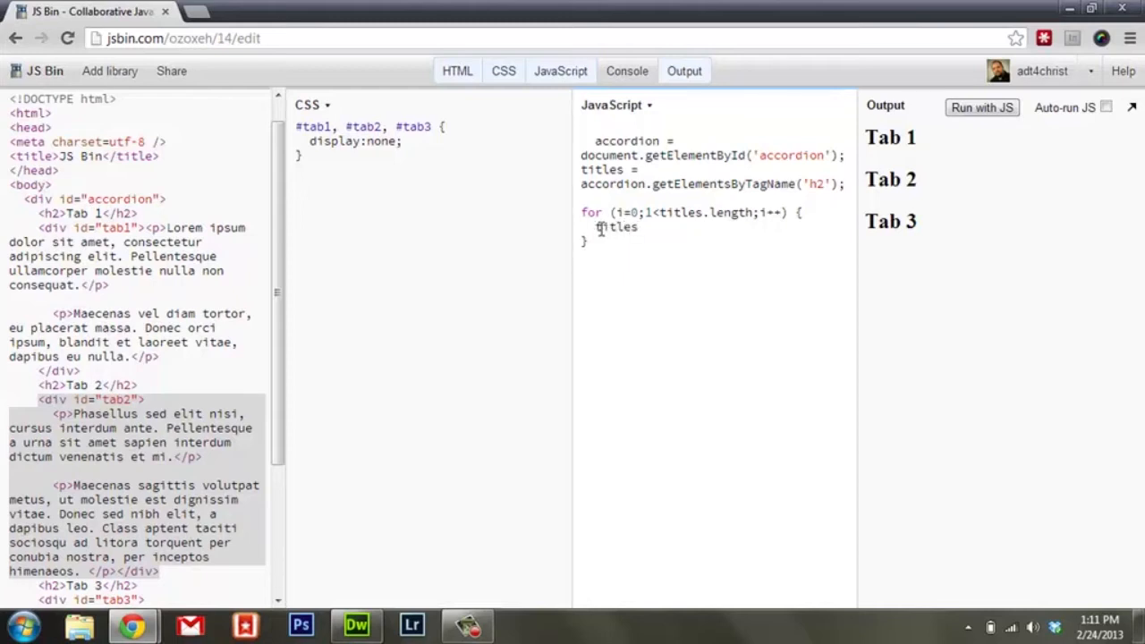
pyautogui.write('[i]')
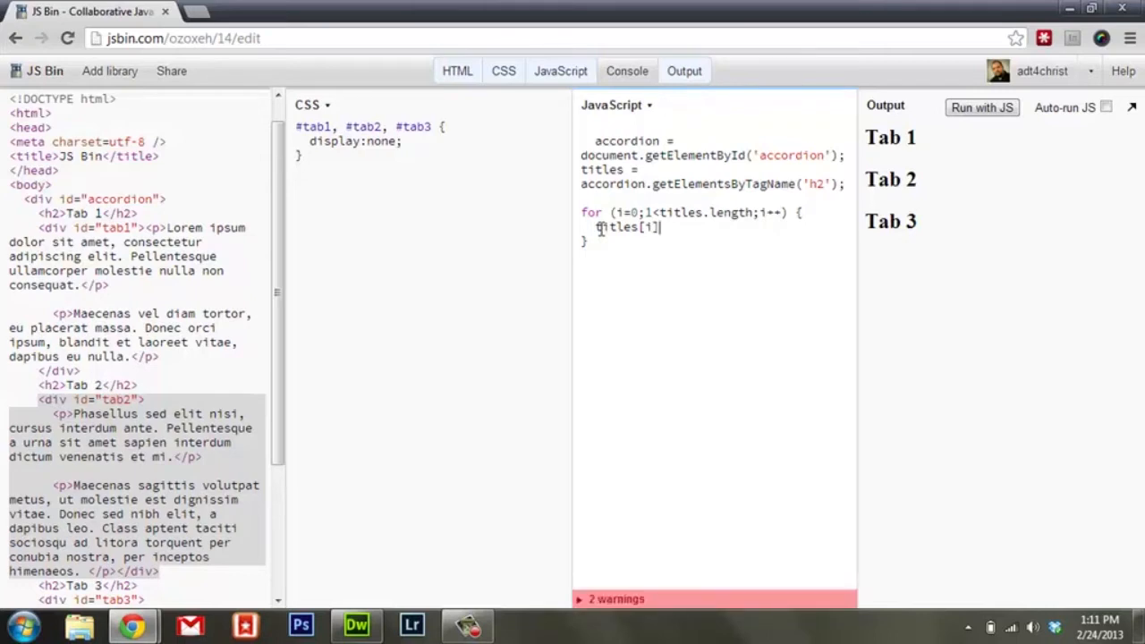
pyautogui.write('.addEvent')
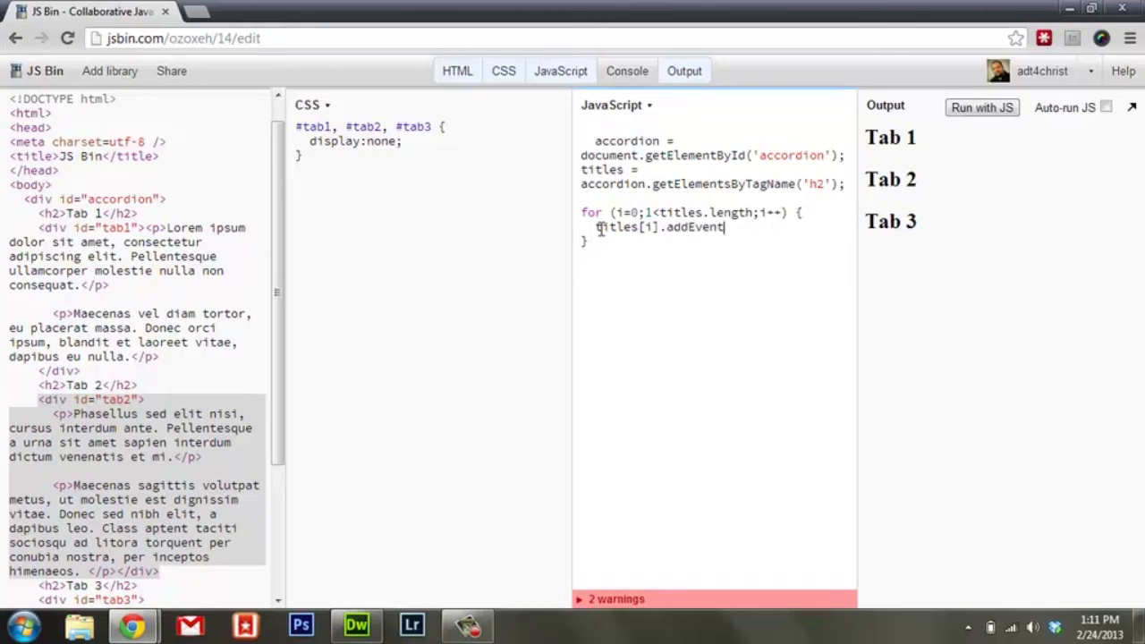
pyautogui.write('Listener')
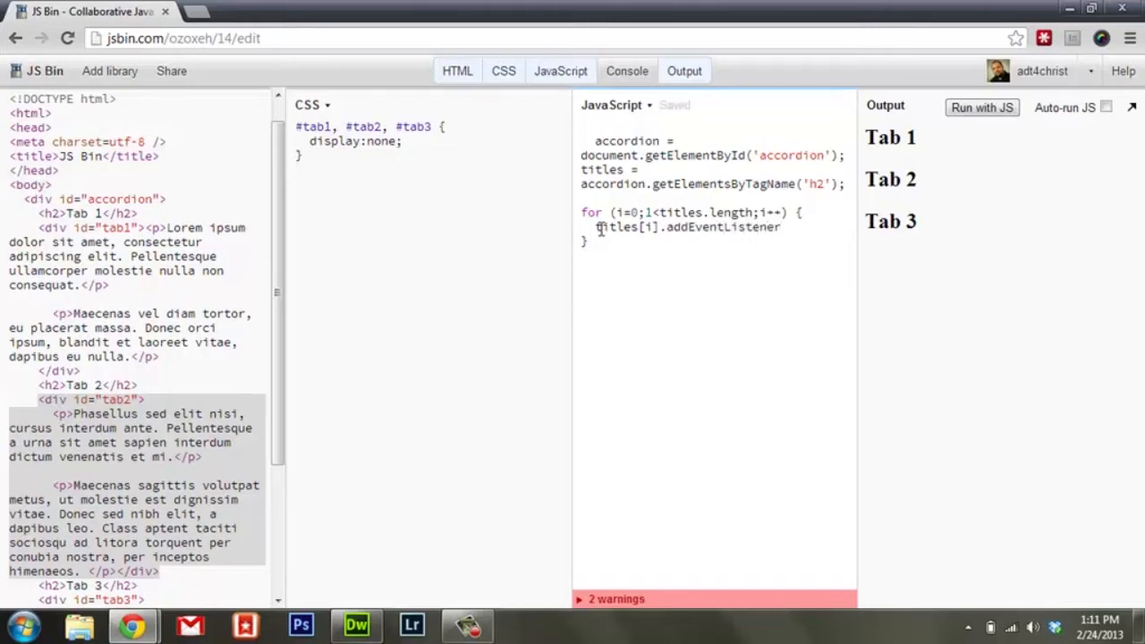
pyautogui.write("('cl")
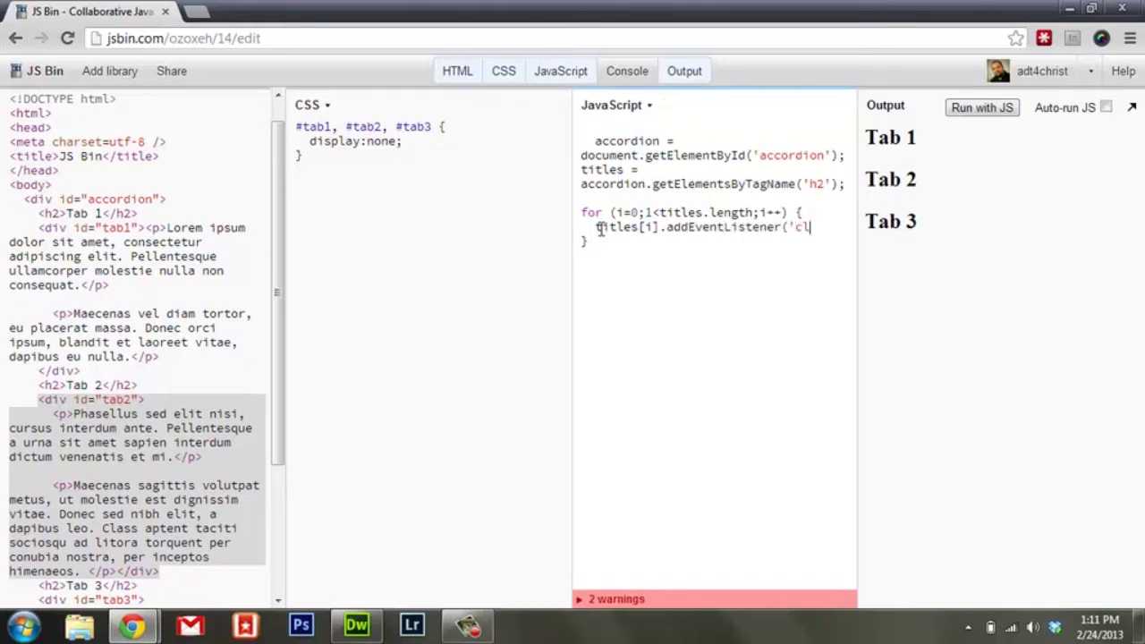
pyautogui.write("ick', functin")
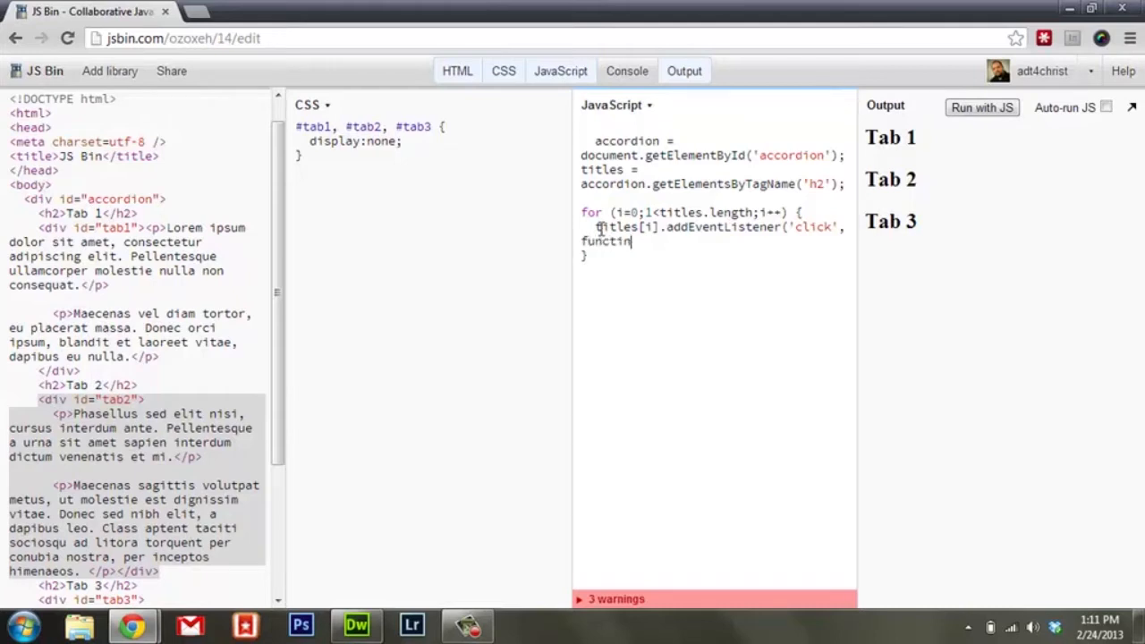
pyautogui.write('on () {')
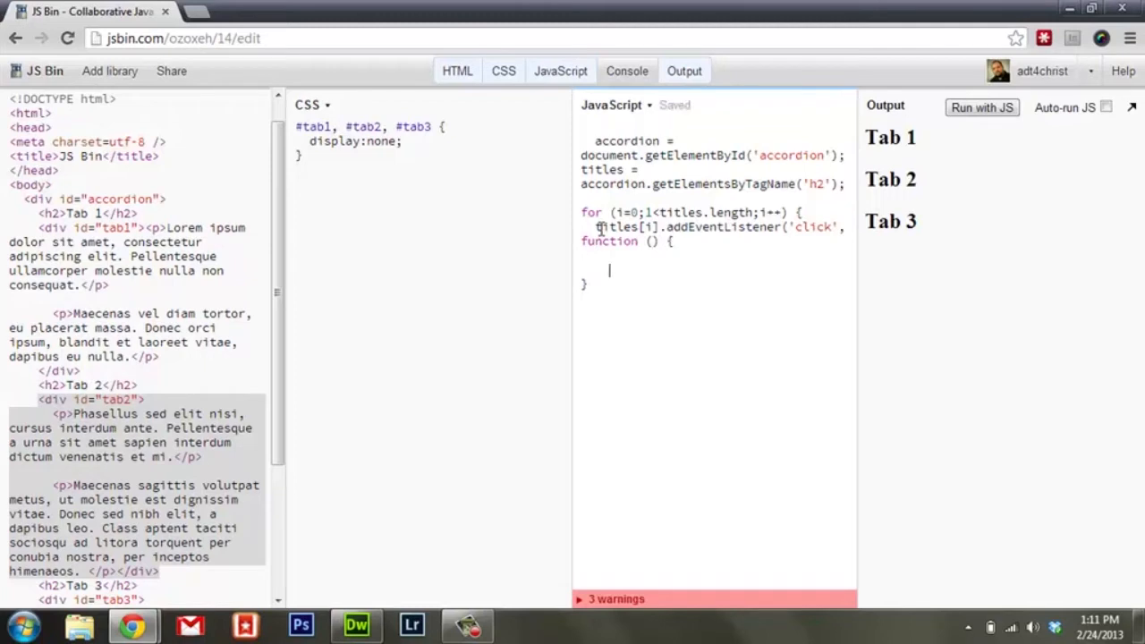
pyautogui.write('})')
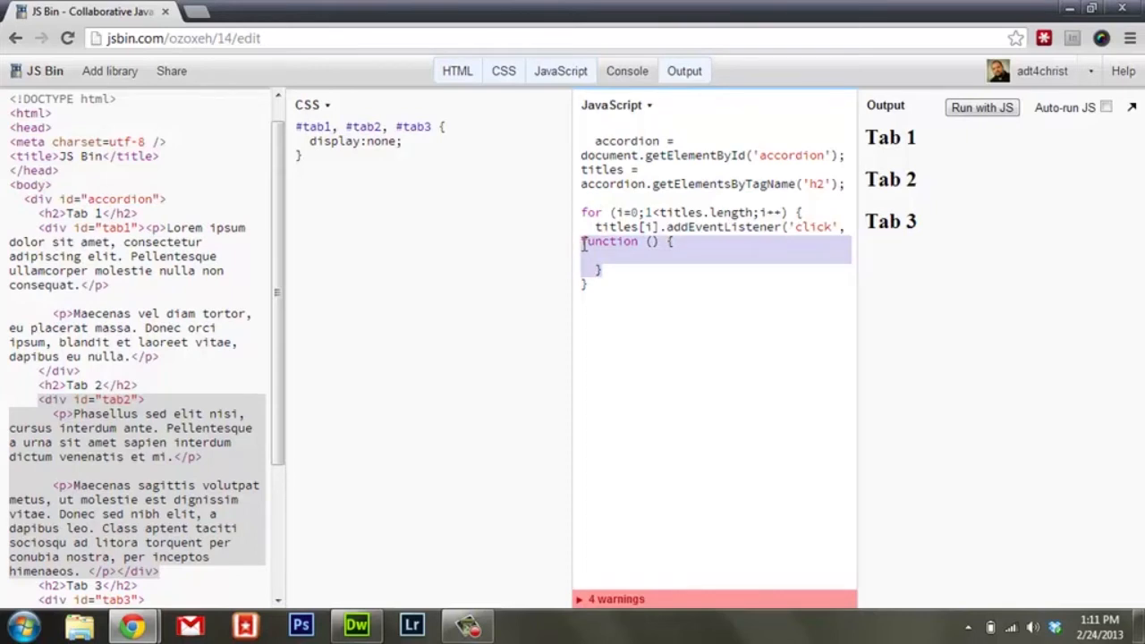
pyautogui.press('Delete')
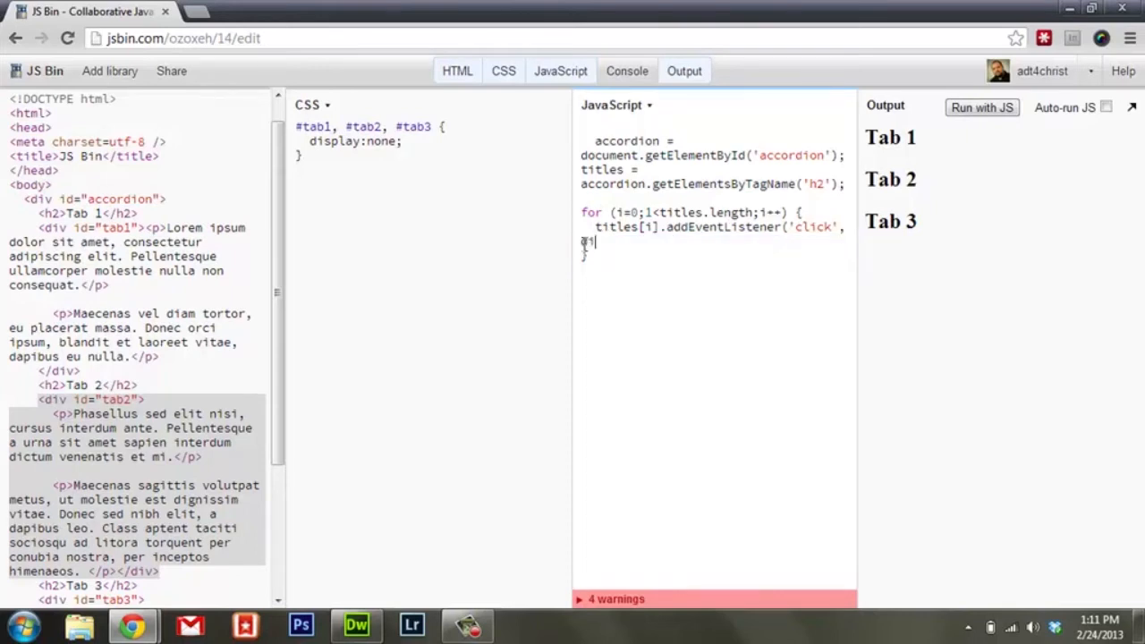
pyautogui.write('displayAccordion')
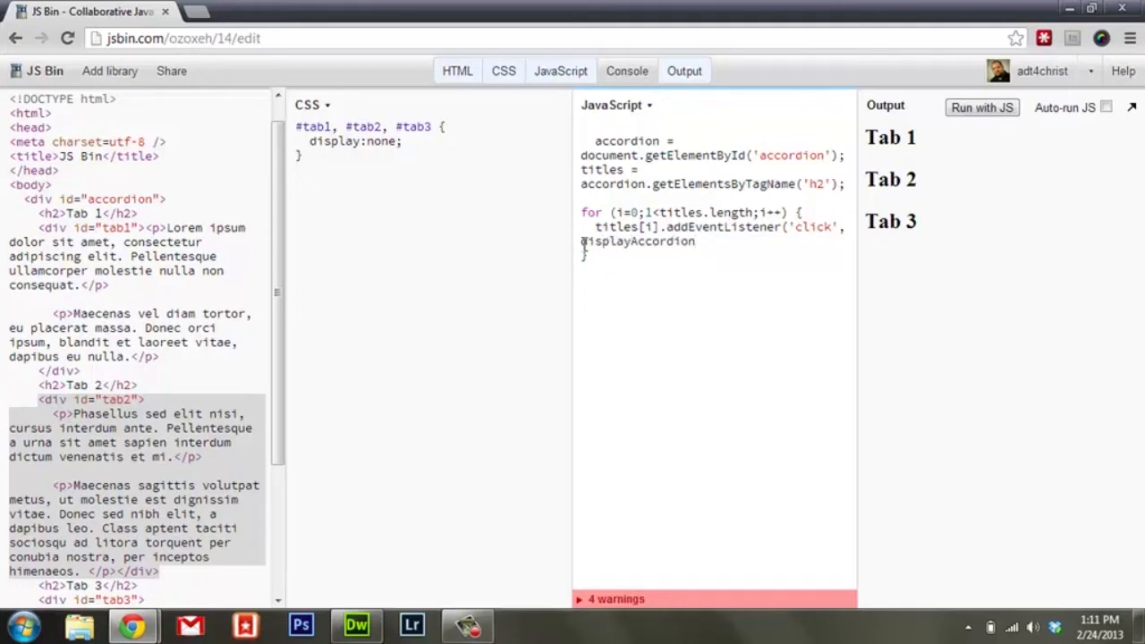
pyautogui.write(');')
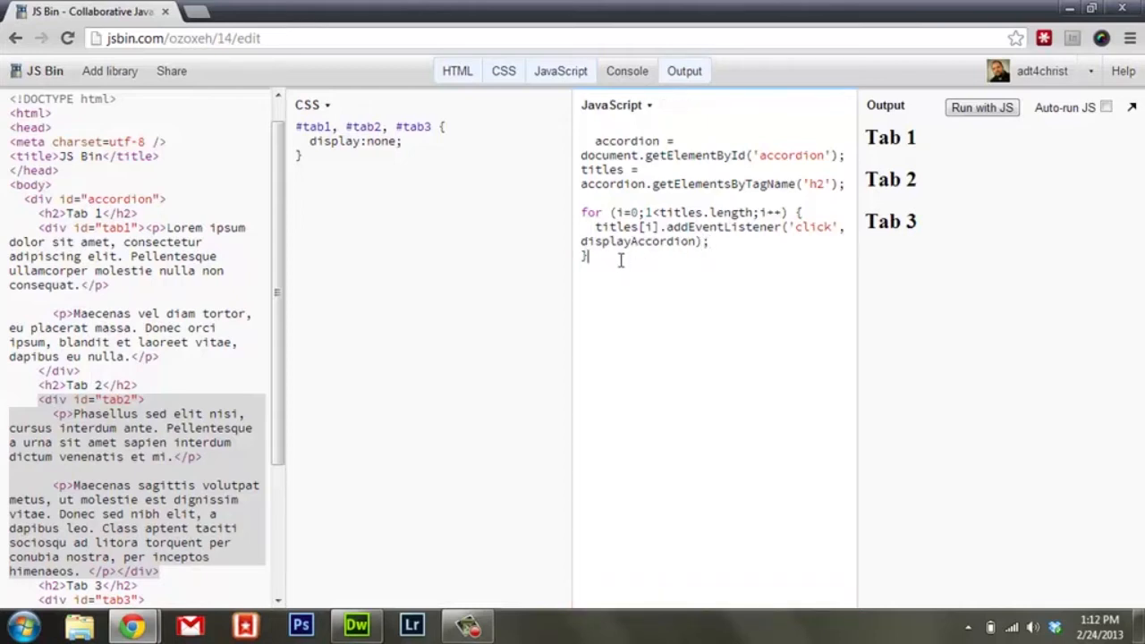
# Step: Declare an empty displayAccordion() function below the loop
pyautogui.press('Return')
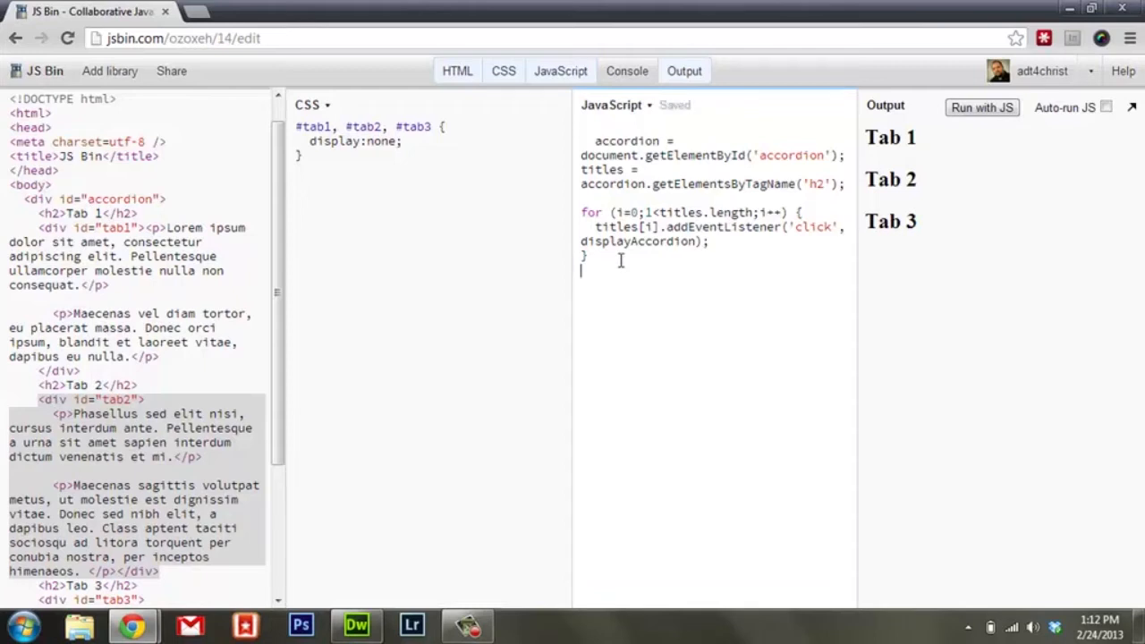
pyautogui.write('function displayA')
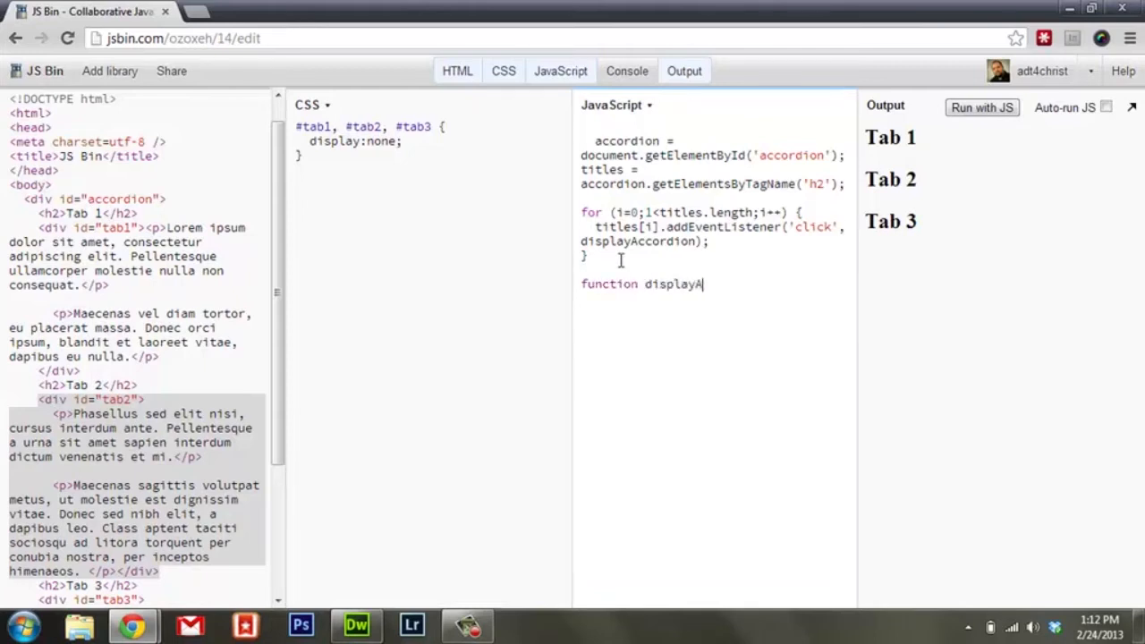
pyautogui.write('ccordion(')
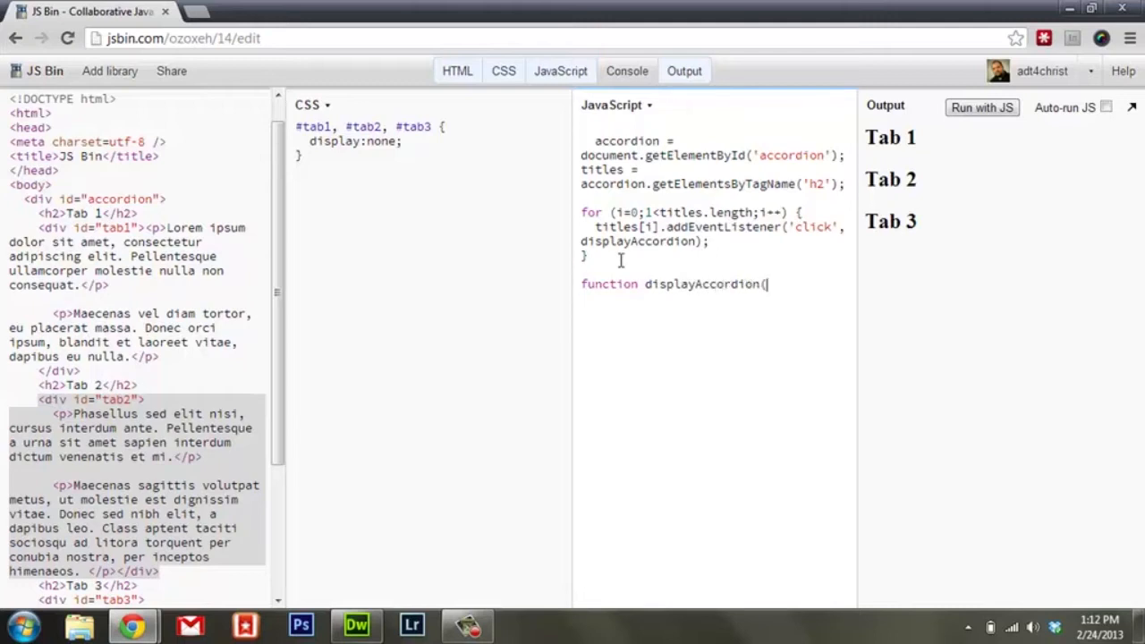
pyautogui.write(') {')
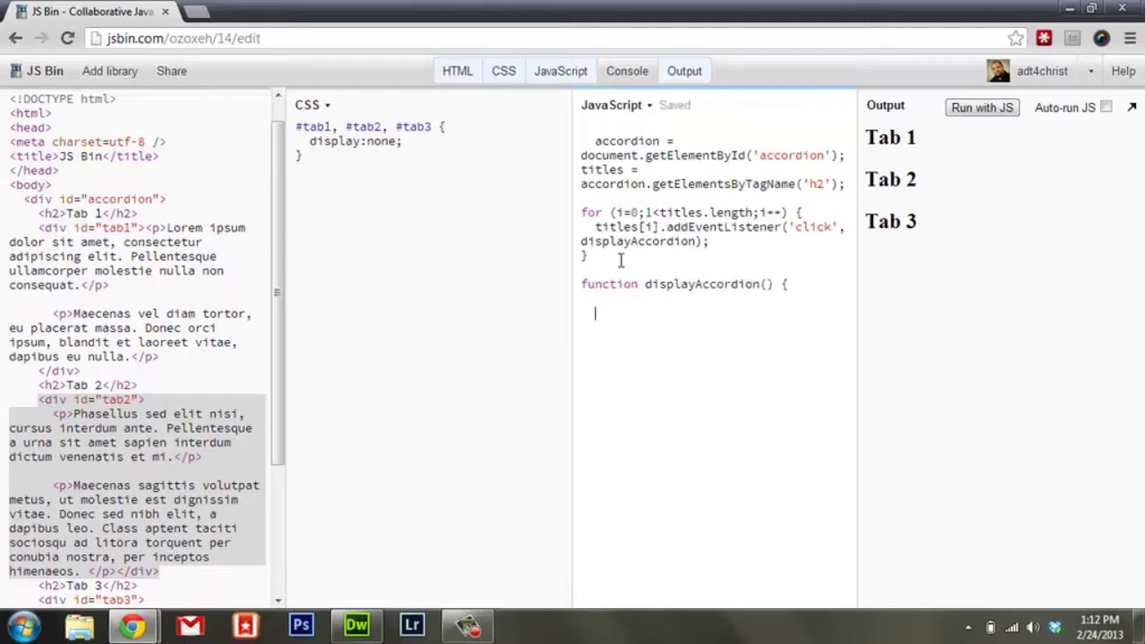
pyautogui.write('}')
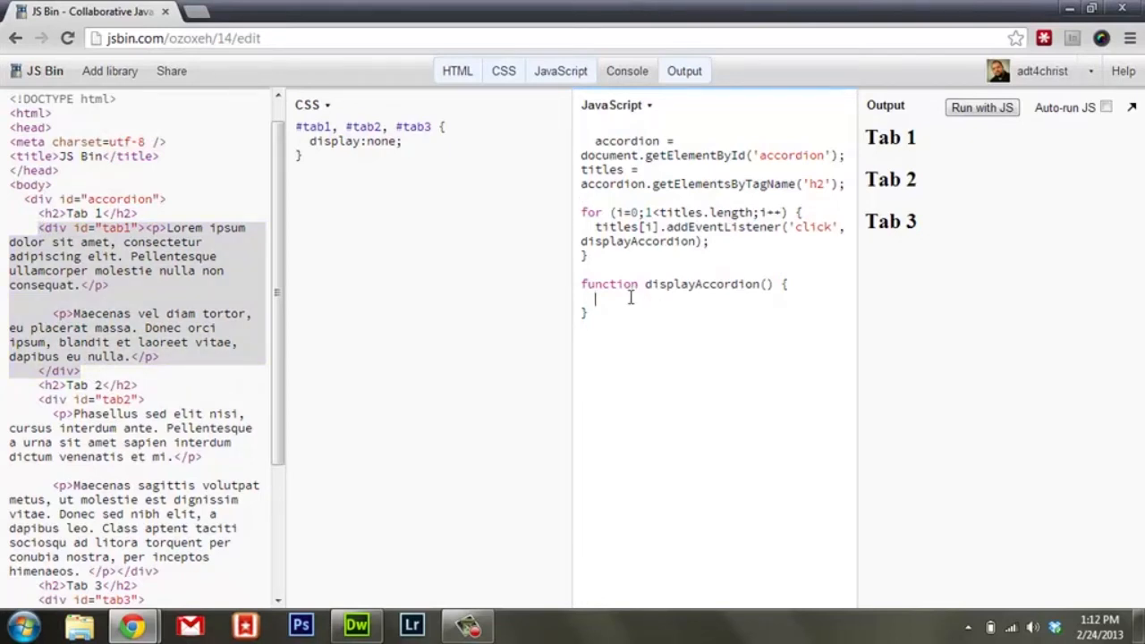
# Step: Start the function body with content = this.nextSibling
pyautogui.write('content =')
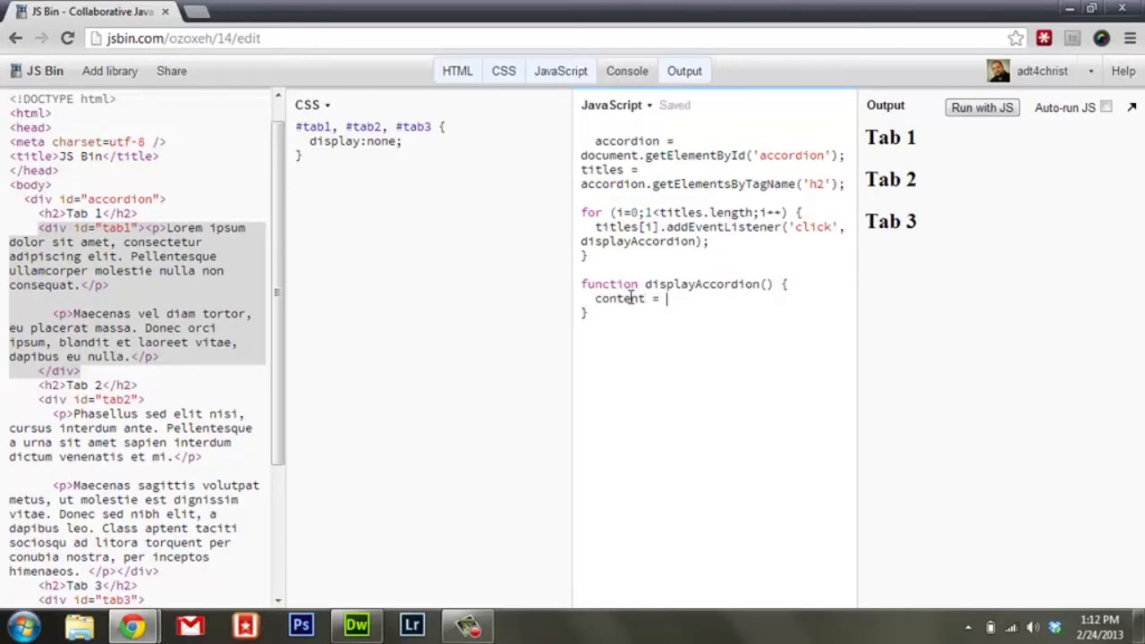
pyautogui.write('this')
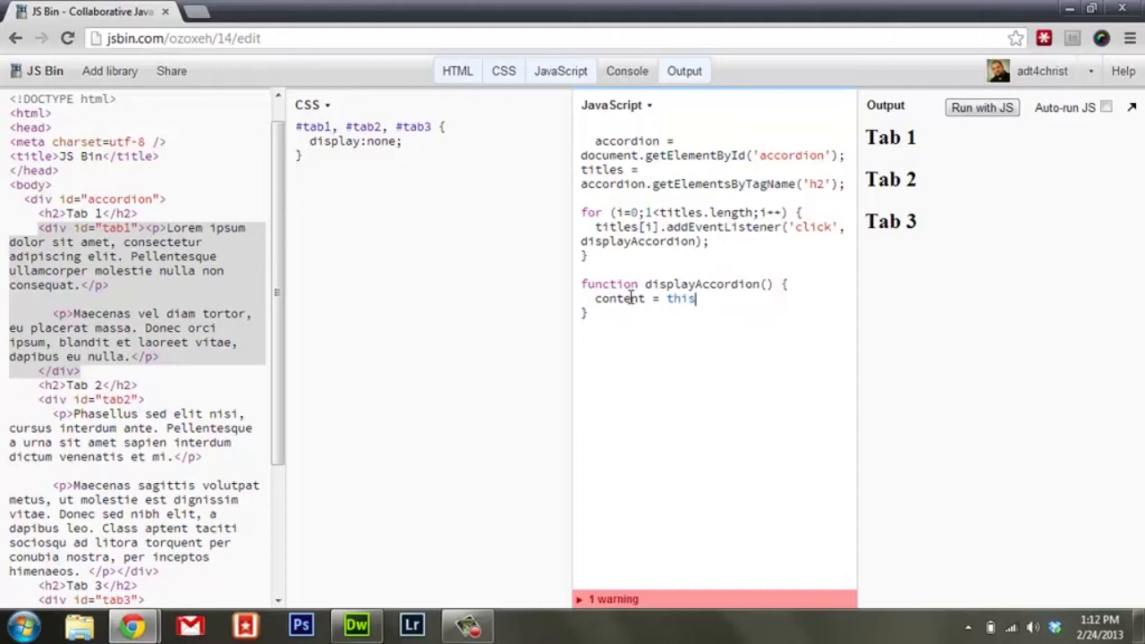
pyautogui.write('.next')
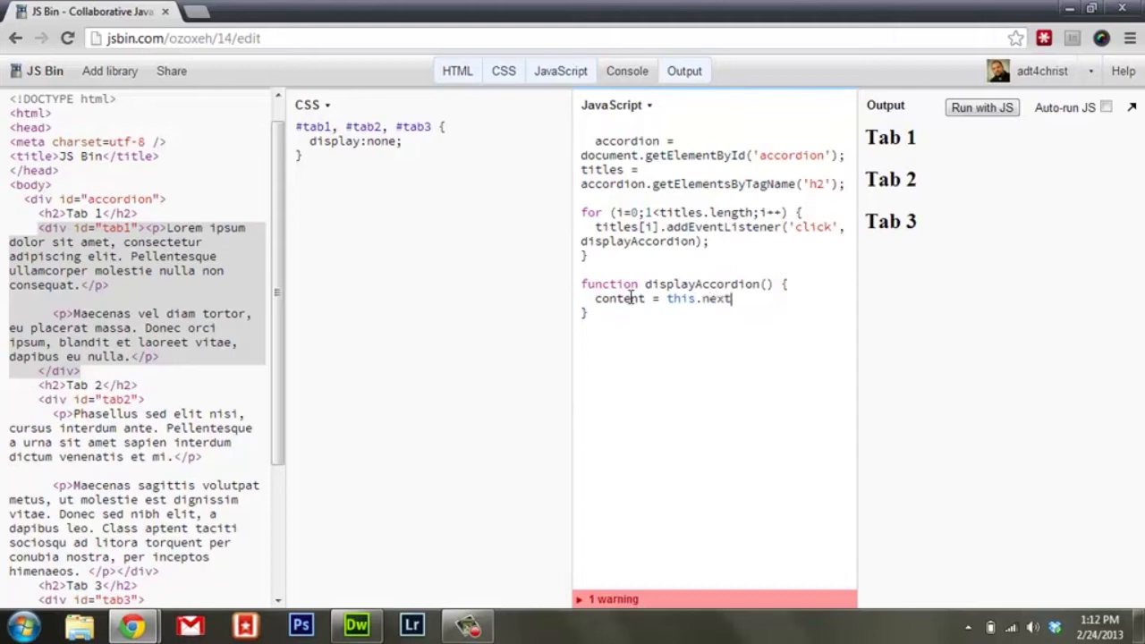
pyautogui.write('Sibling')
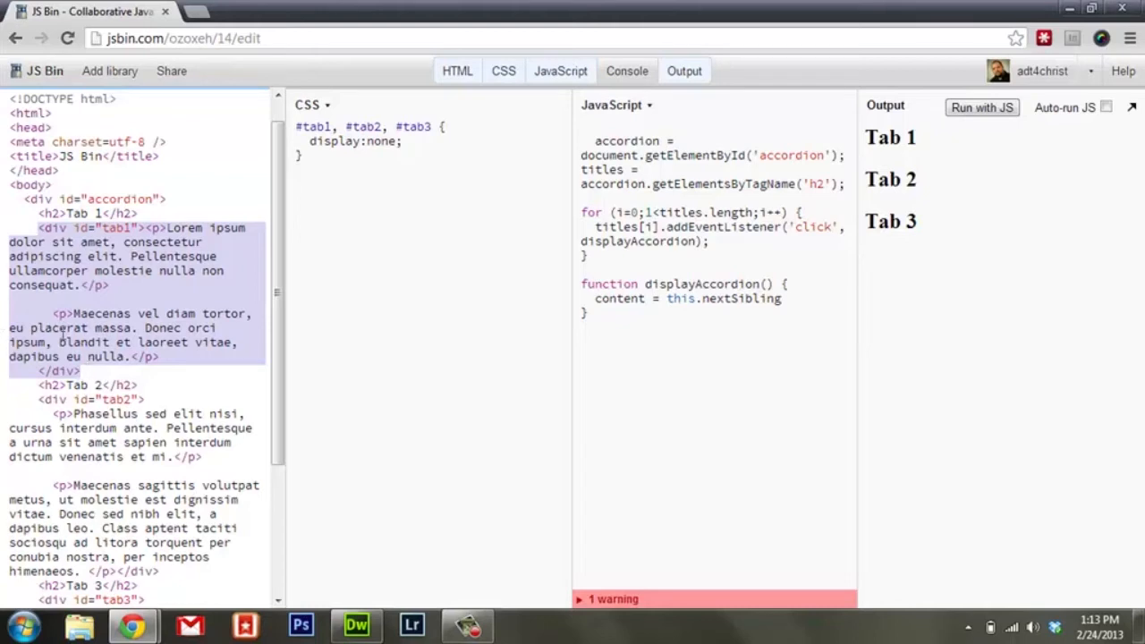
# Step: Extend the content line with a second .nextSibling
pyautogui.click(781, 299)
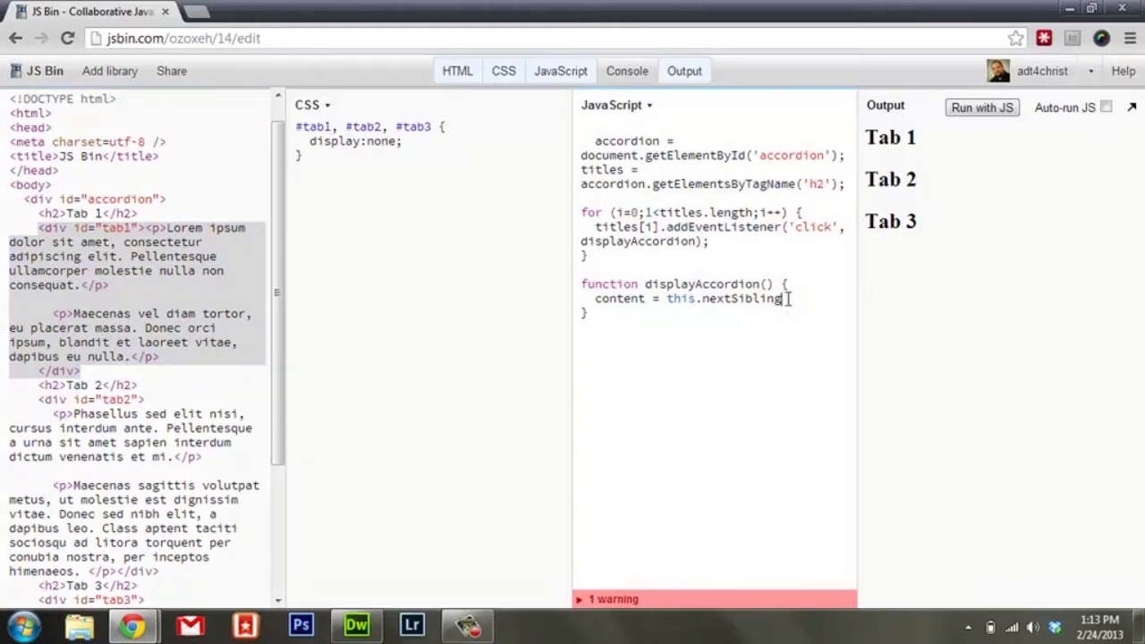
pyautogui.write('.nextSibling;')
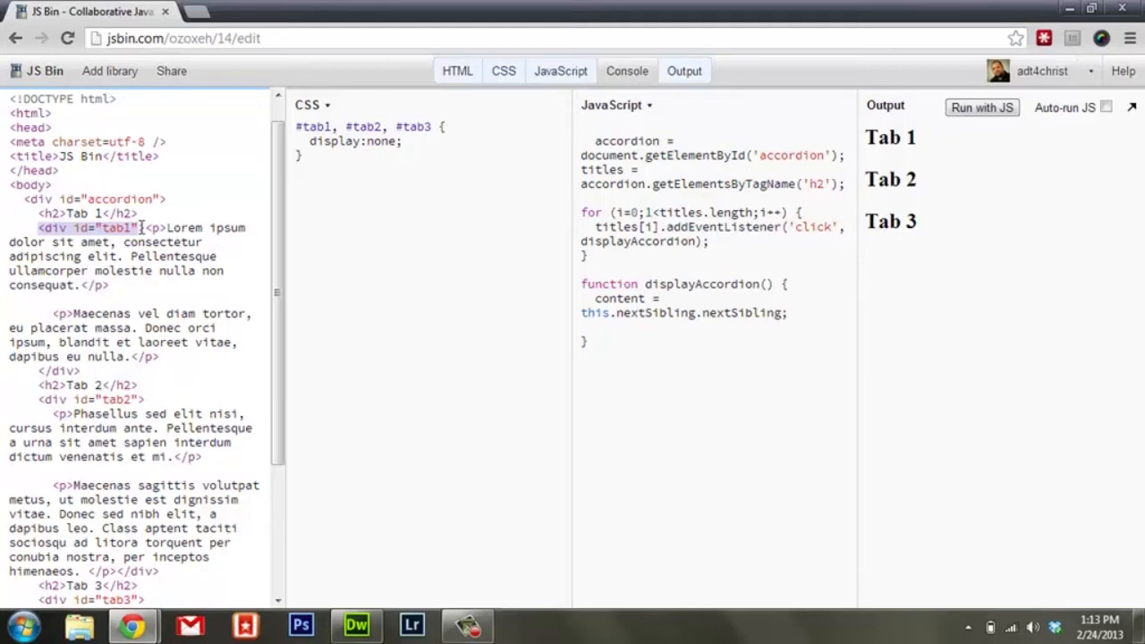
pyautogui.moveTo(643, 320)
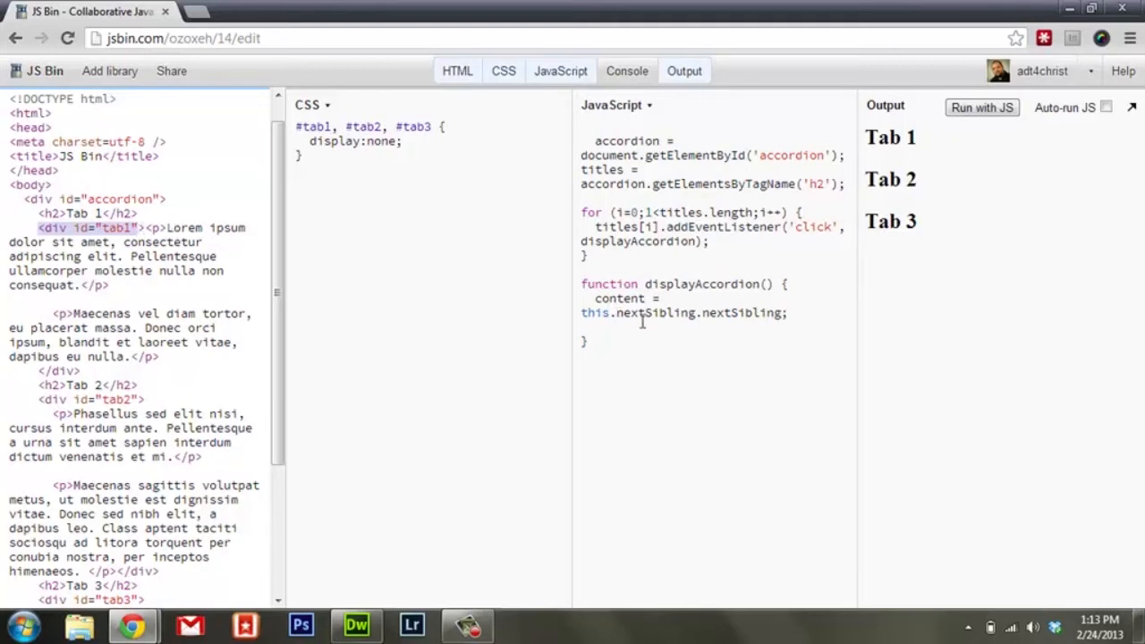
pyautogui.moveTo(754, 313)
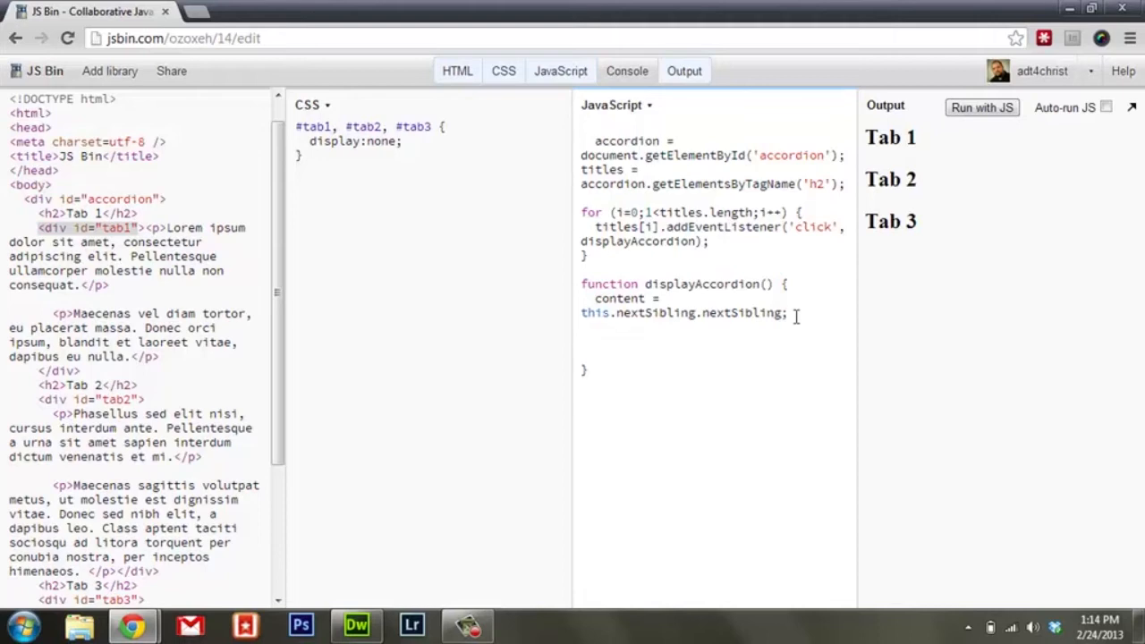
# Step: Write if (content.style.display != 'block'), removing a mistyped equals sign
pyautogui.write('if')
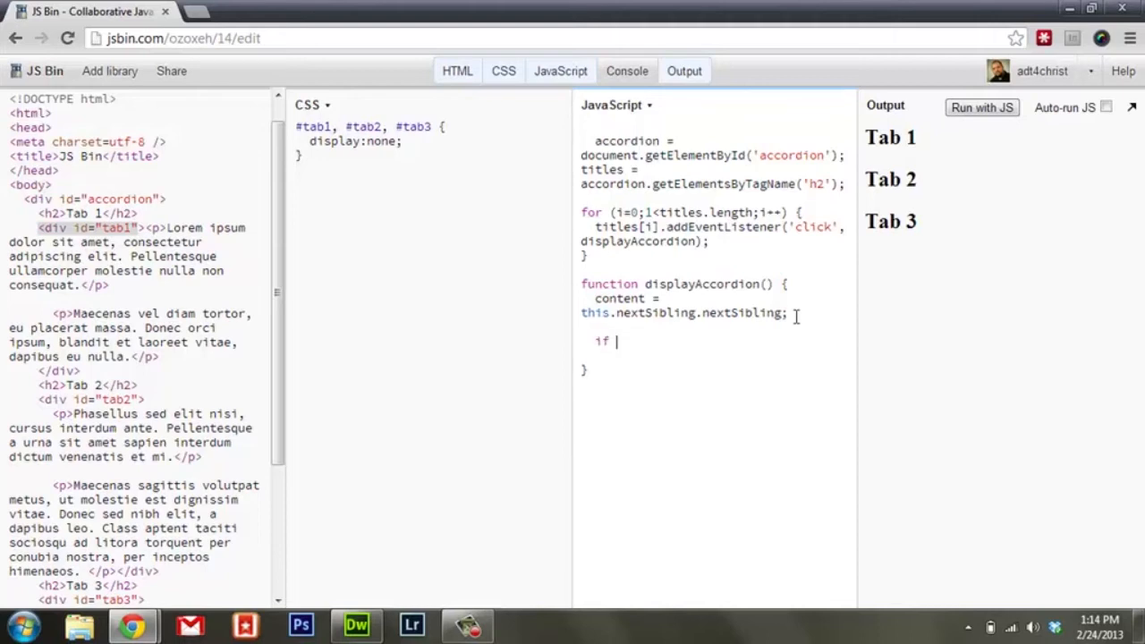
pyautogui.write('(content')
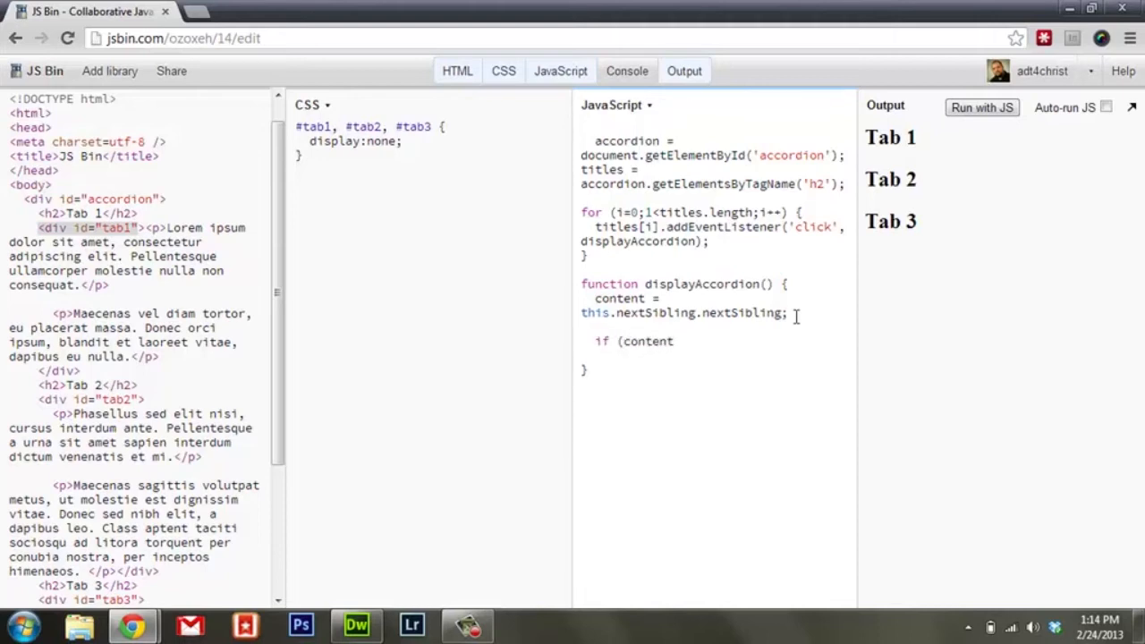
pyautogui.write('.style')
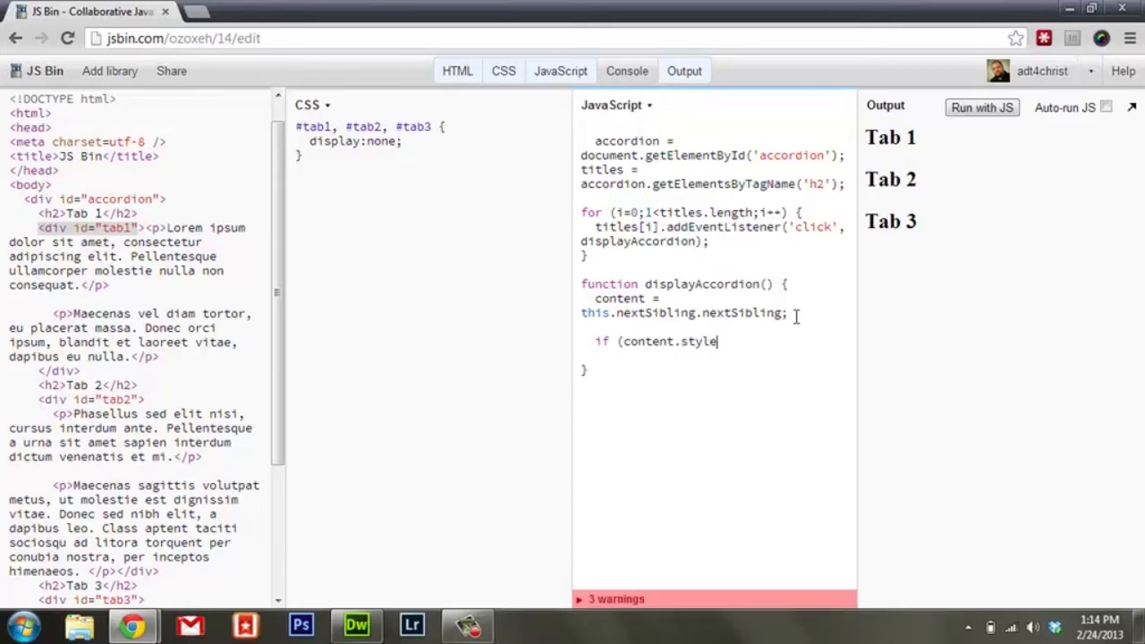
pyautogui.write('.')
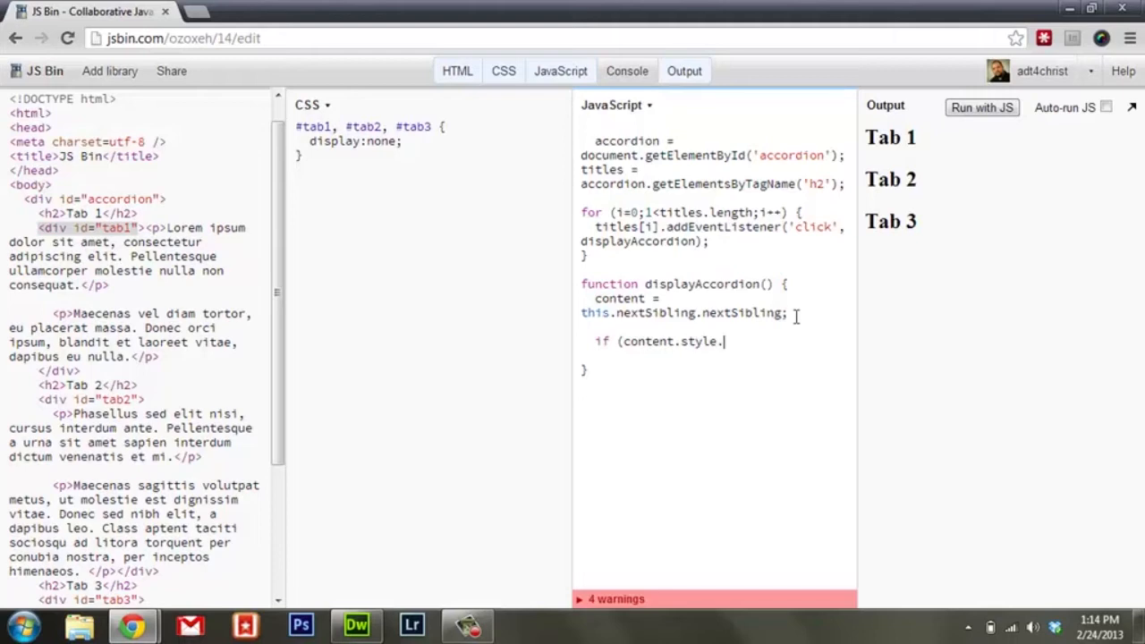
pyautogui.write('display =')
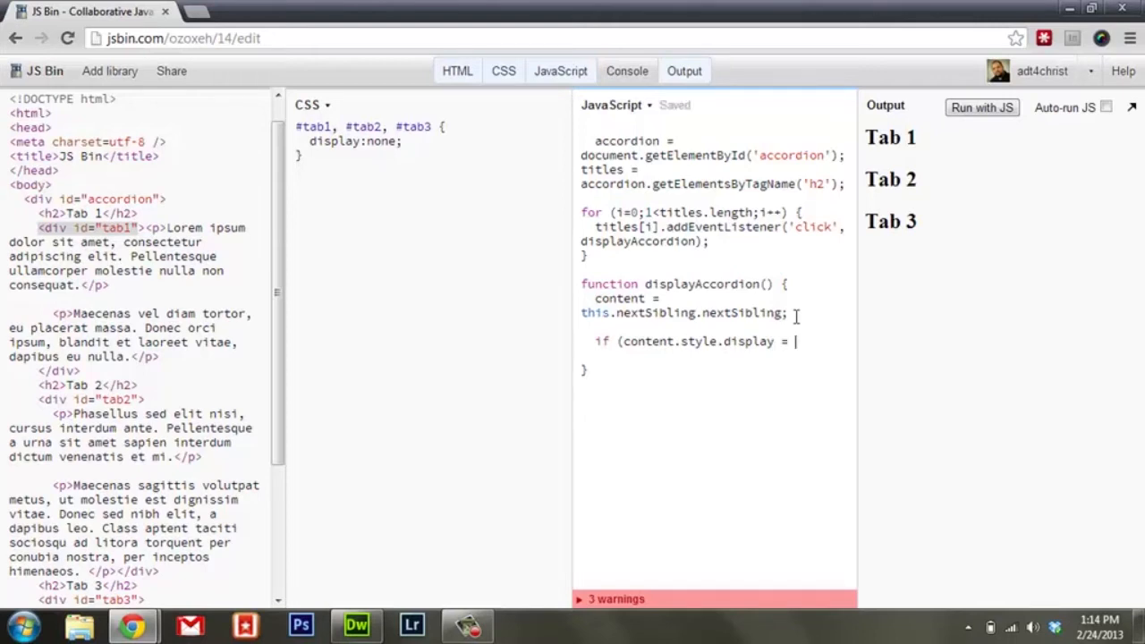
pyautogui.press('BackSpace')
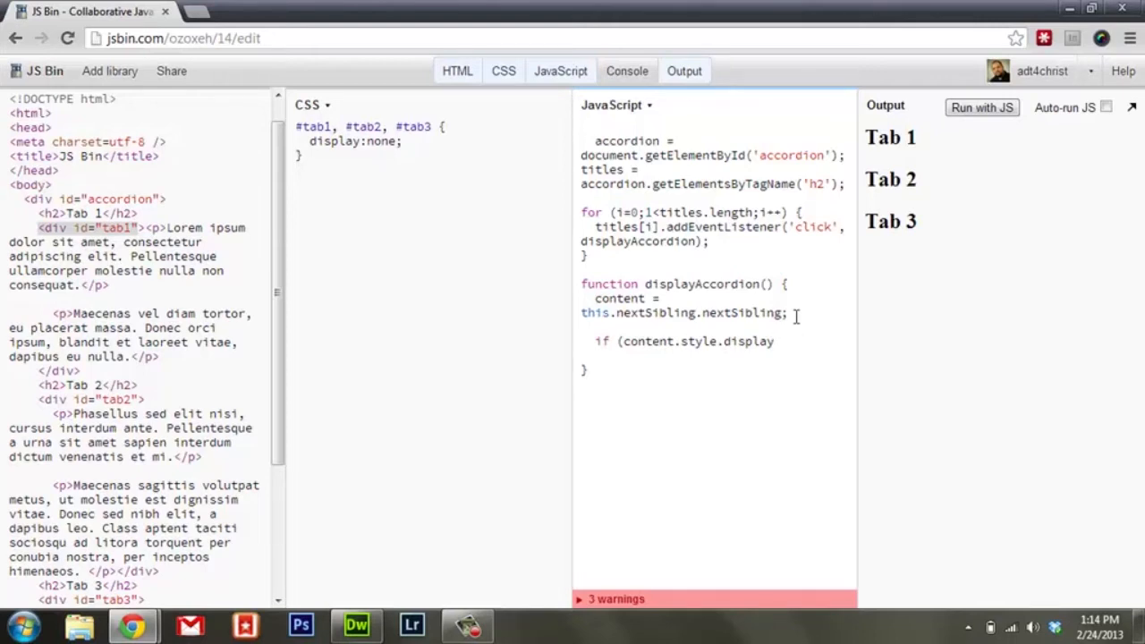
pyautogui.write("!= 'b")
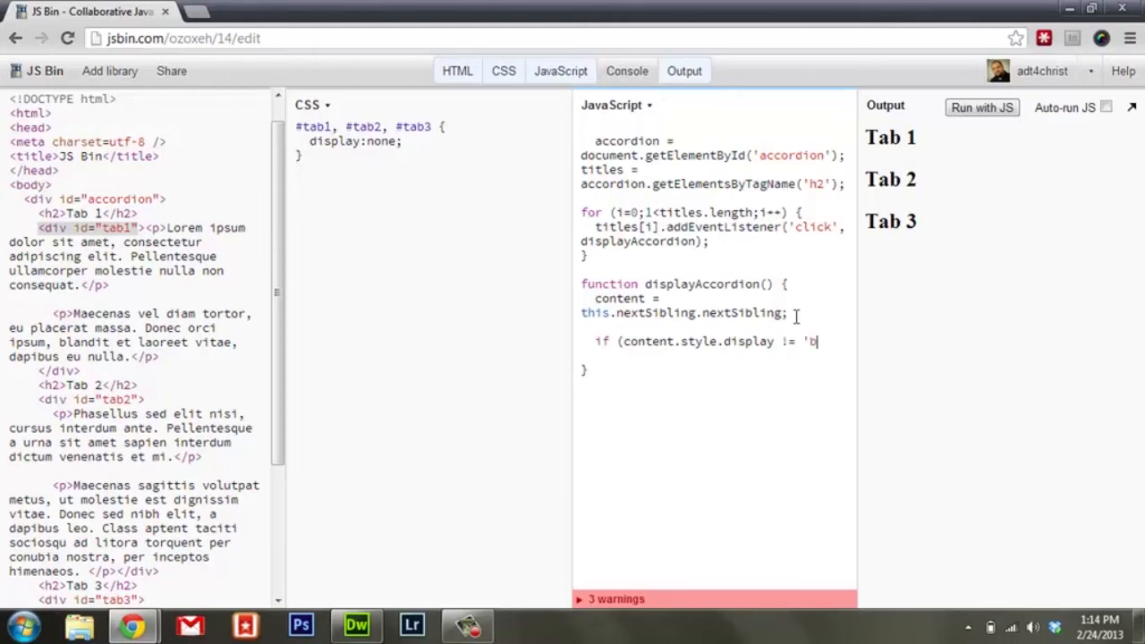
pyautogui.write("lock')")
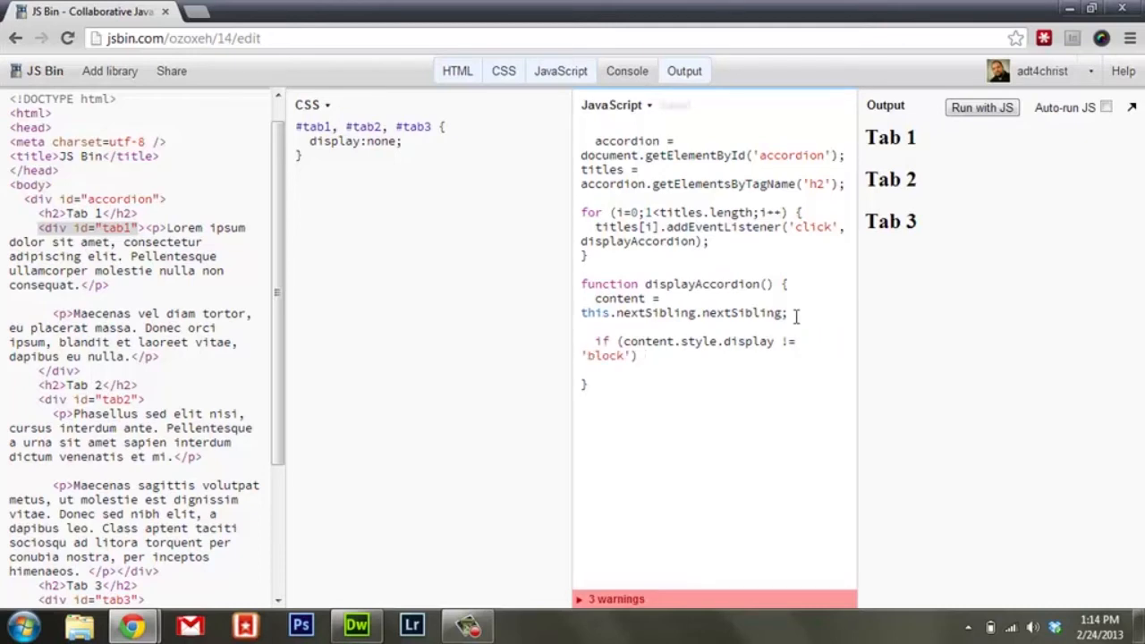
pyautogui.click(502, 71)
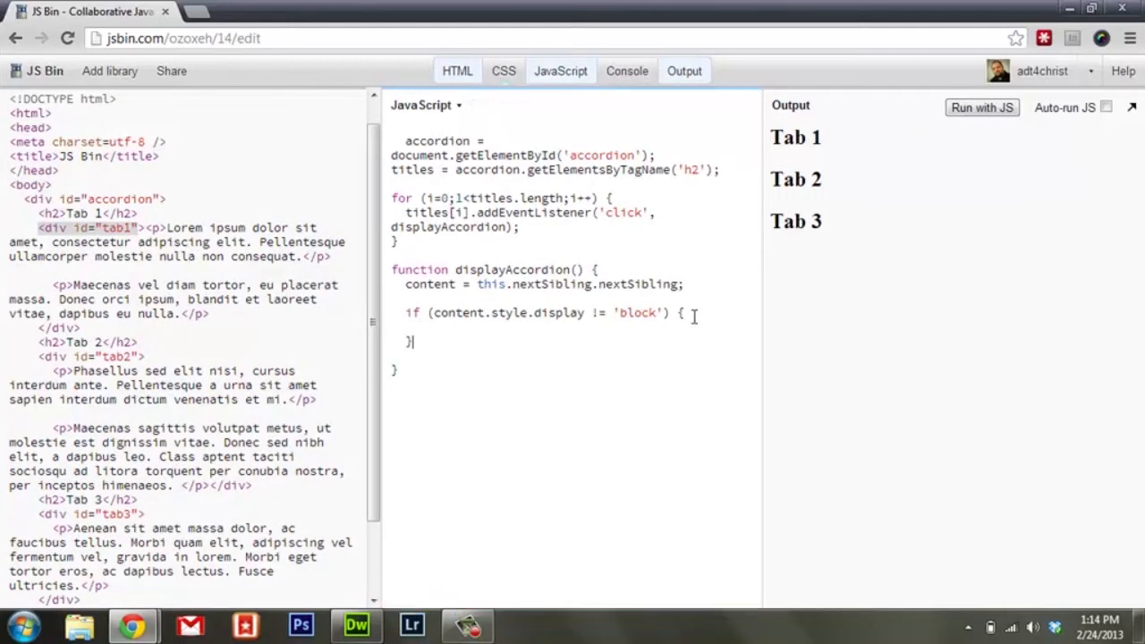
# Step: Add an else branch and set content.style.display = 'block' in the if block
pyautogui.write('els')
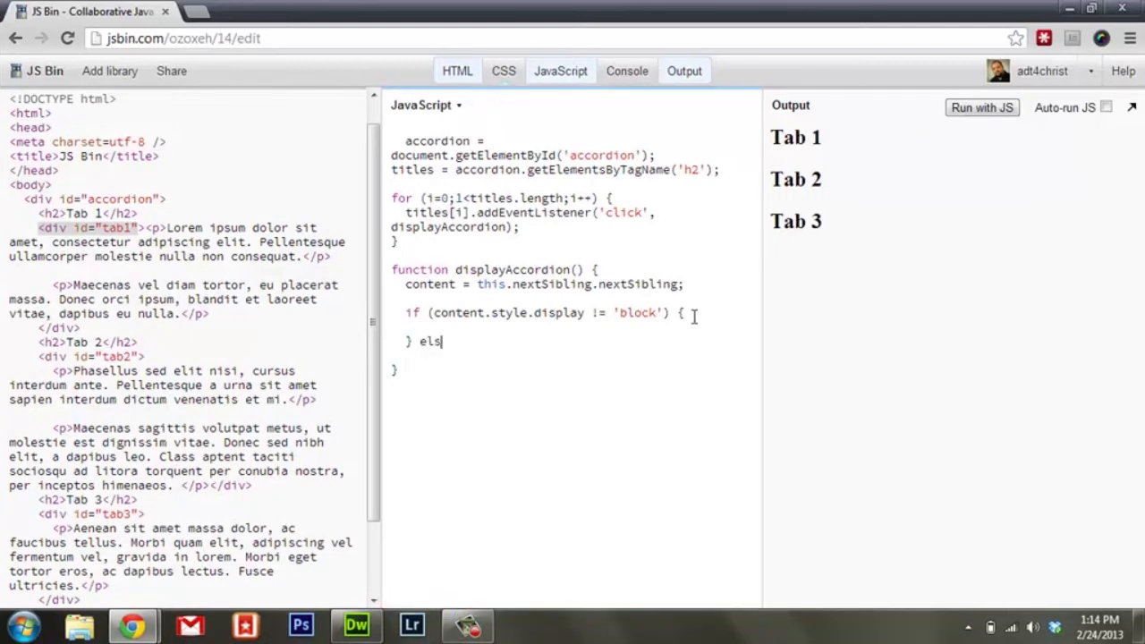
pyautogui.write('e {')
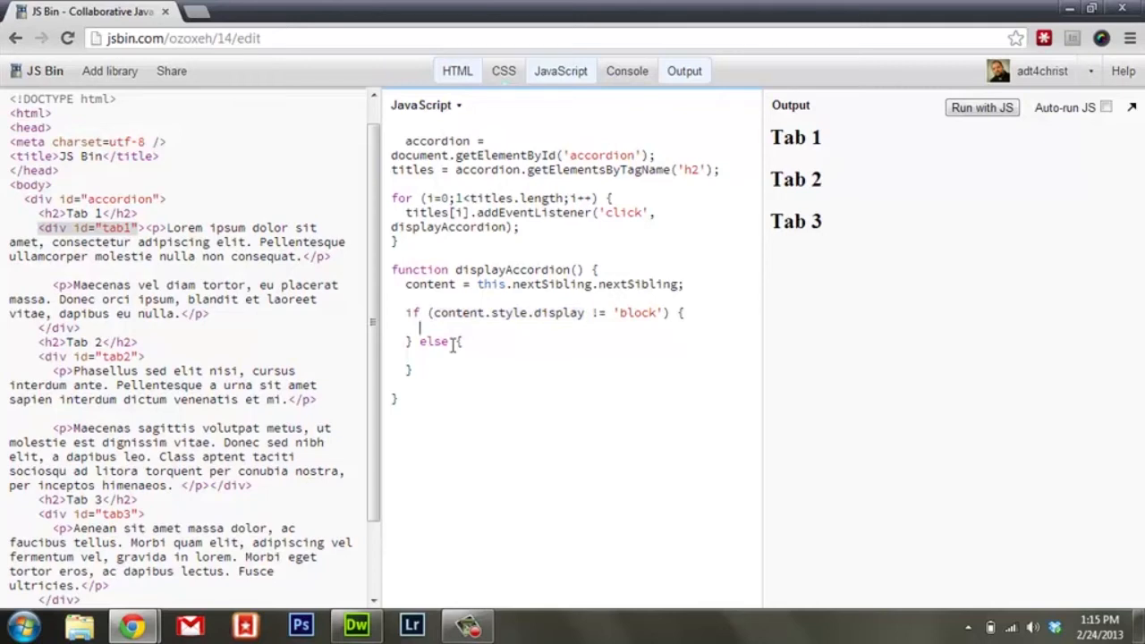
pyautogui.write('content')
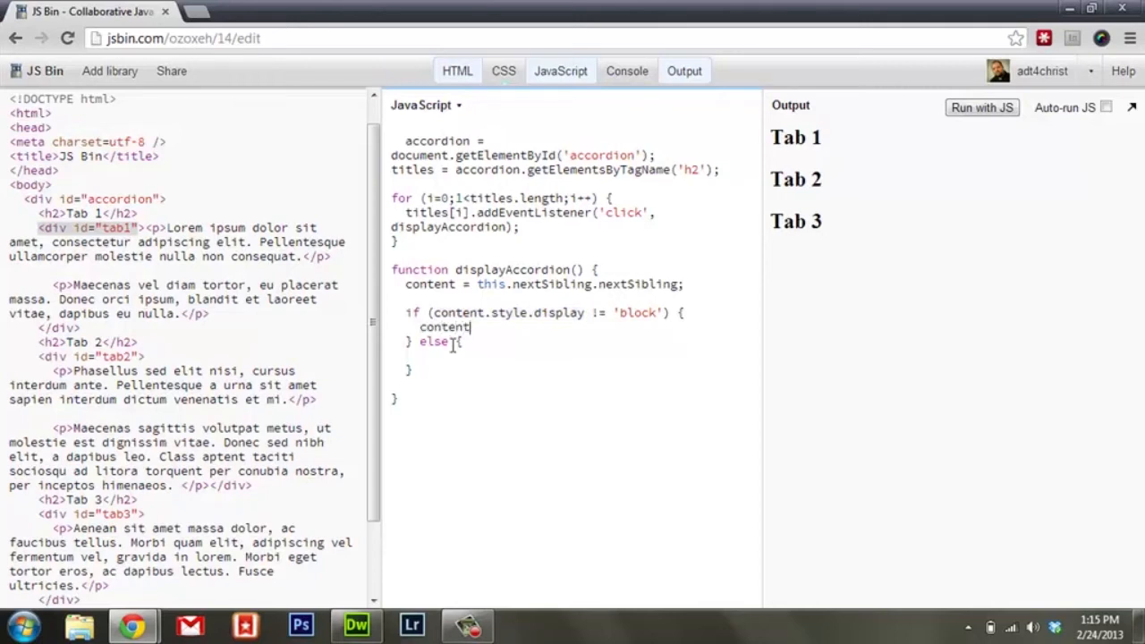
pyautogui.write('.style.d')
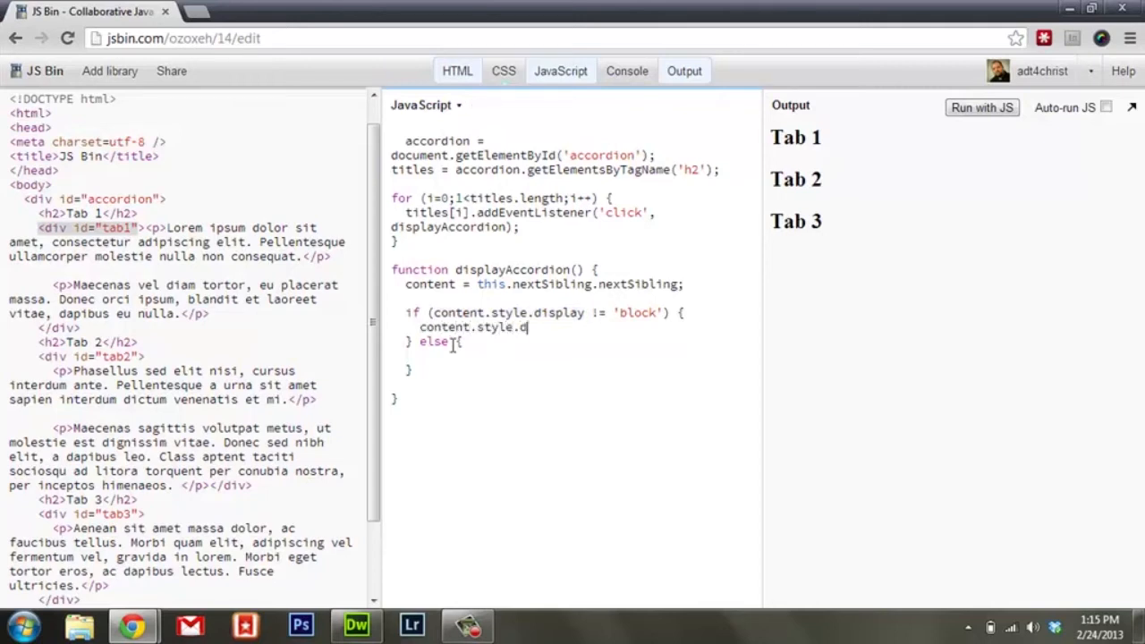
pyautogui.write('isply')
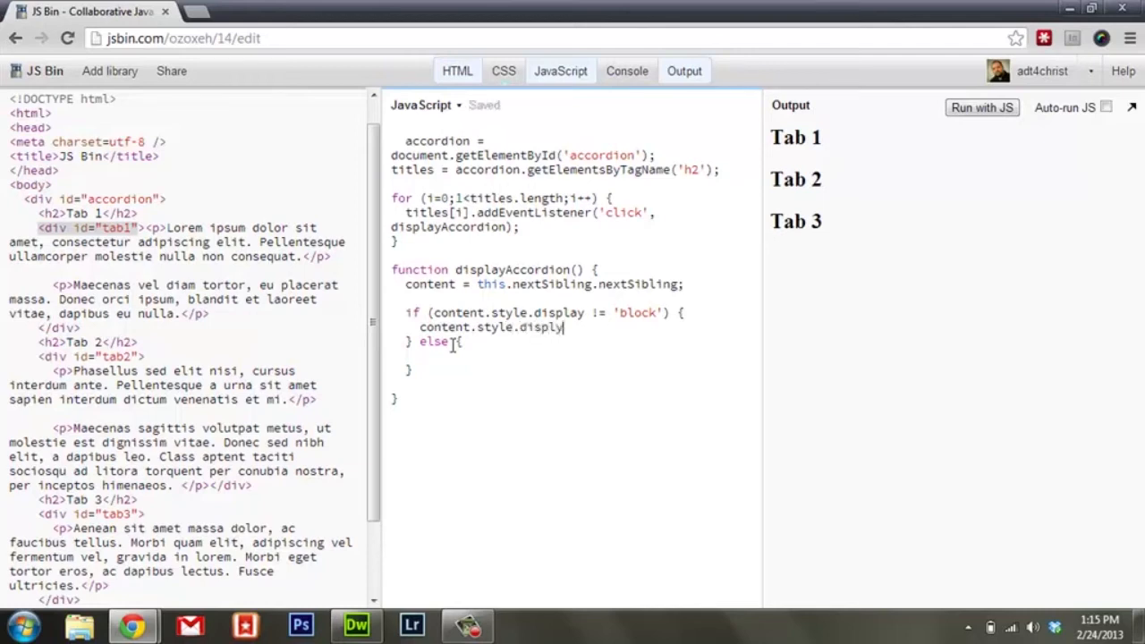
pyautogui.write("= '")
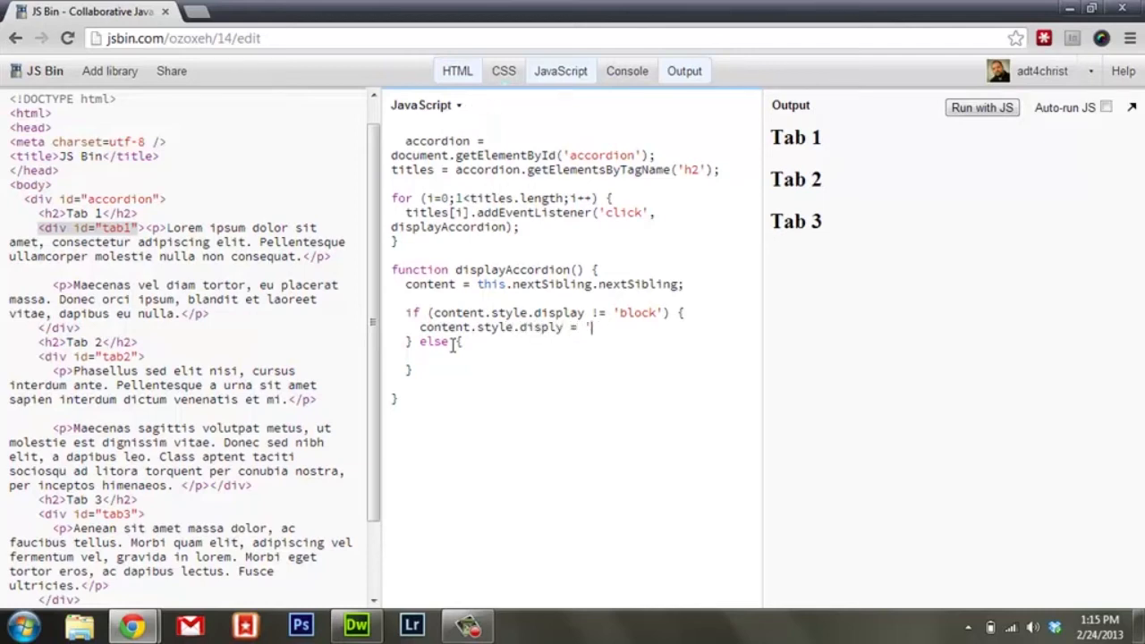
pyautogui.write("block';")
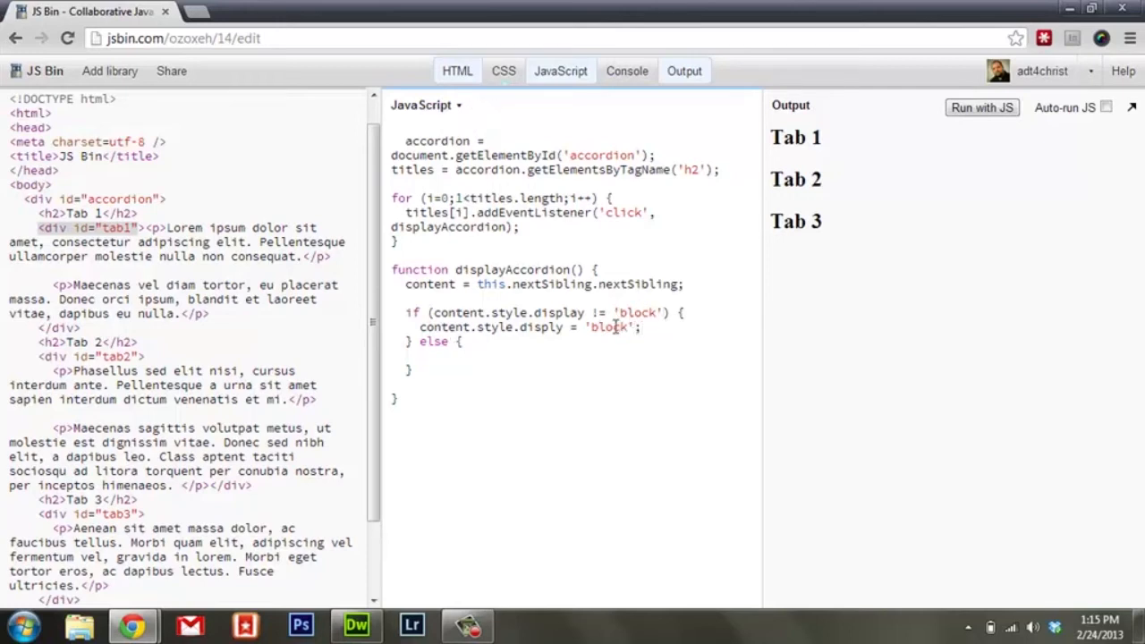
# Step: Set content.style.display = 'none'; inside the else block
pyautogui.click(421, 357)
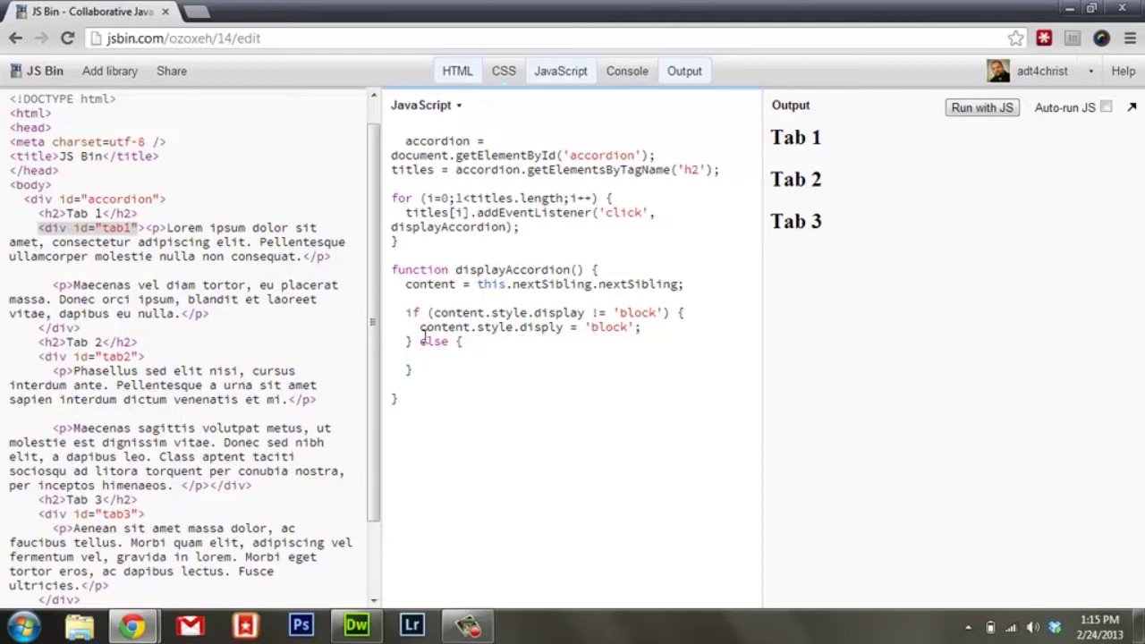
pyautogui.moveTo(469, 358)
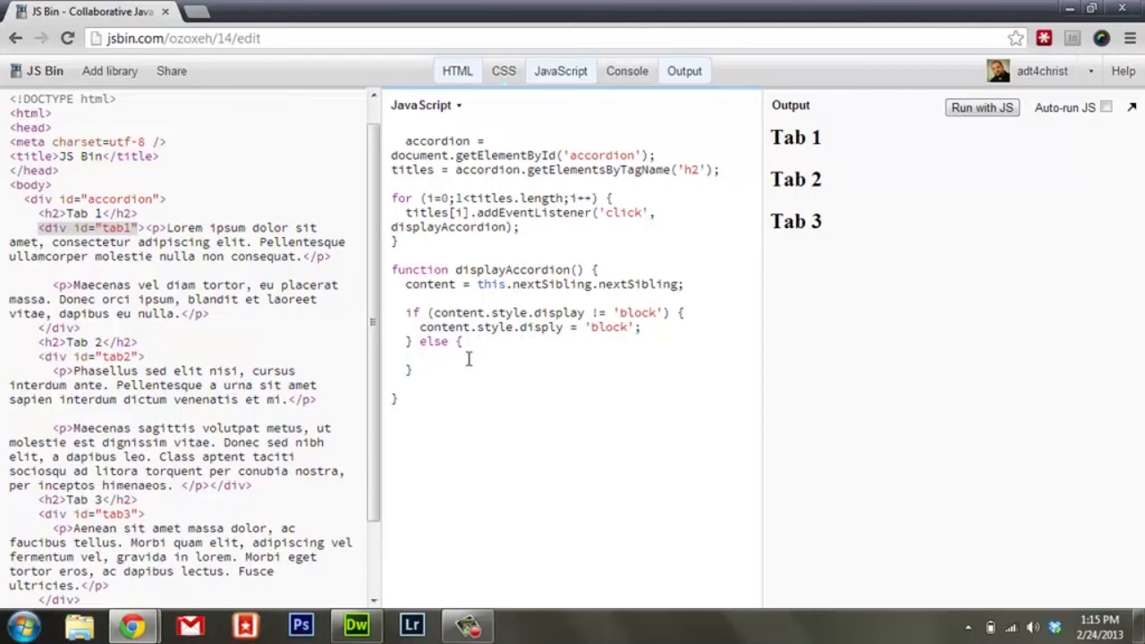
pyautogui.write('conte')
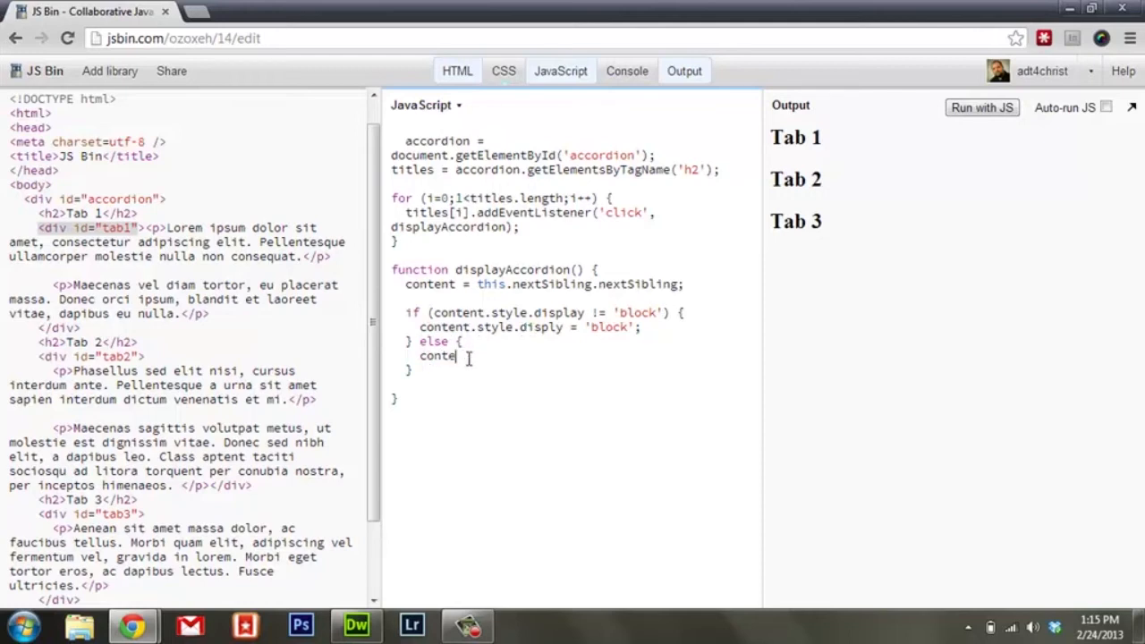
pyautogui.write('nt.style.')
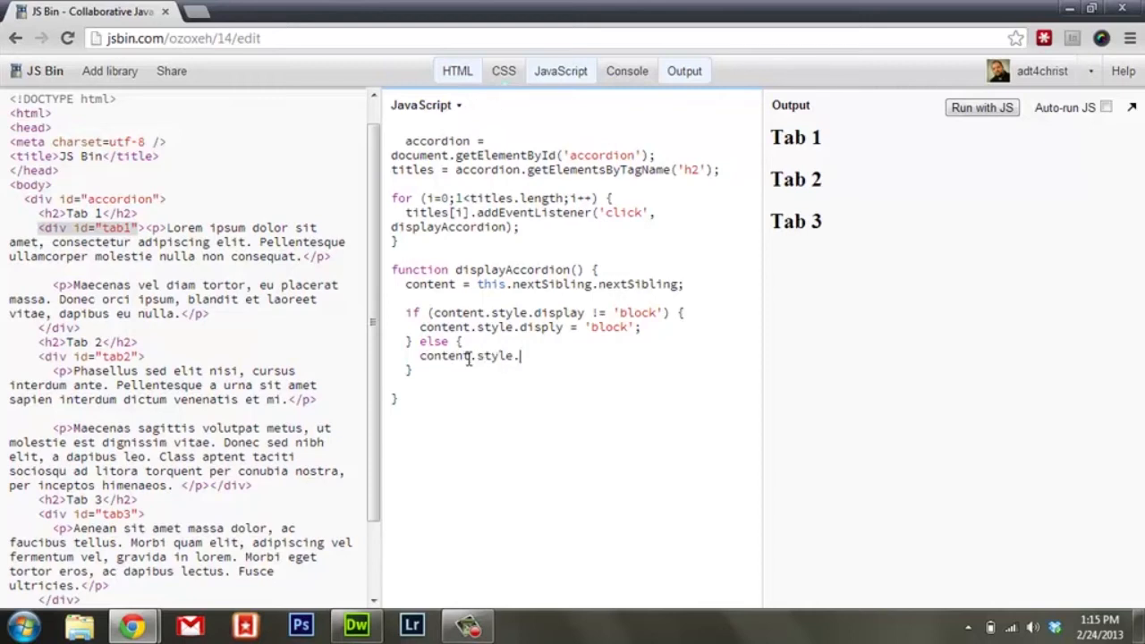
pyautogui.write('disp')
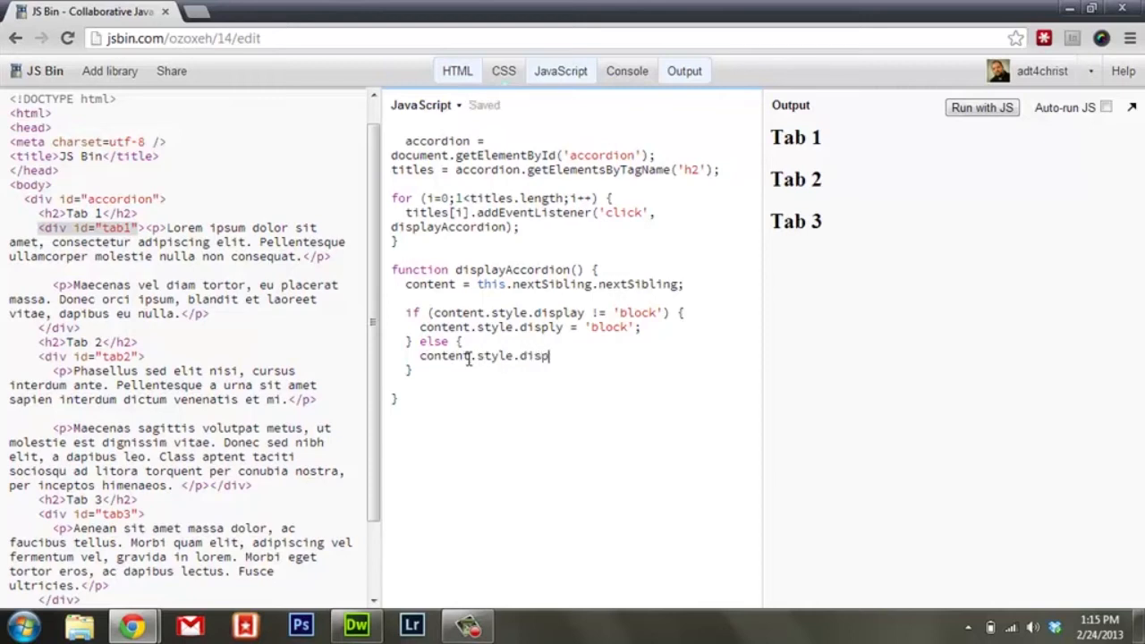
pyautogui.write('lay =')
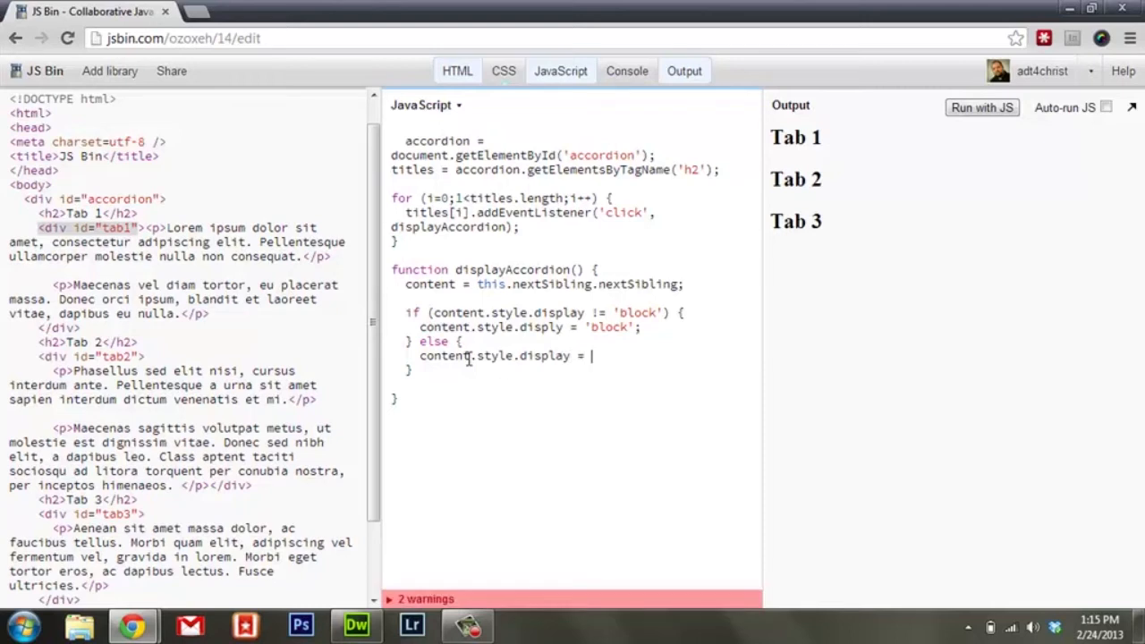
pyautogui.write("'none';")
pyautogui.click(531, 327)
pyautogui.write('a')
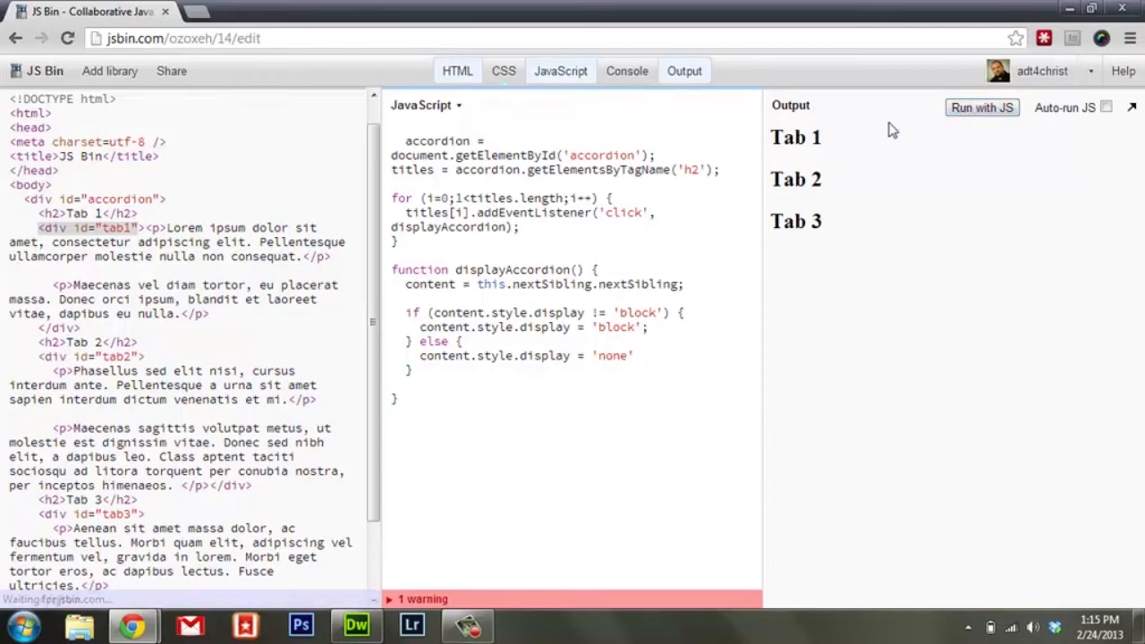
pyautogui.click(795, 137)
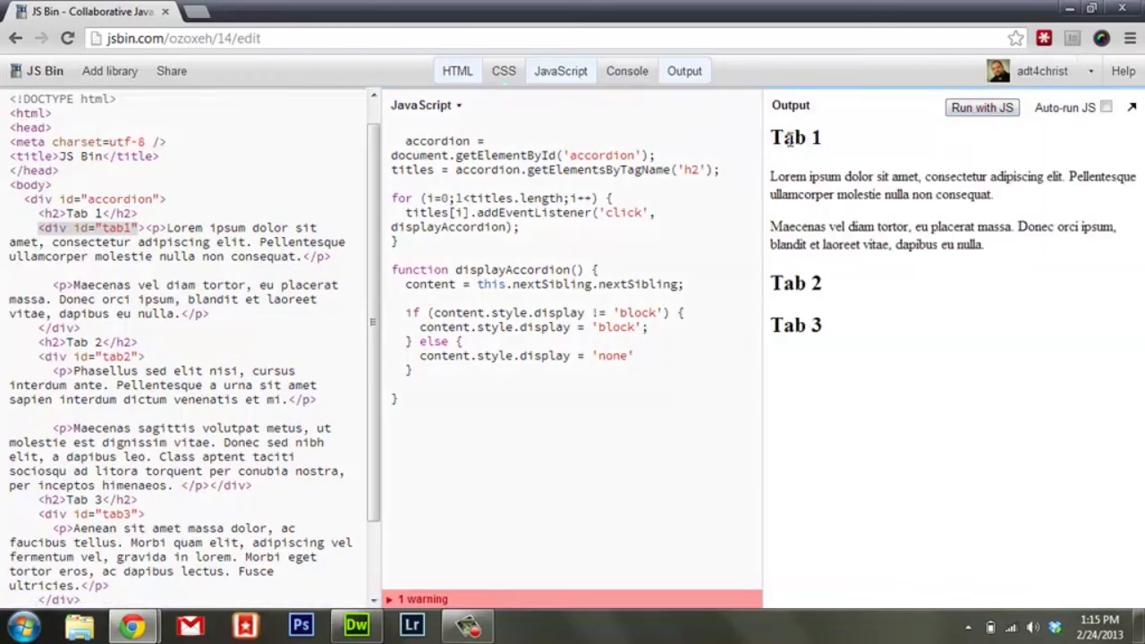
pyautogui.click(793, 136)
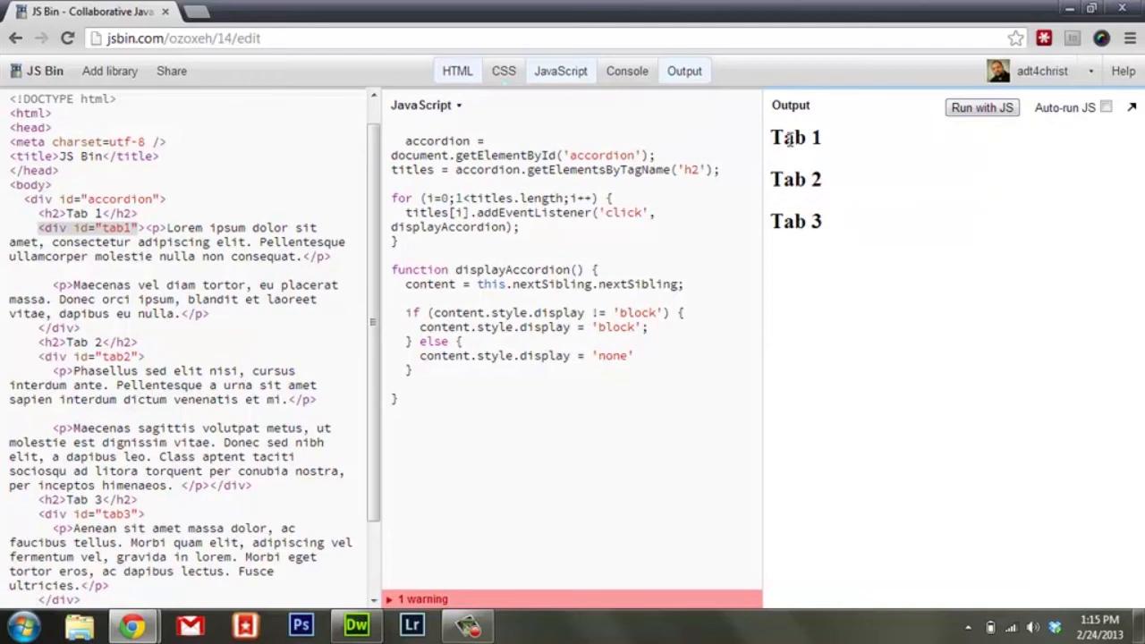
pyautogui.click(795, 179)
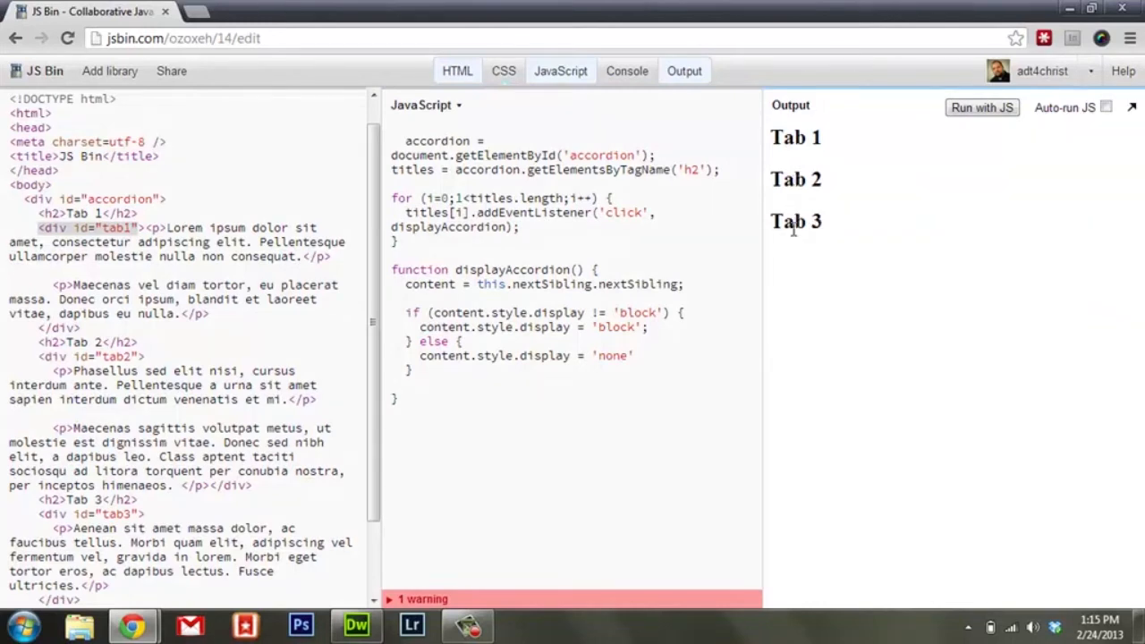
pyautogui.moveTo(796, 170)
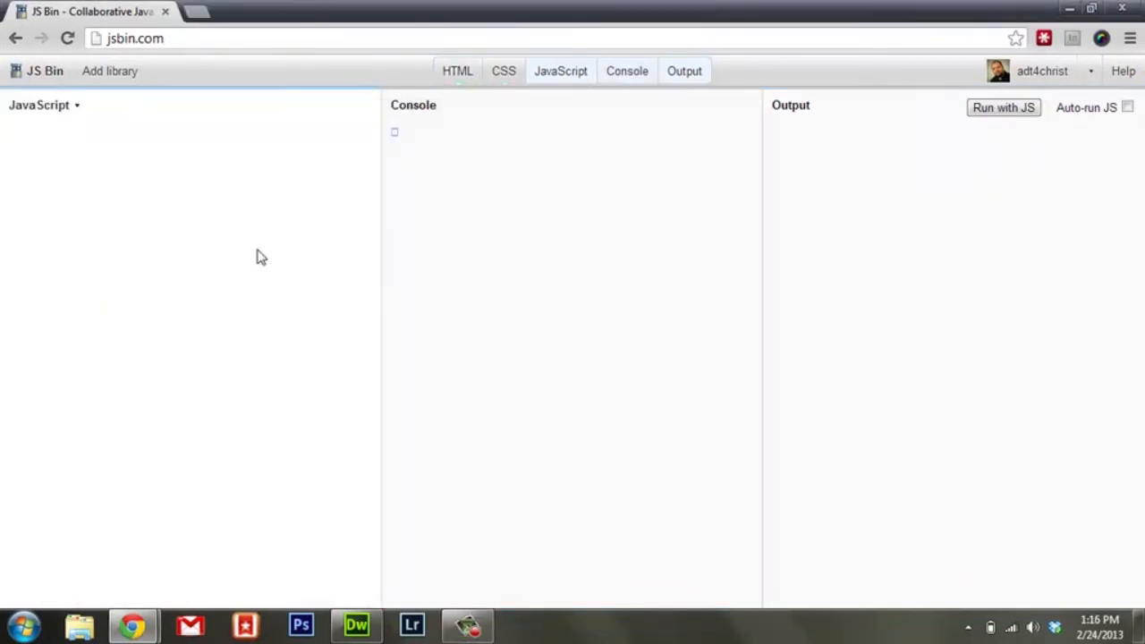
pyautogui.moveTo(103, 172)
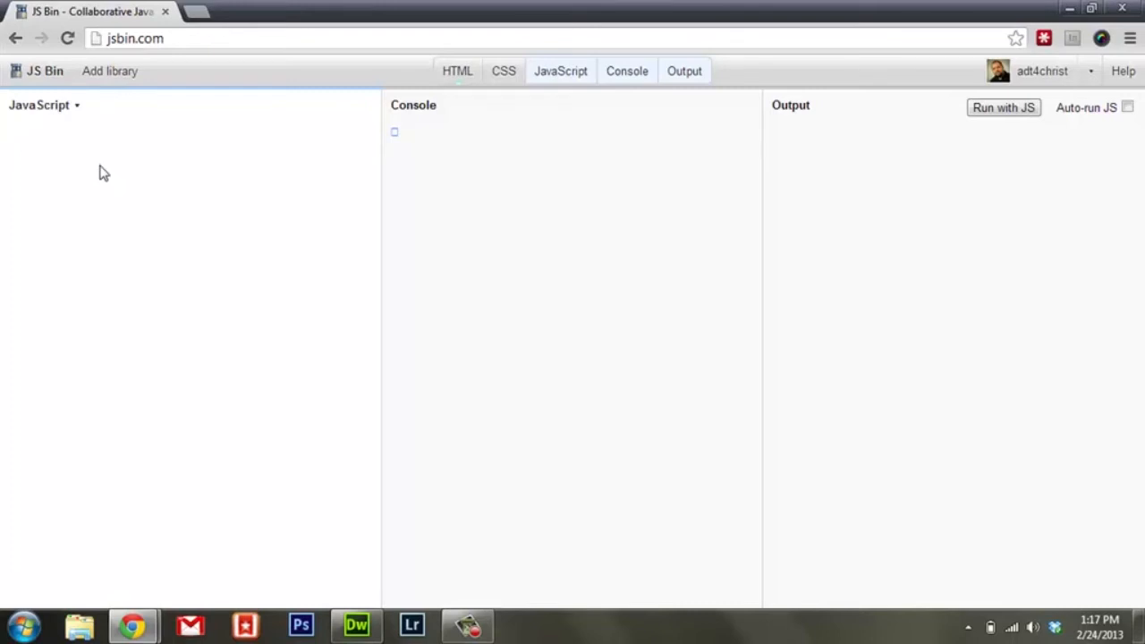
# Step: Type var myCar = {}; and place the cursor between the braces
pyautogui.write('var m')
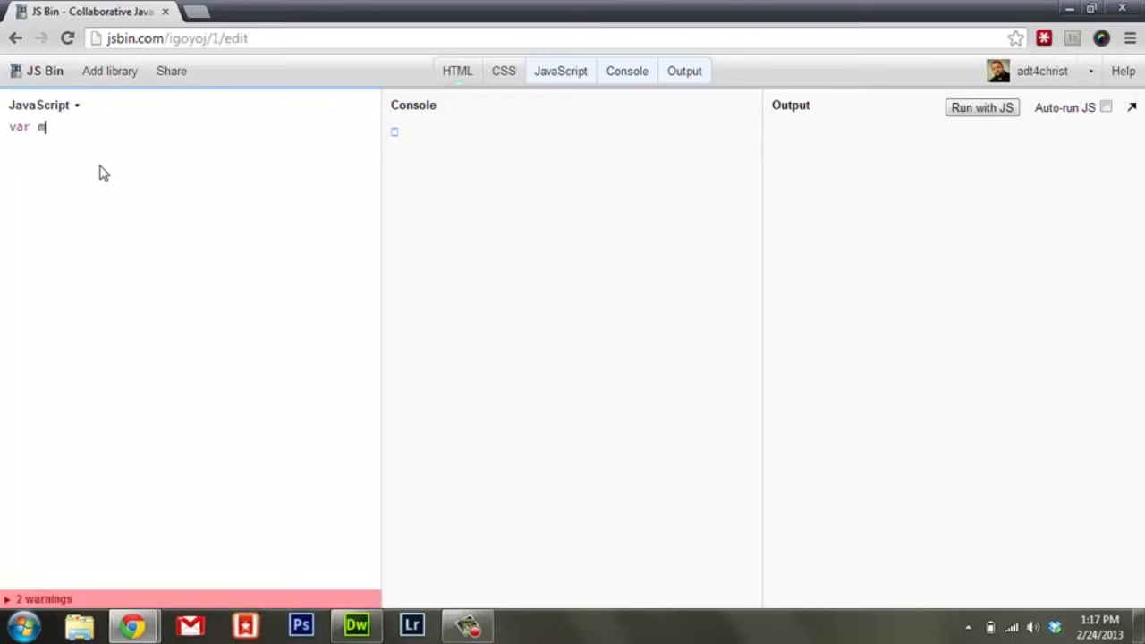
pyautogui.write('yCar =')
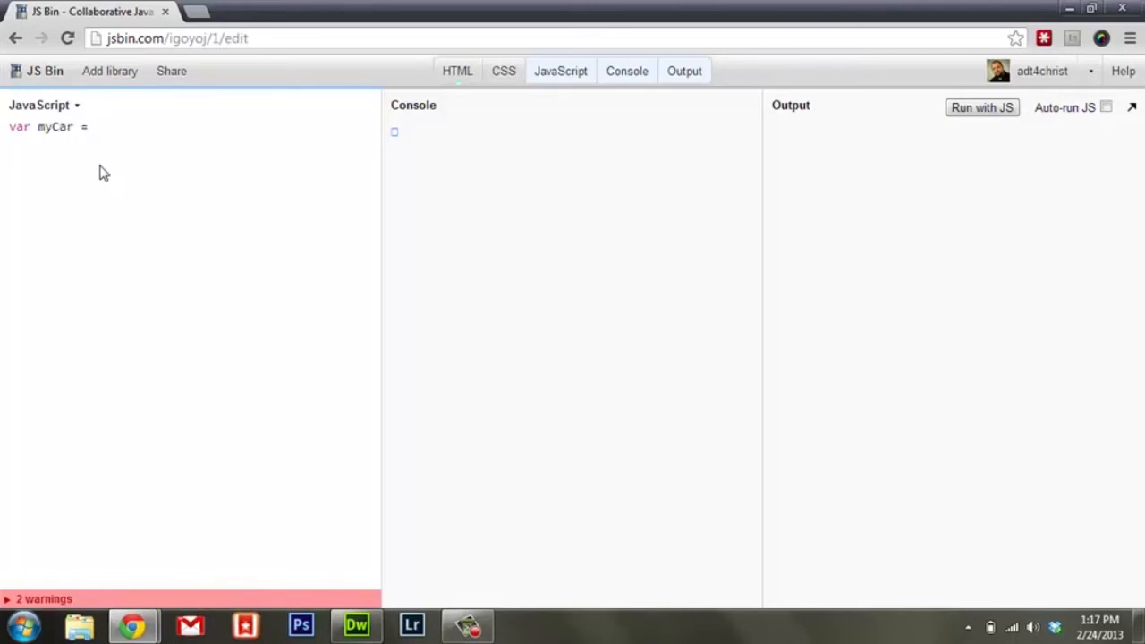
pyautogui.write('{}')
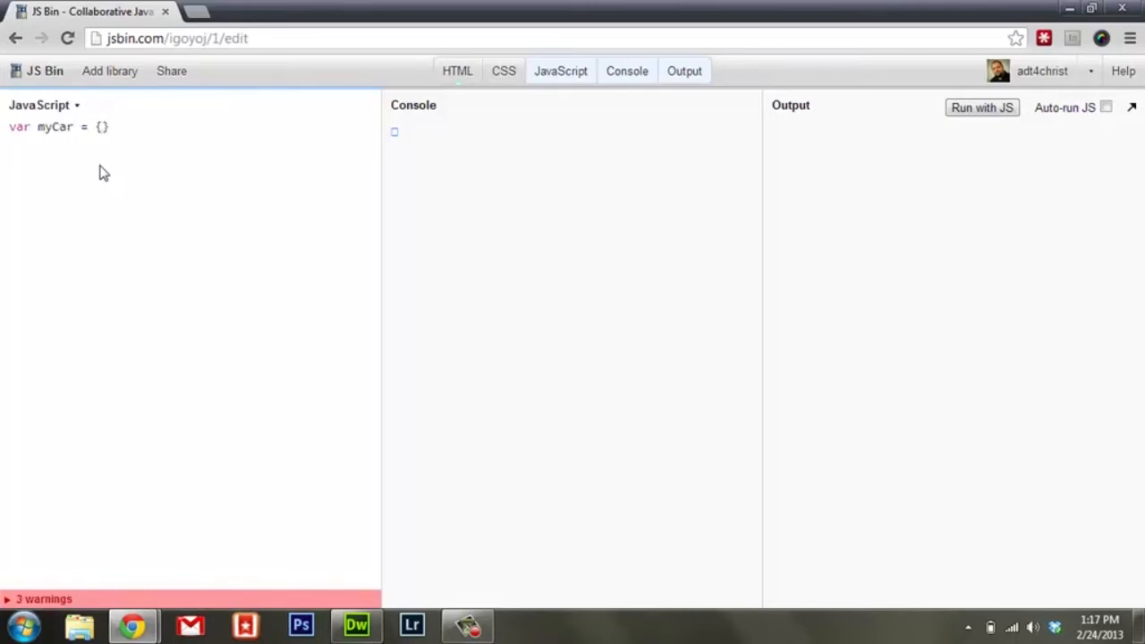
pyautogui.write(';')
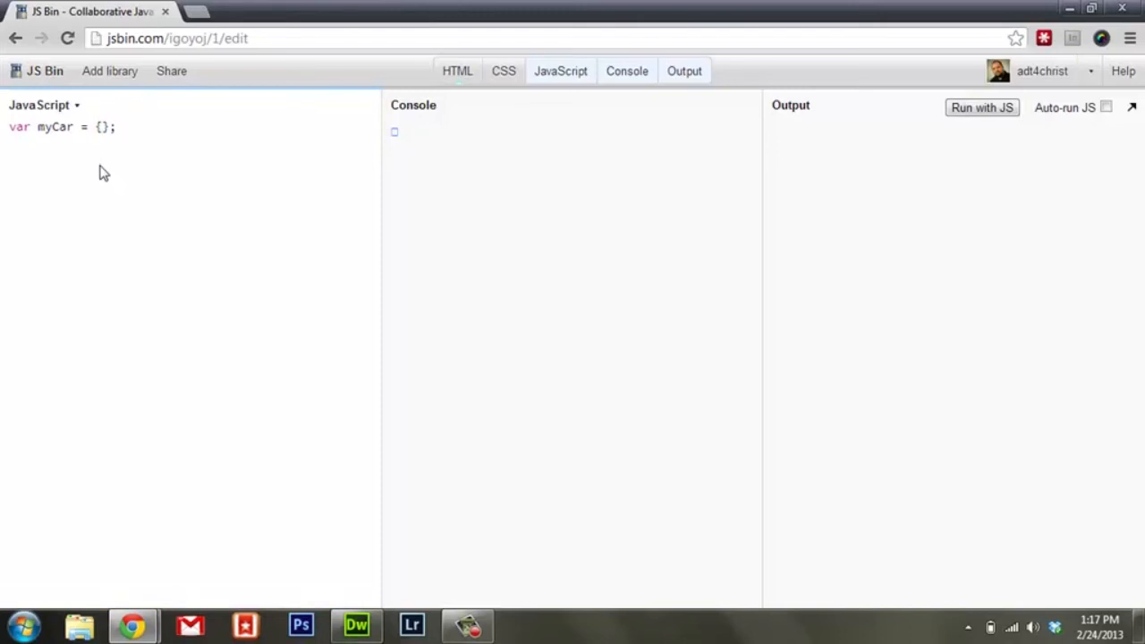
pyautogui.click(114, 126)
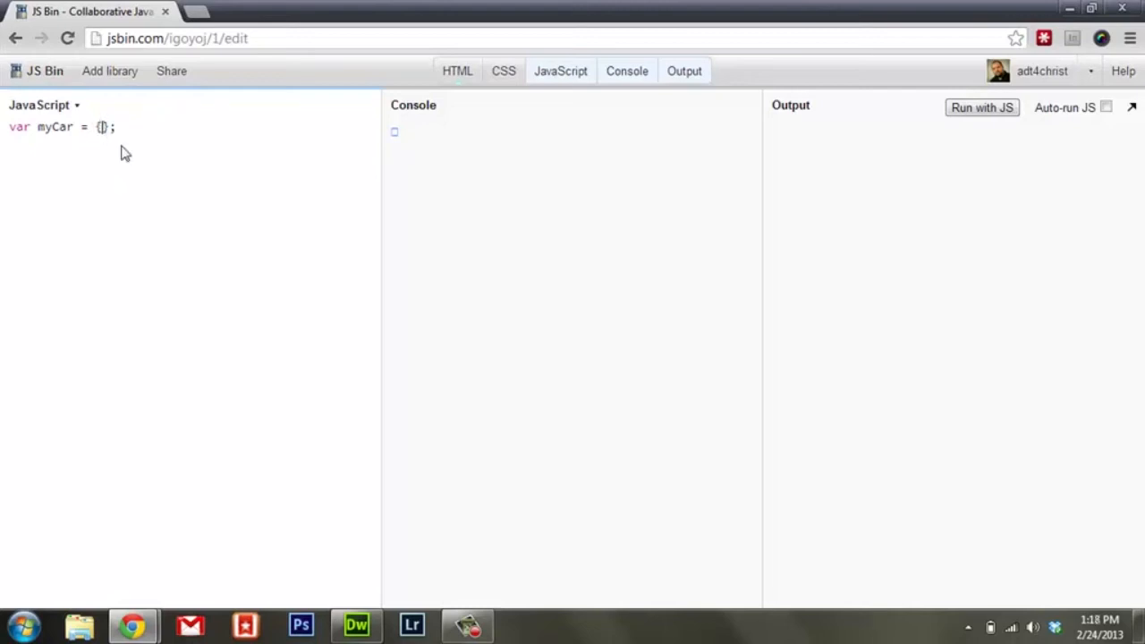
# Step: Add the properties color: 'red' and height: 20 to myCar
pyautogui.press('Enter')
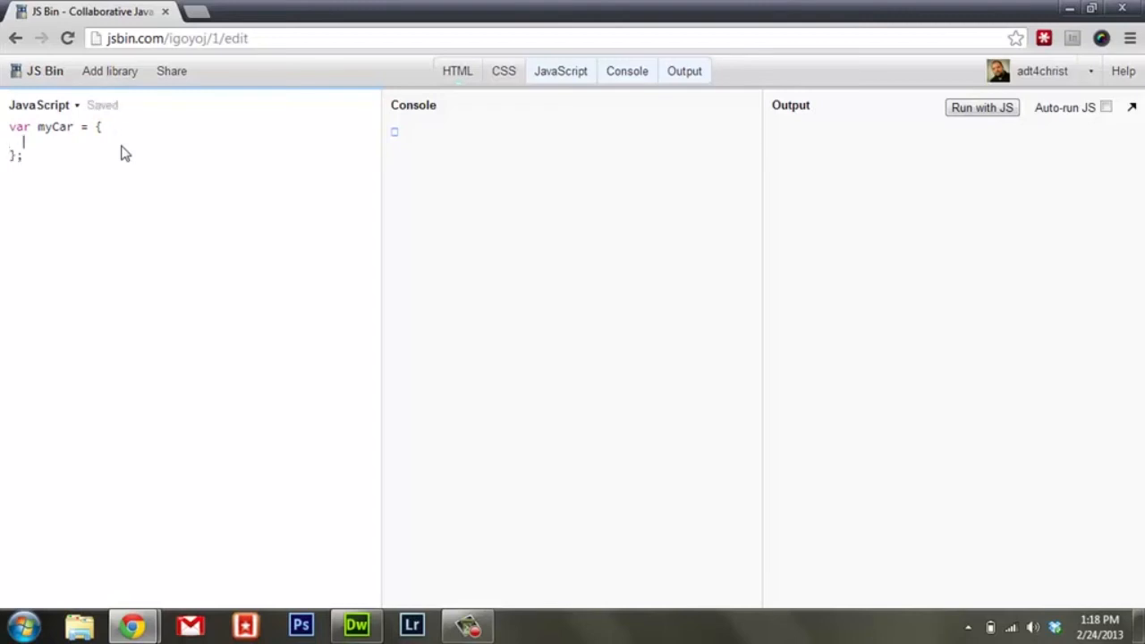
pyautogui.write('color :')
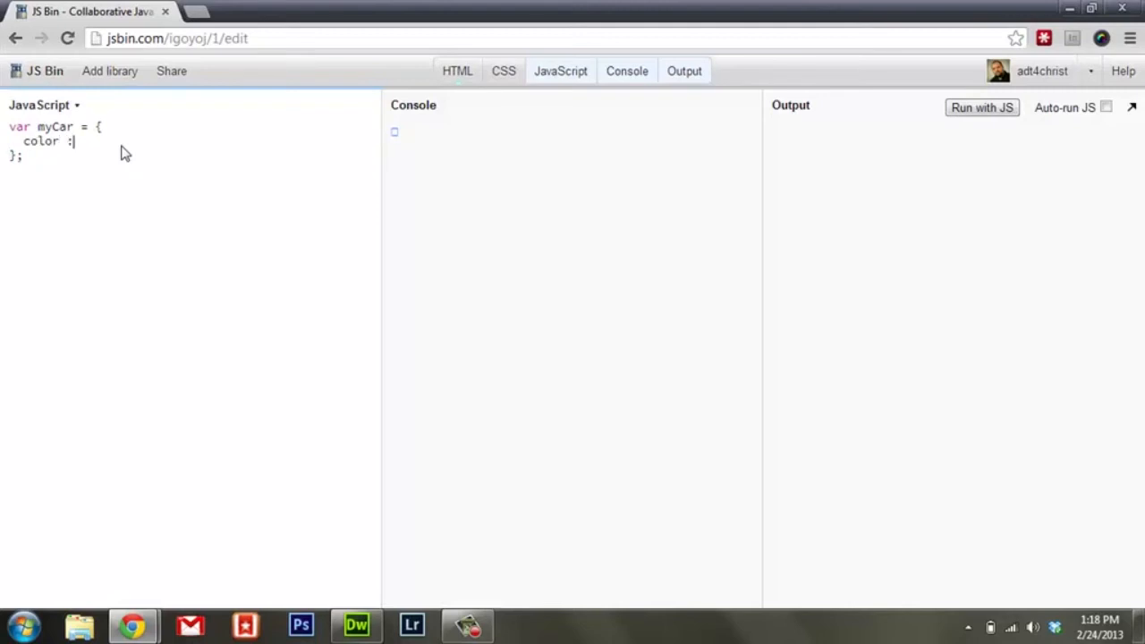
pyautogui.write("'red")
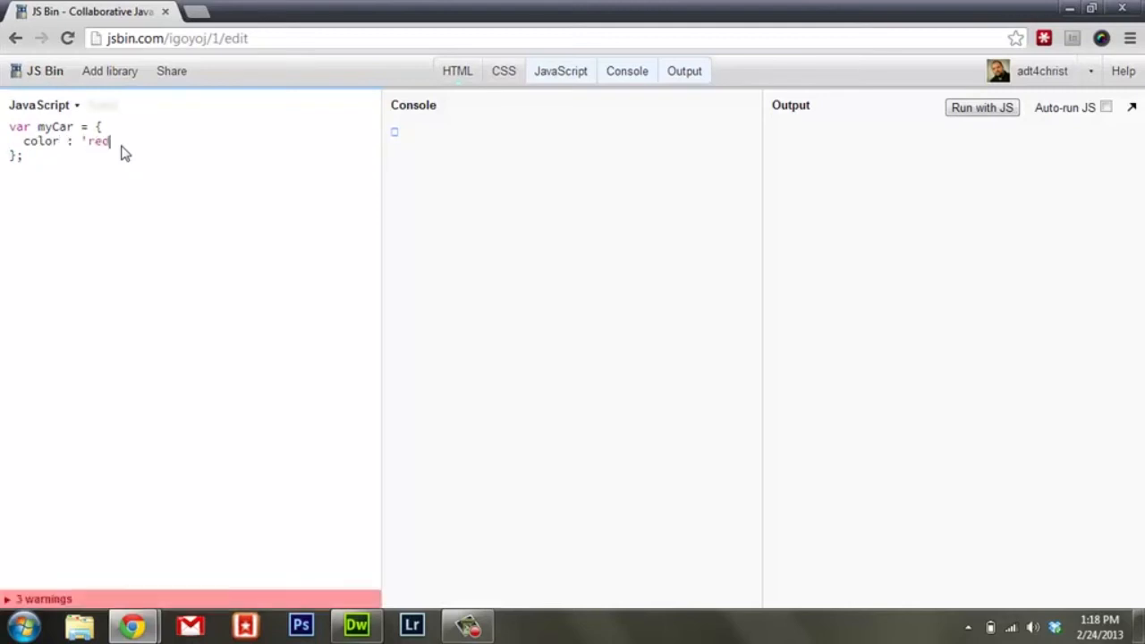
pyautogui.write("'")
pyautogui.write('height')
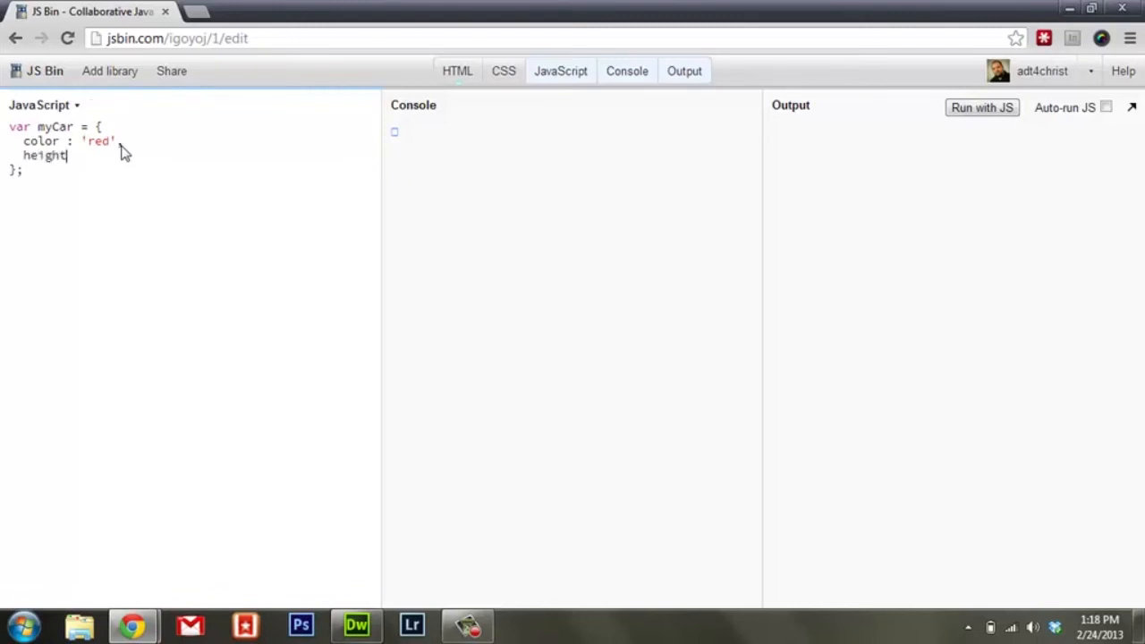
pyautogui.write(": '")
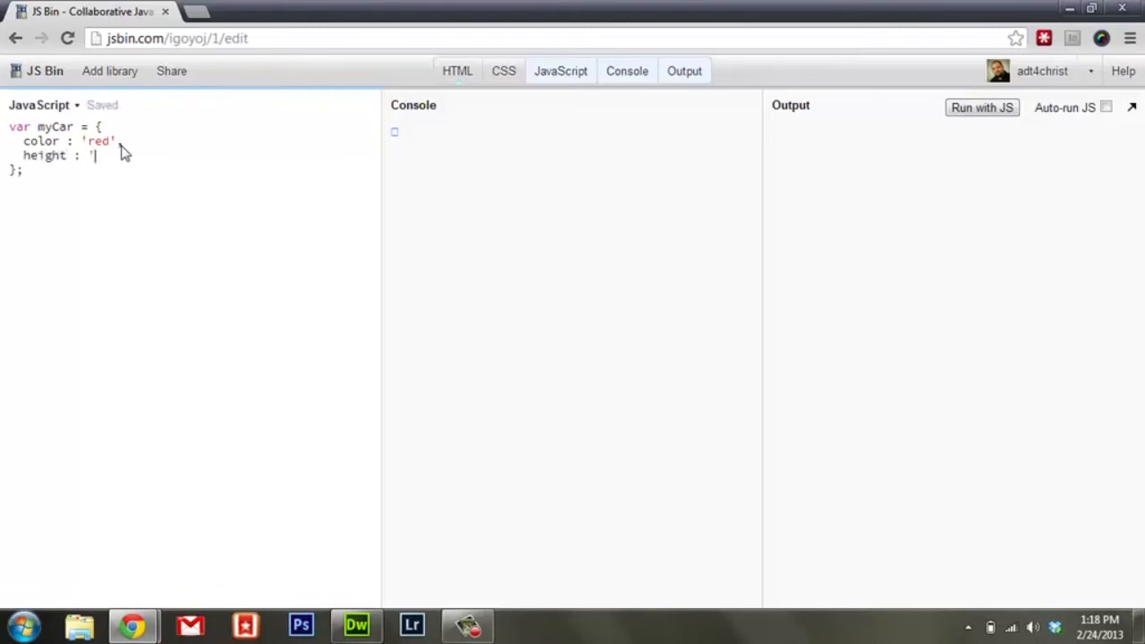
pyautogui.write('2')
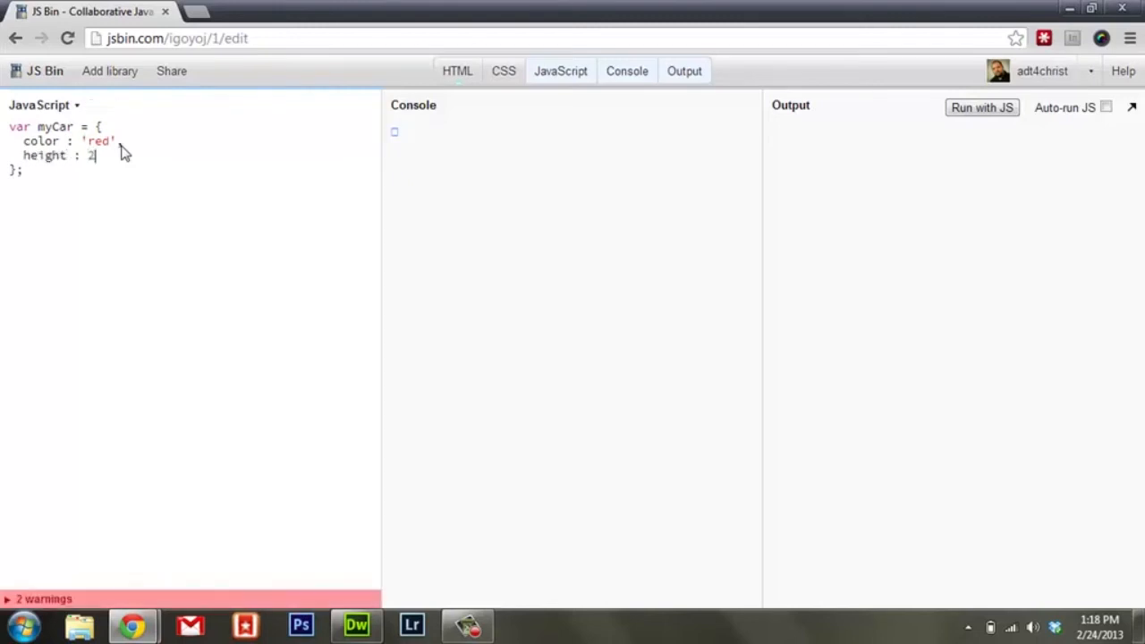
pyautogui.write('0,')
pyautogui.click(73, 142)
pyautogui.write(',')
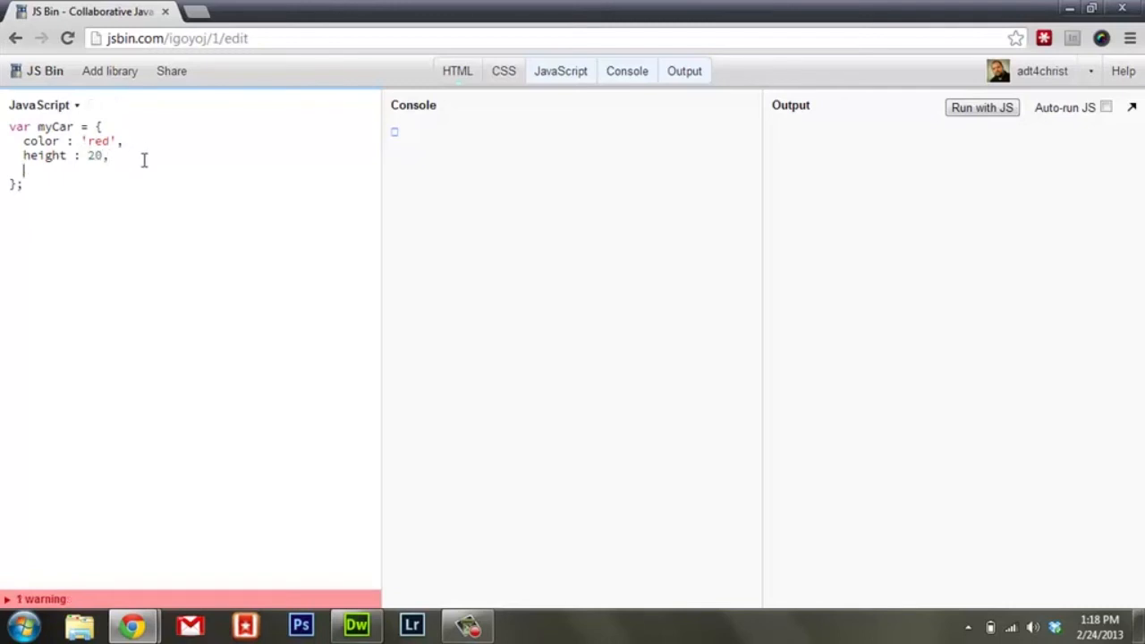
# Step: Add the properties speed: 100 and moving: true to myCar
pyautogui.write('speed :')
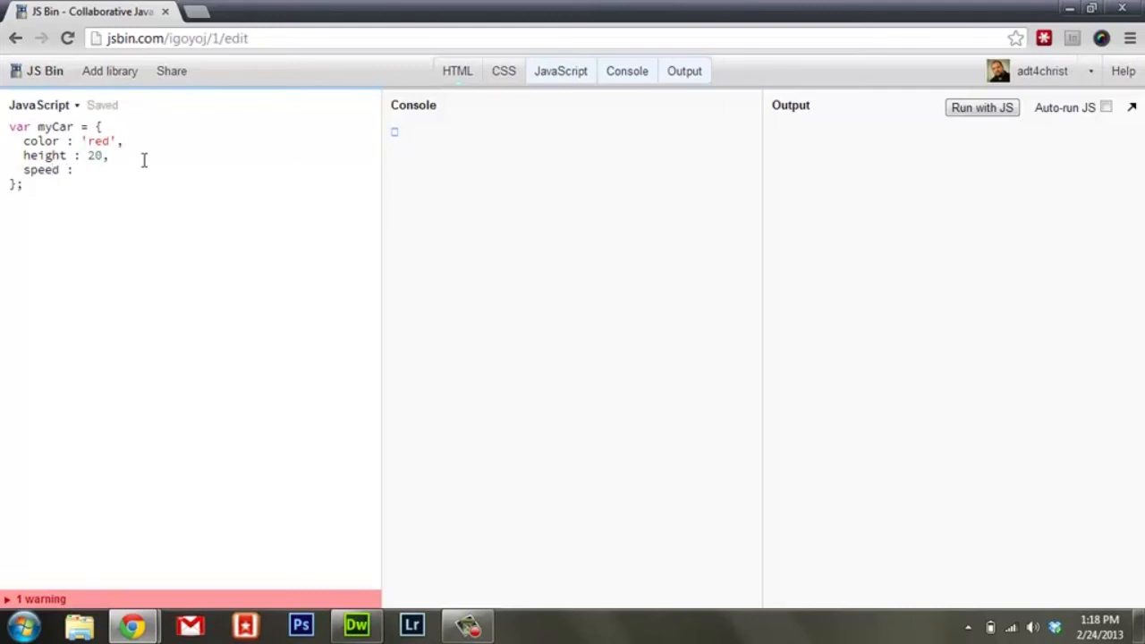
pyautogui.write('100,')
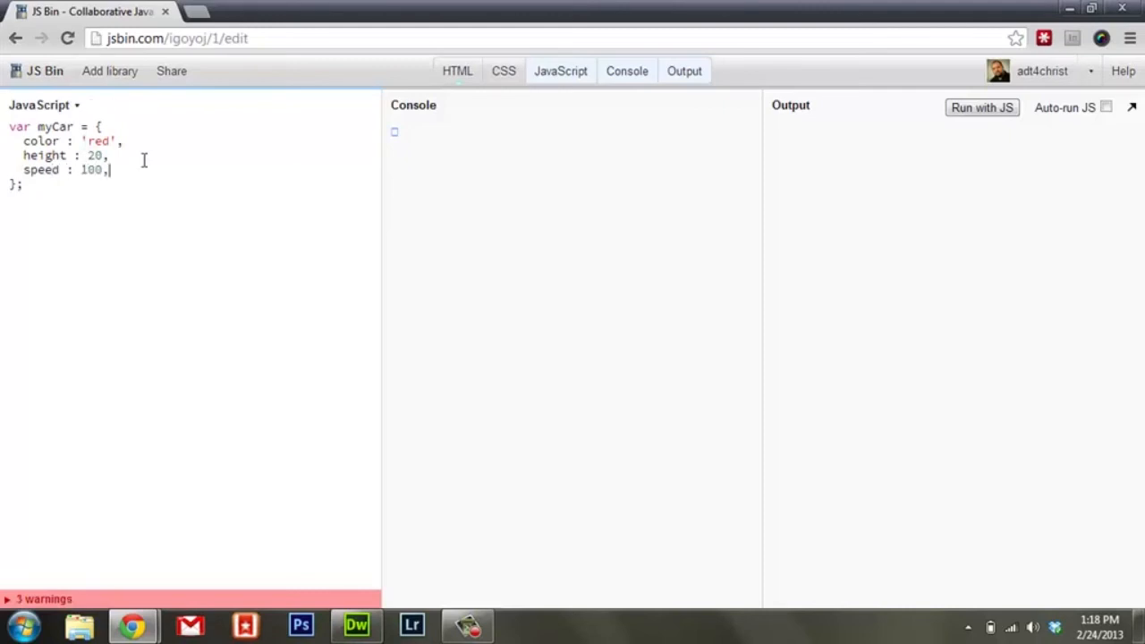
pyautogui.press('Return')
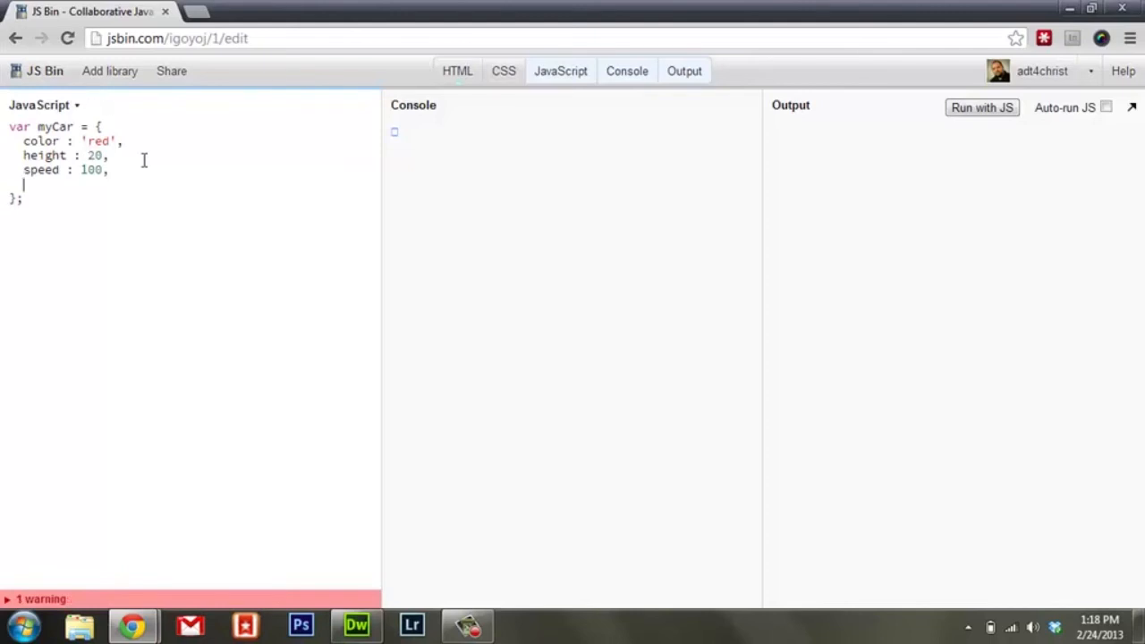
pyautogui.press('Backspace')
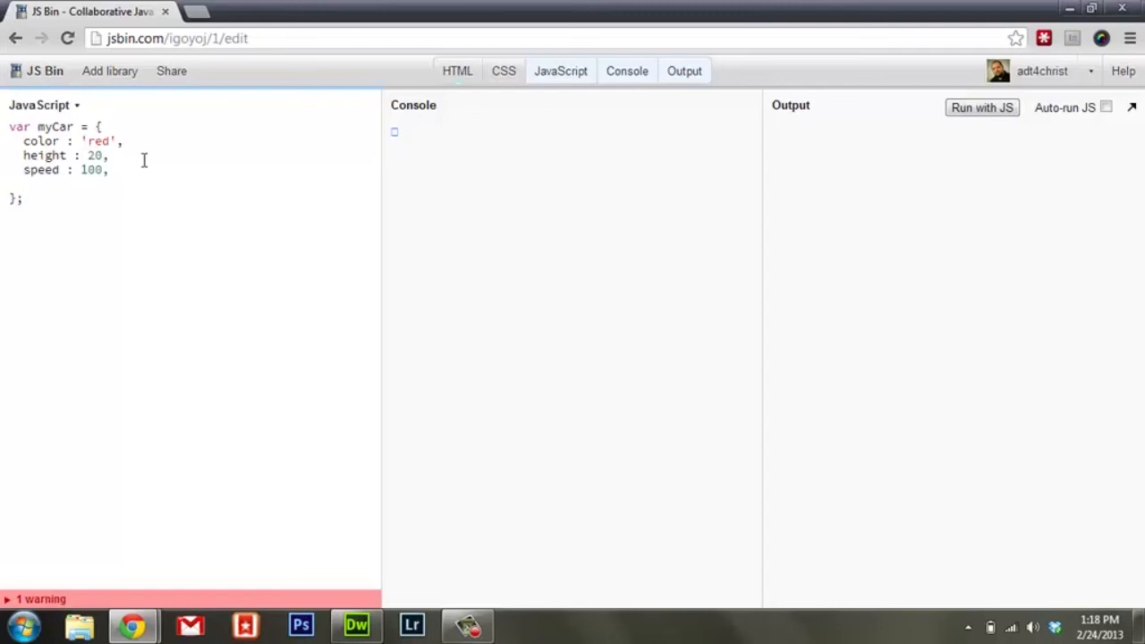
pyautogui.write('moving')
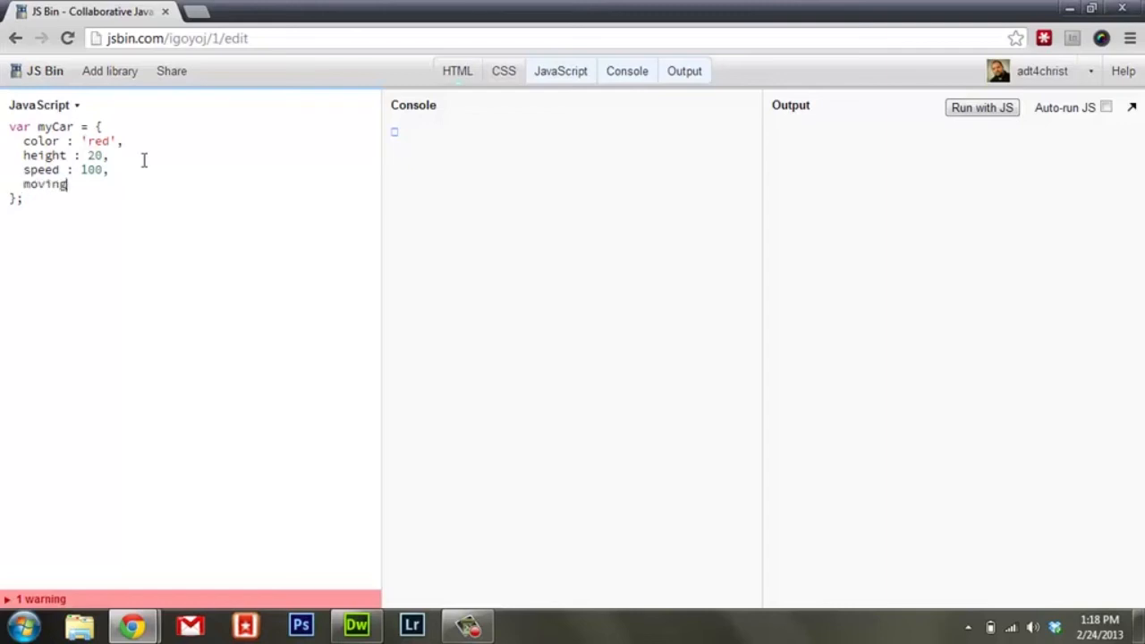
pyautogui.write(': tru')
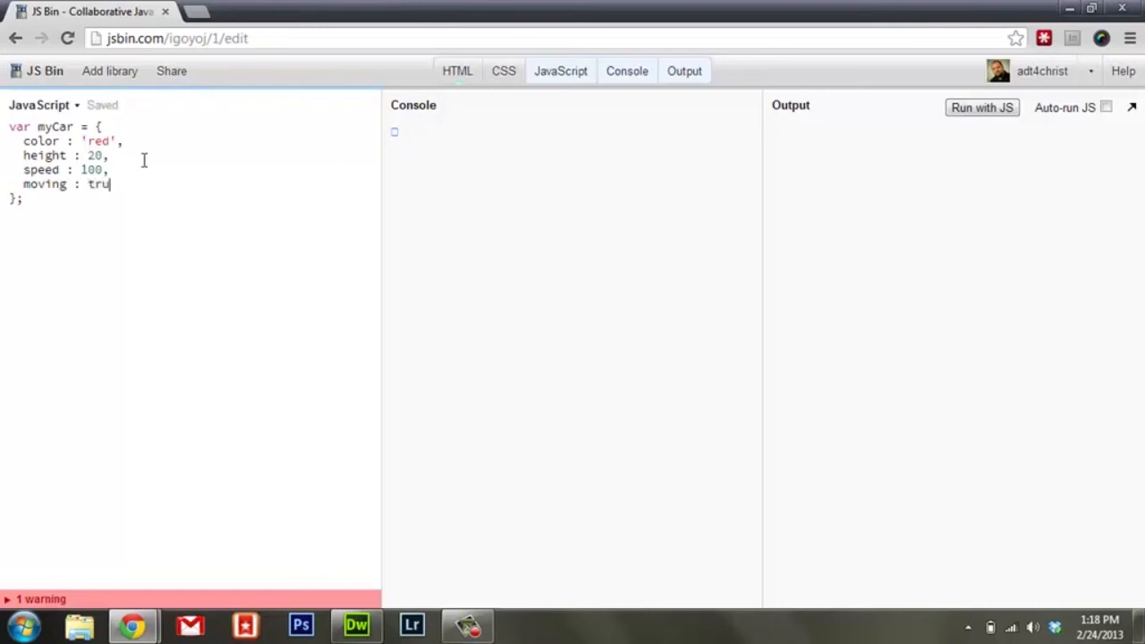
pyautogui.write('e,')
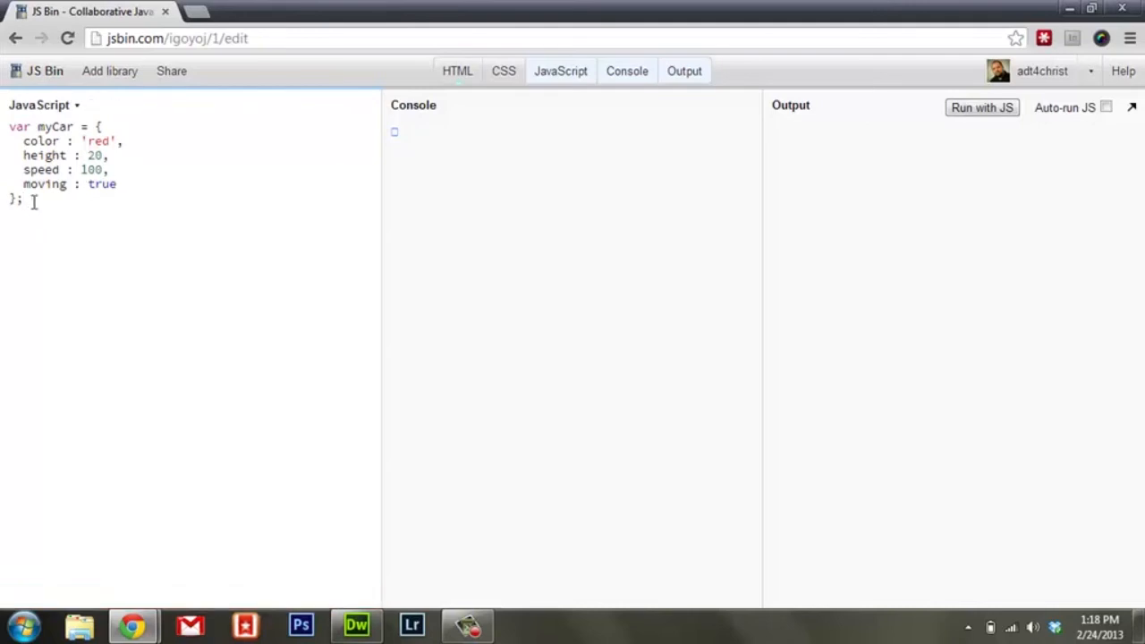
# Step: Log myCar.speed to the console and run it, showing 100
pyautogui.write('console.lo')
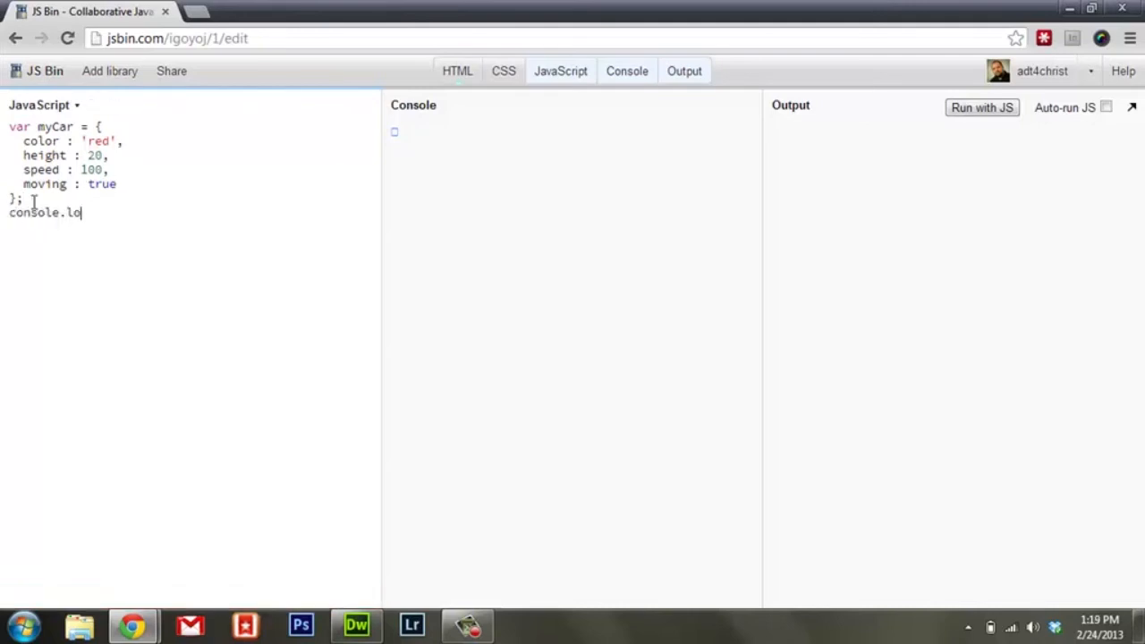
pyautogui.write('g(')
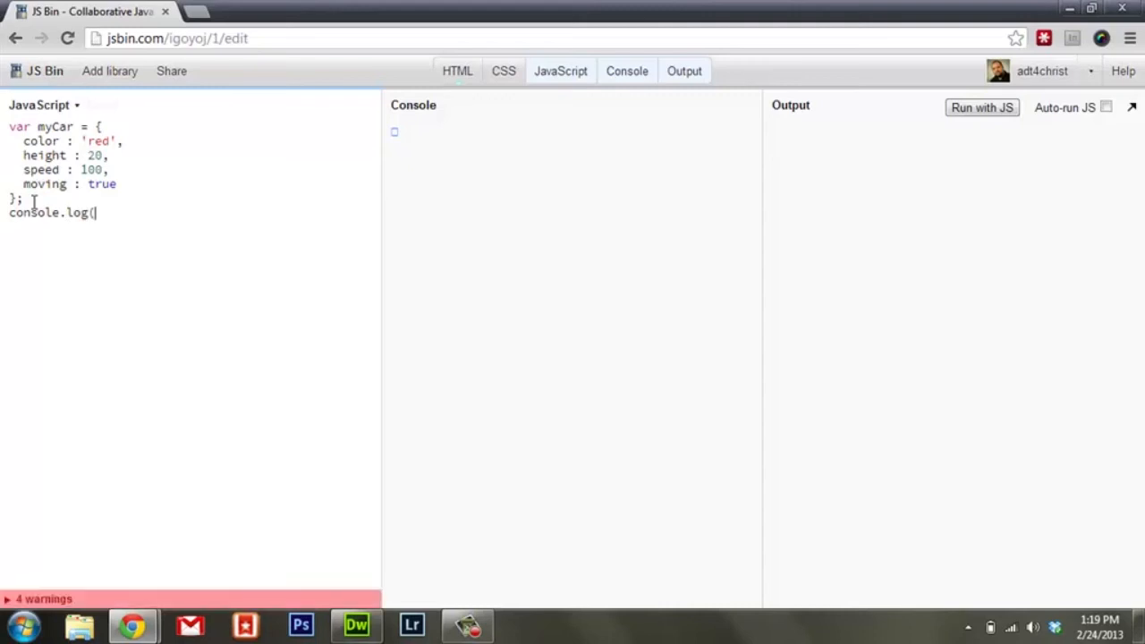
pyautogui.write('myCar.')
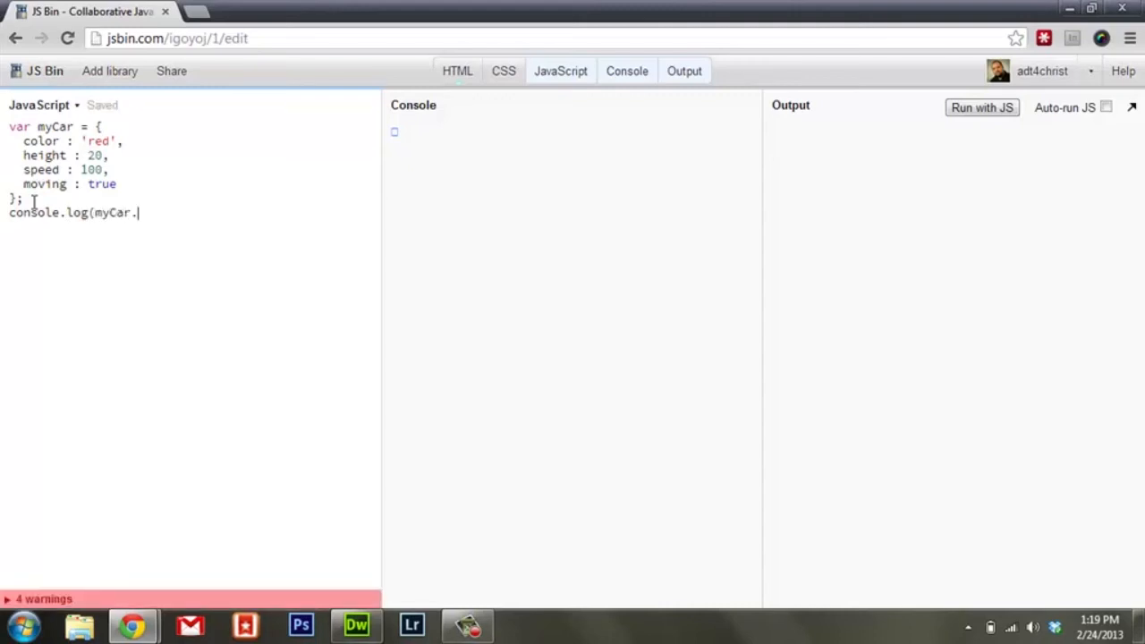
pyautogui.write('speed);')
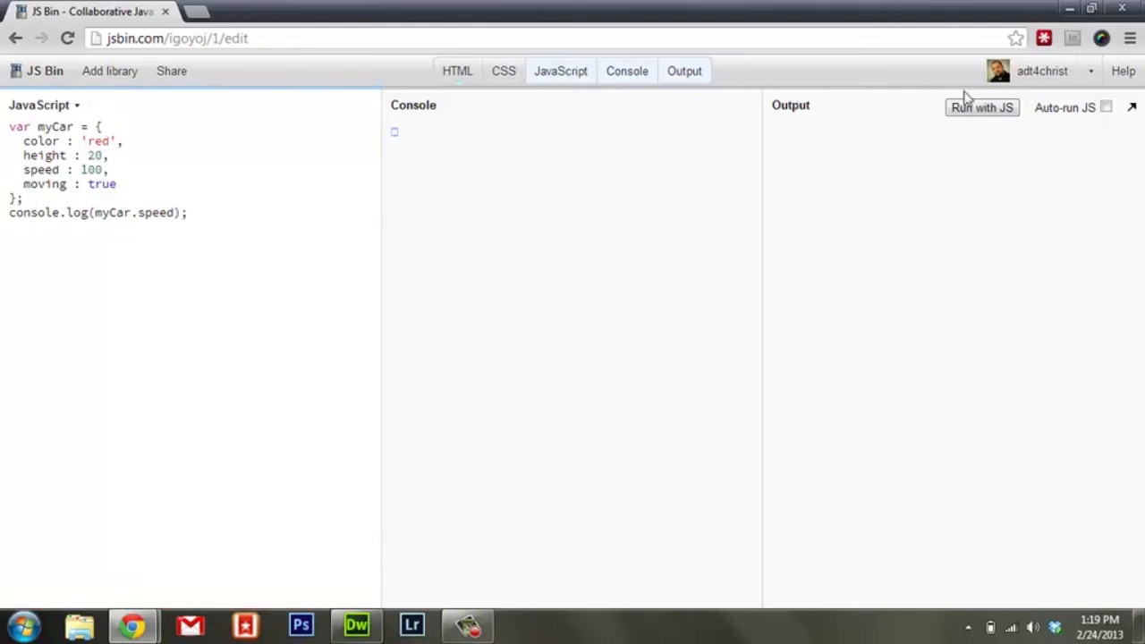
pyautogui.click(982, 108)
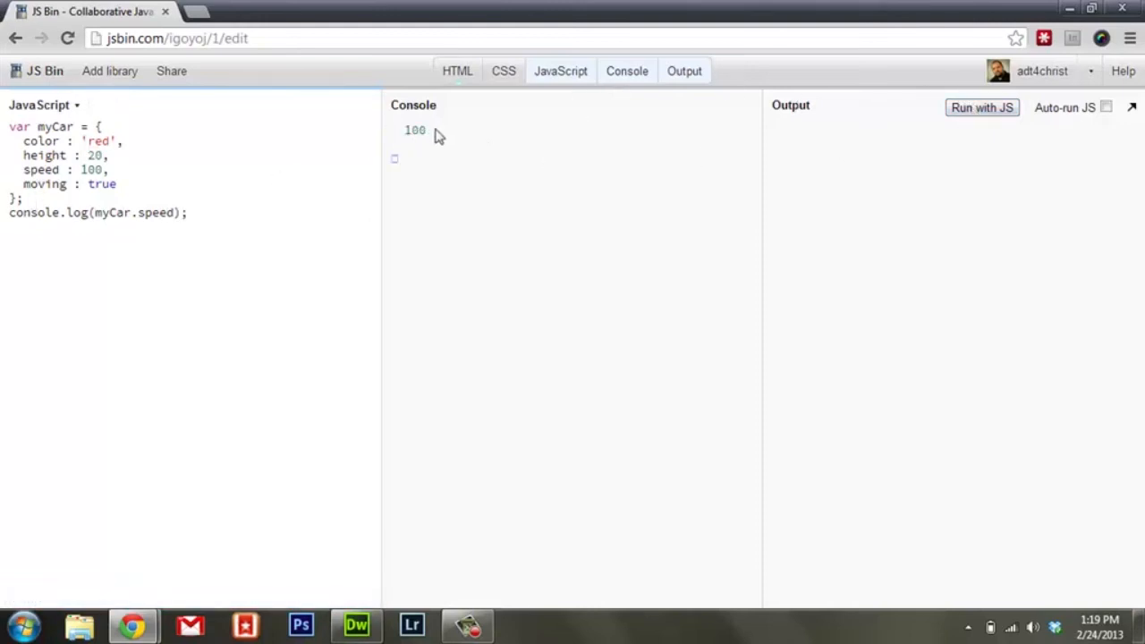
# Step: Change the logged property to myCar.color and rerun, showing "red"
pyautogui.doubleClick(414, 130)
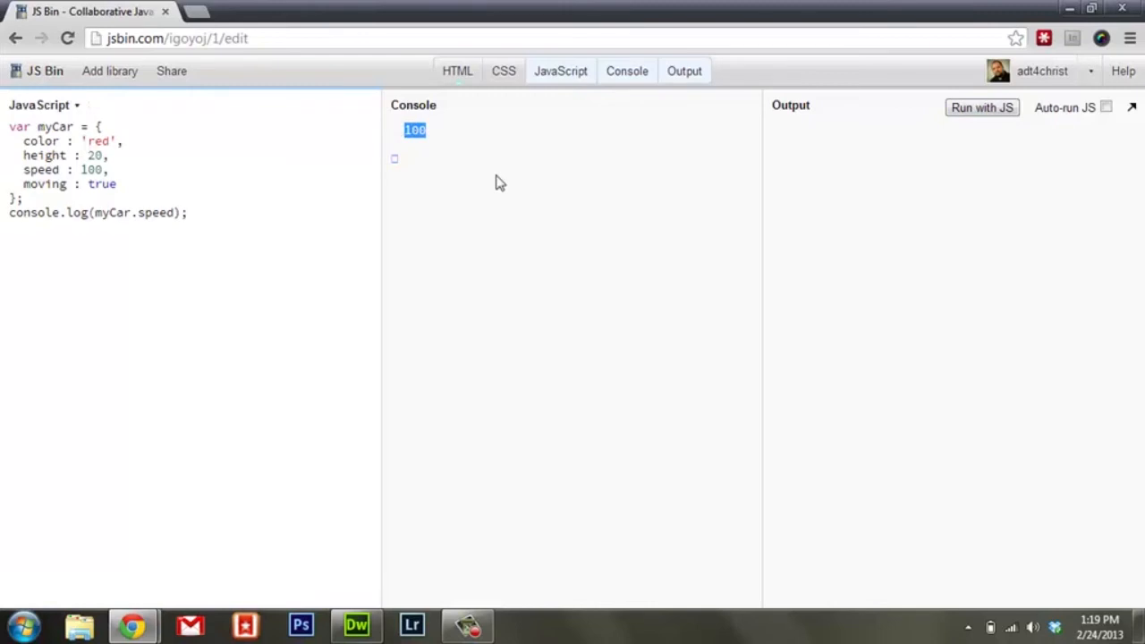
pyautogui.moveTo(396, 167)
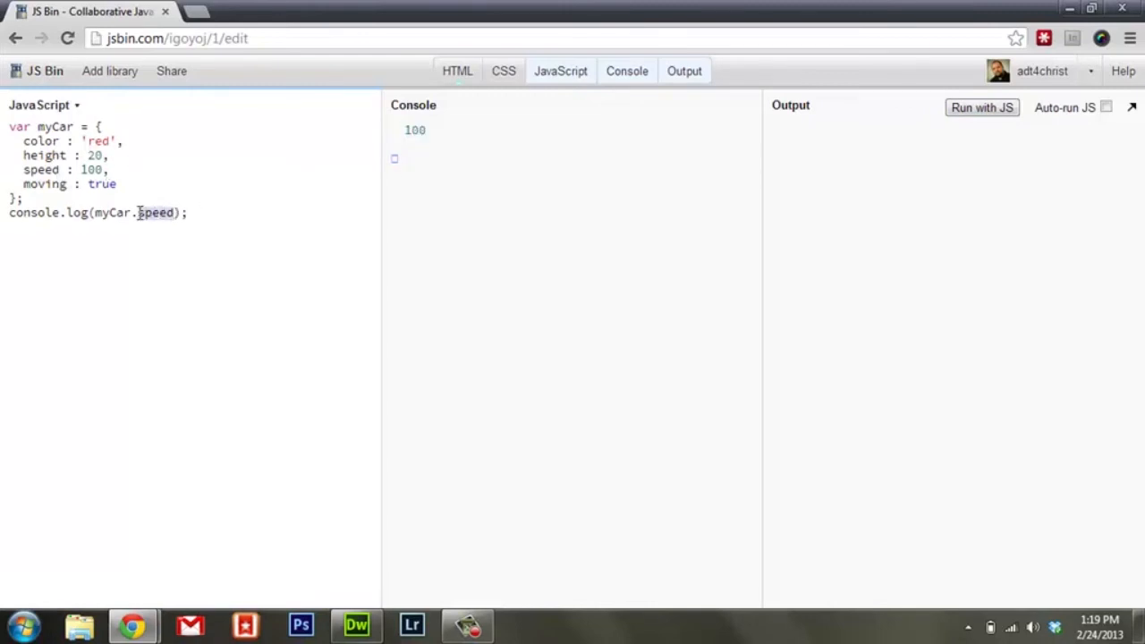
pyautogui.write('c')
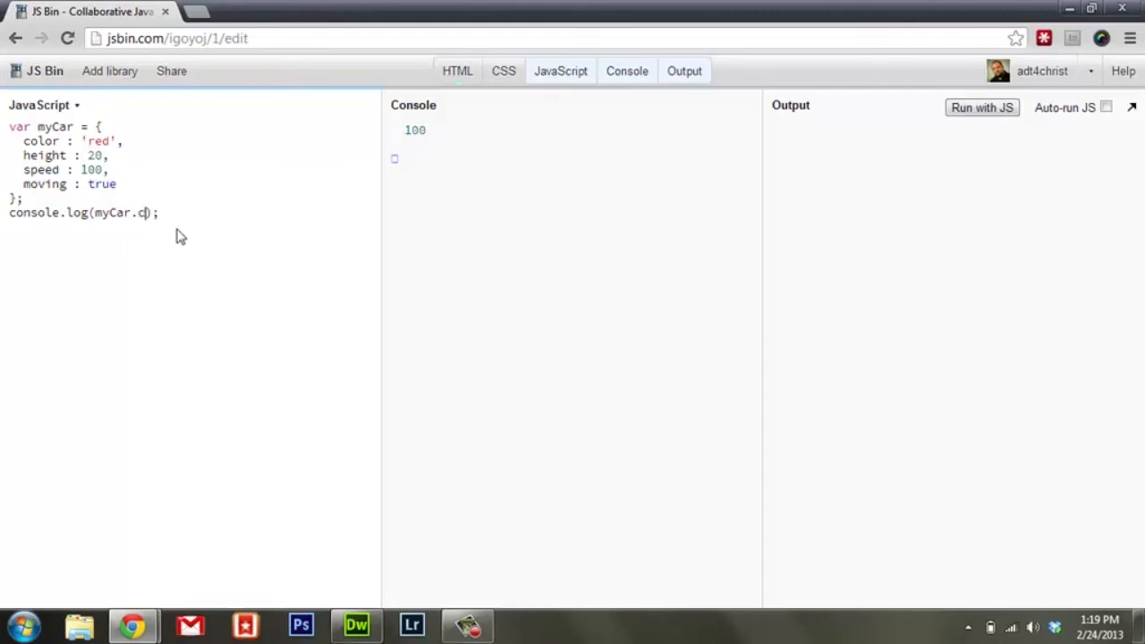
pyautogui.write('olor')
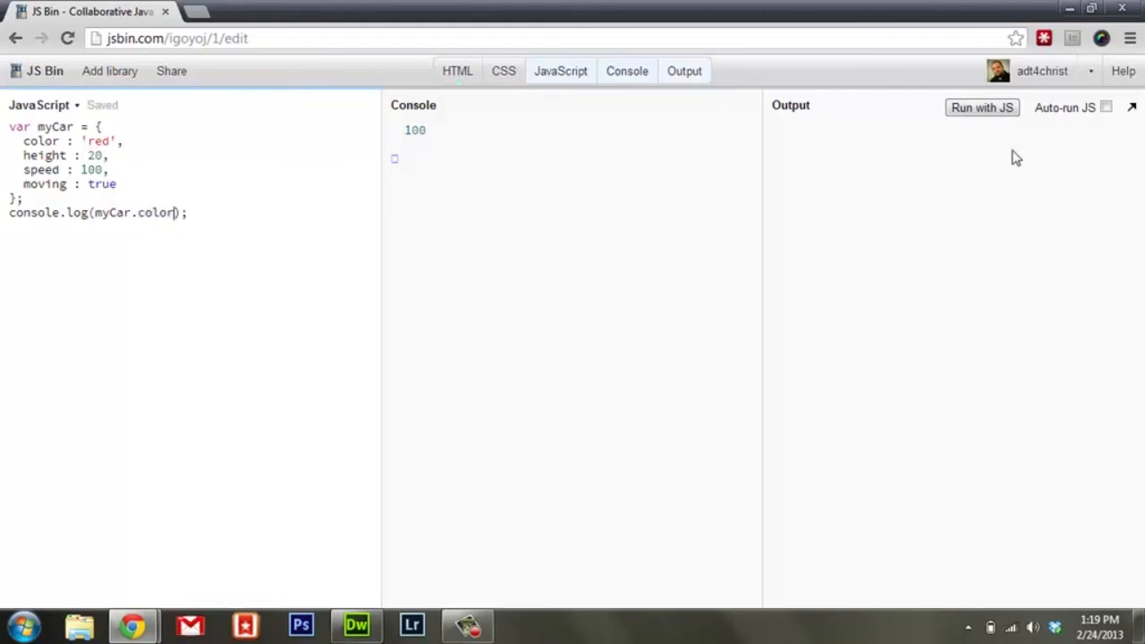
pyautogui.click(981, 108)
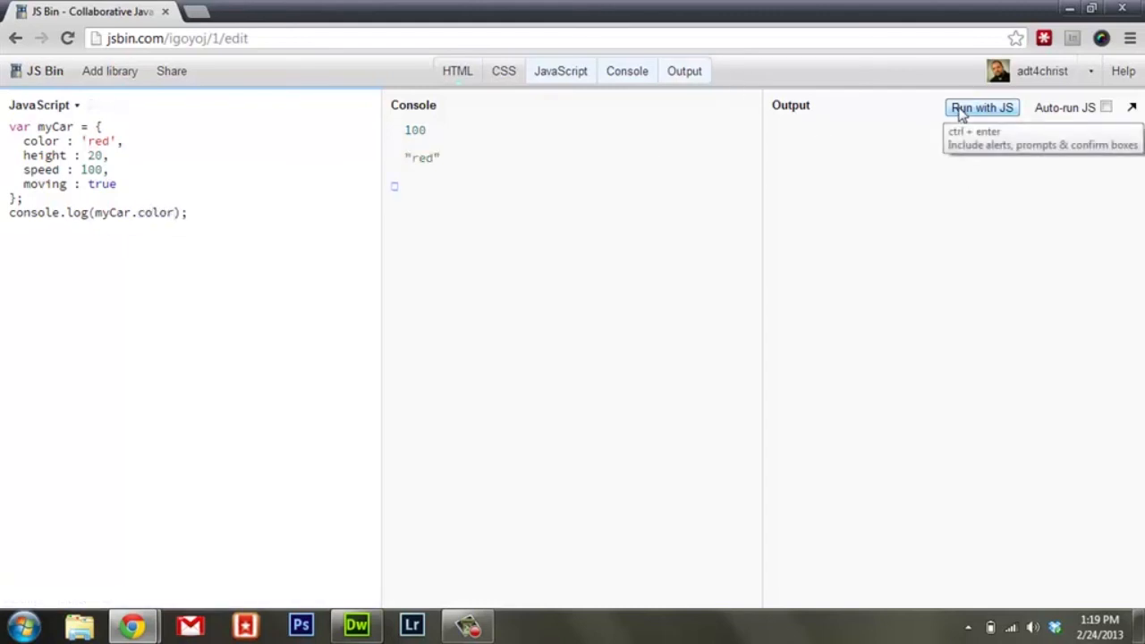
pyautogui.moveTo(577, 148)
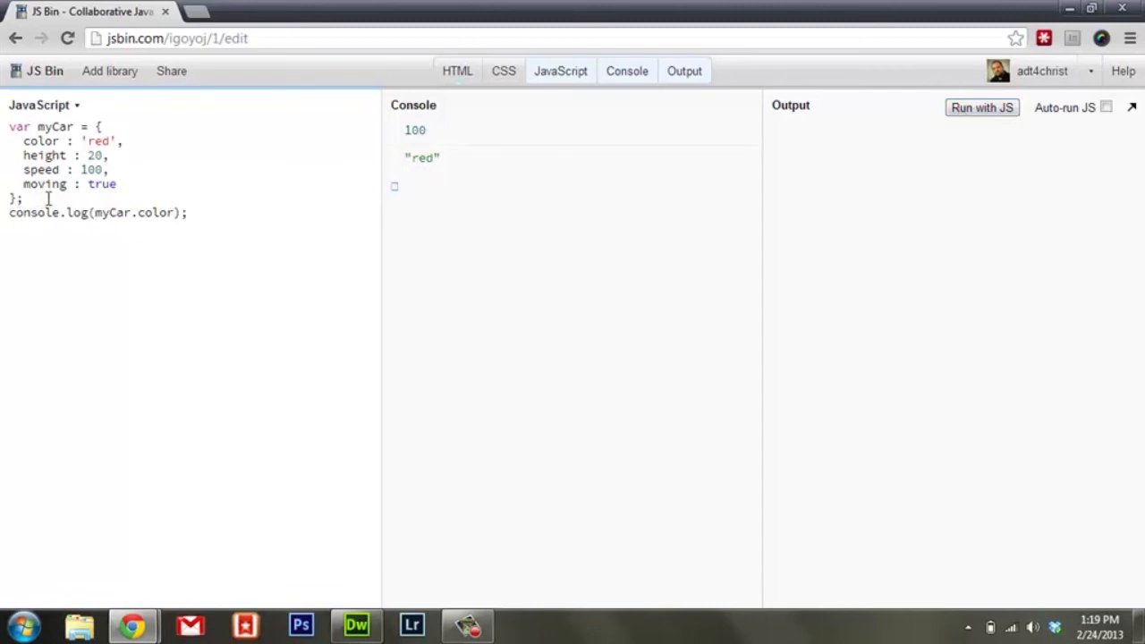
pyautogui.write(',')
pyautogui.press('enter')
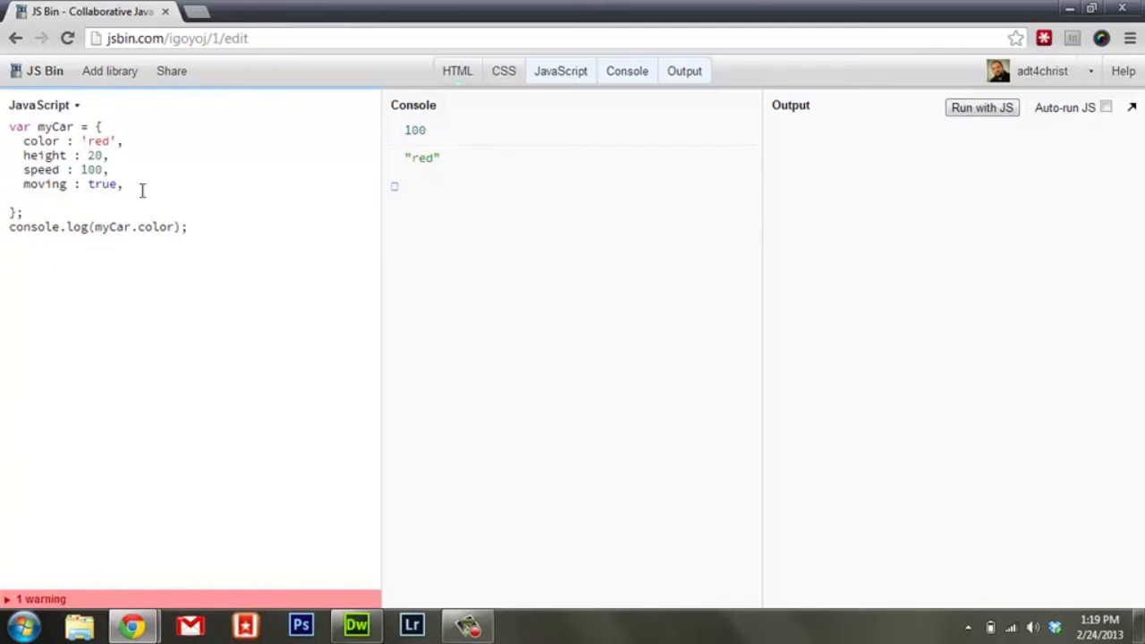
# Step: Start a speedUp : function() { method inside myCar after moving: true
pyautogui.write('speedy')
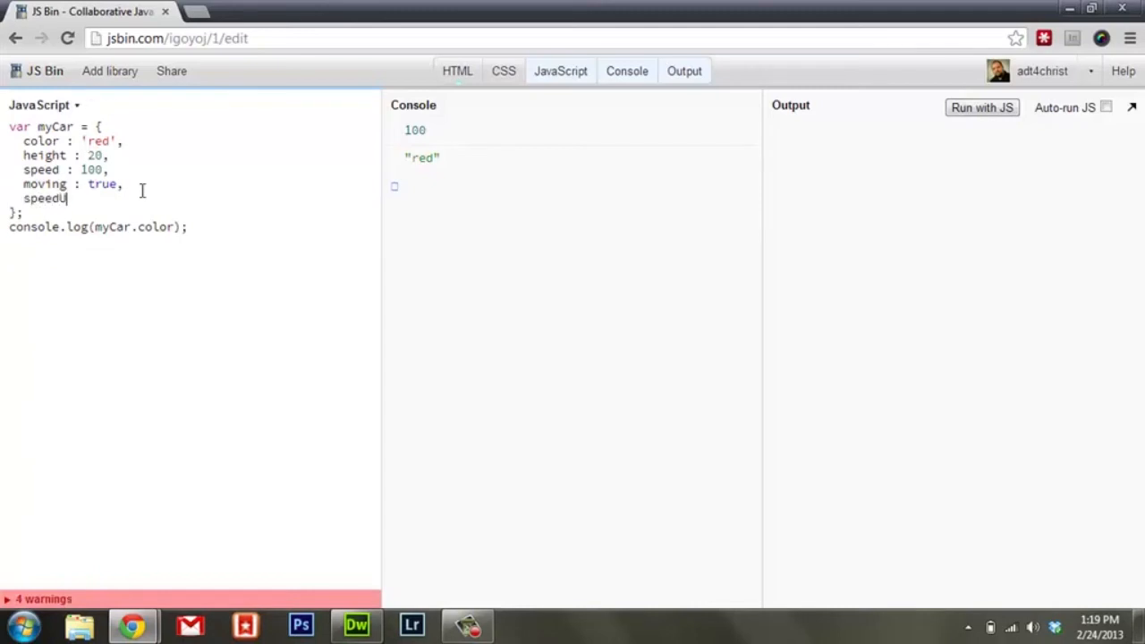
pyautogui.write(':')
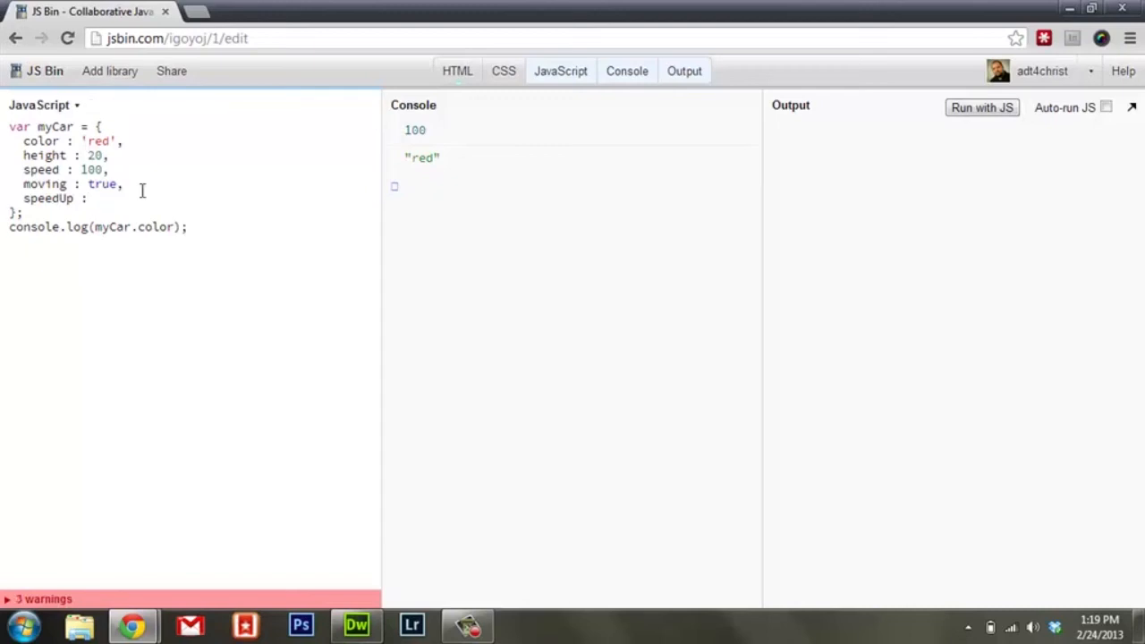
pyautogui.write('functi')
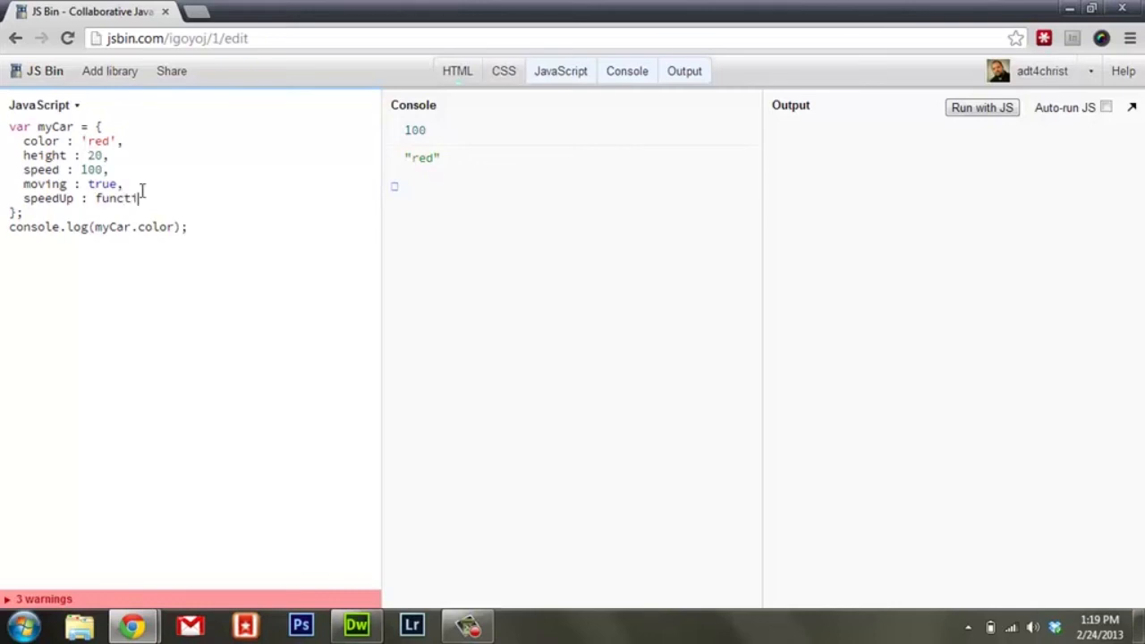
pyautogui.write('on(')
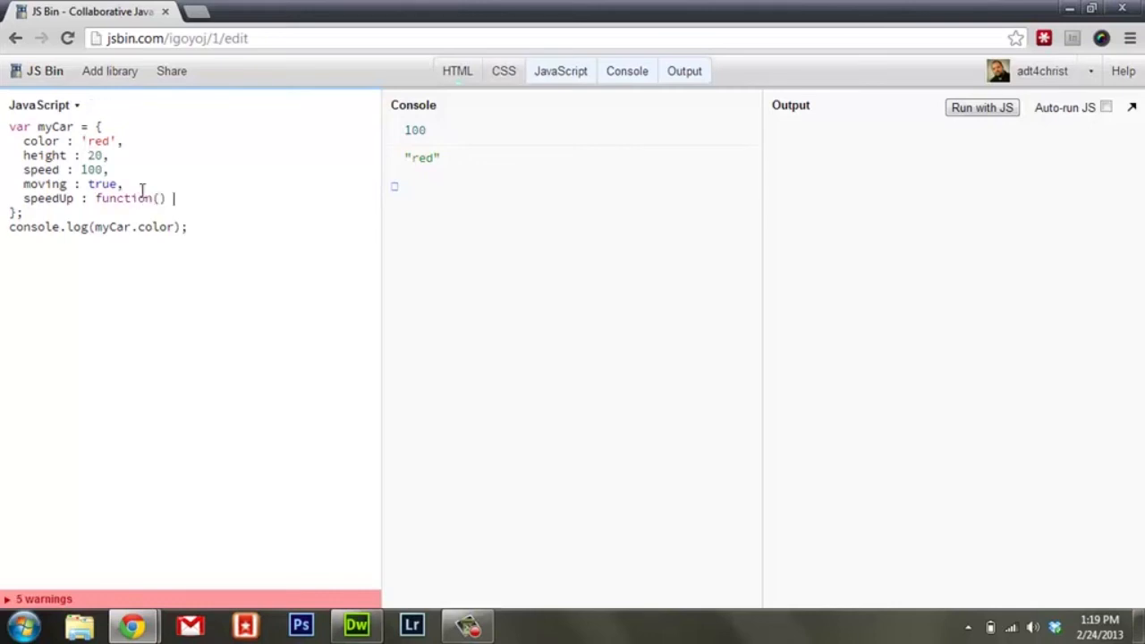
pyautogui.write('{')
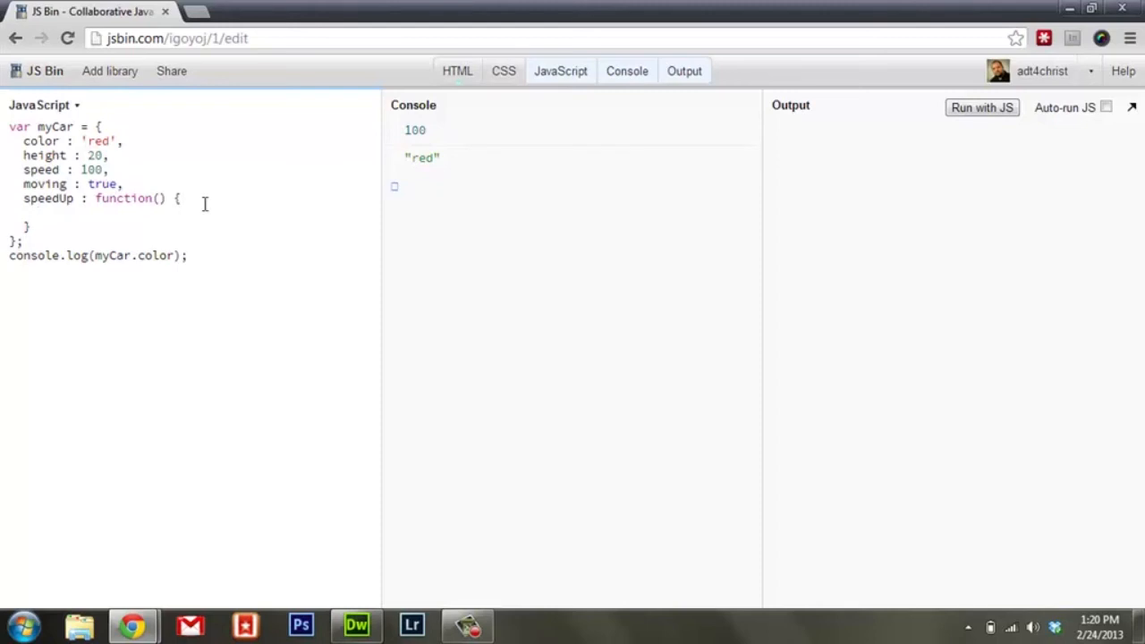
# Step: Write the method body this.speed = this.speed + 50
pyautogui.write('this')
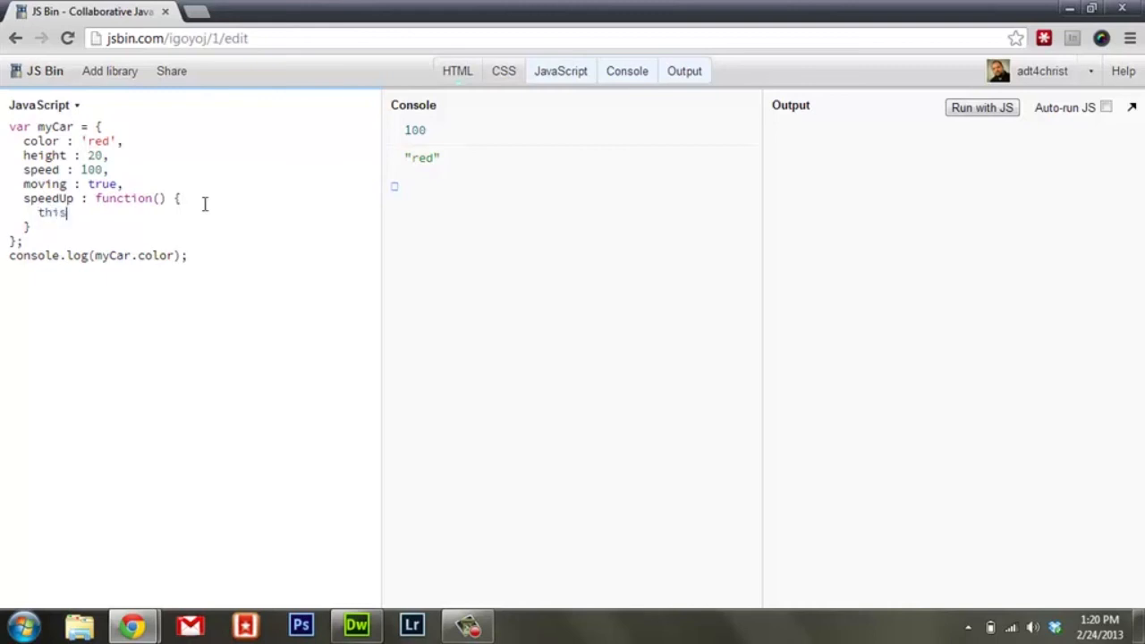
pyautogui.write('.')
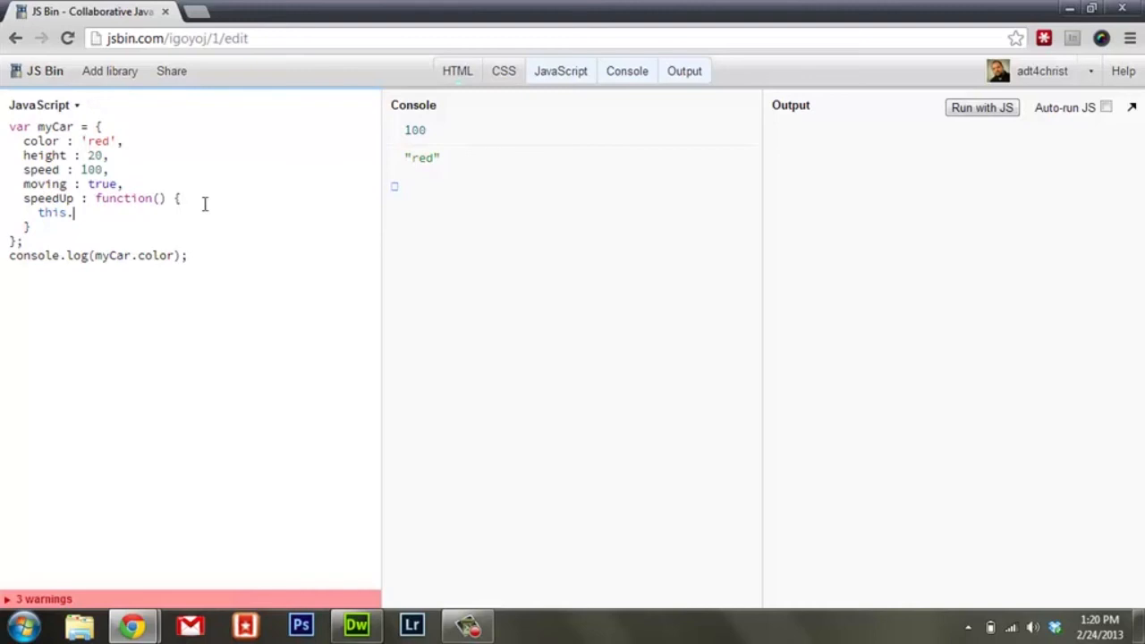
pyautogui.write('speed')
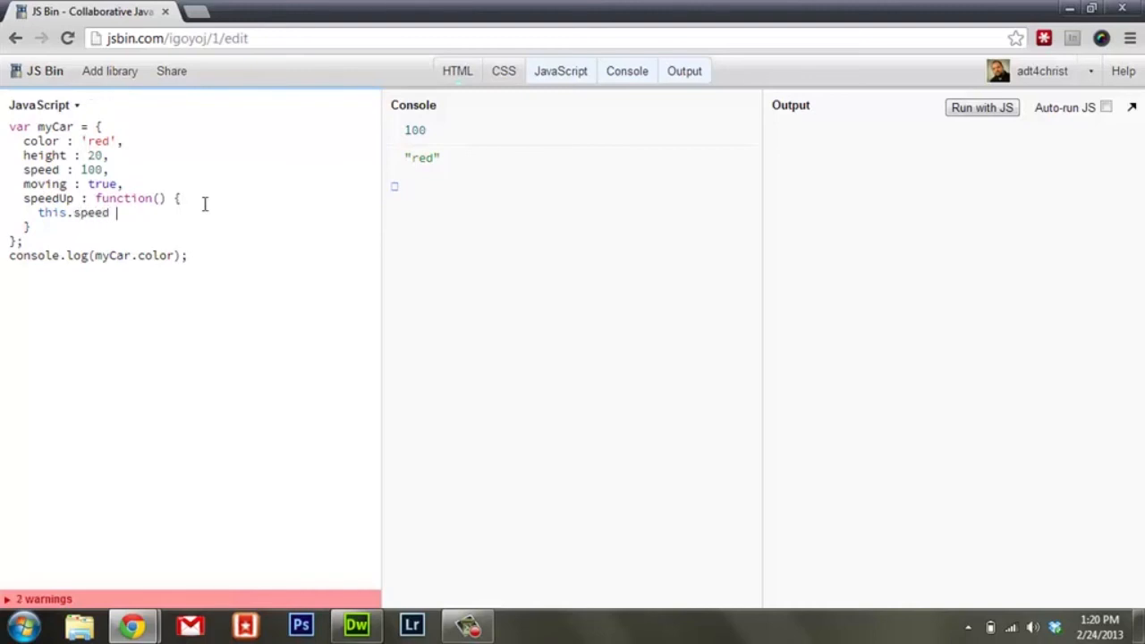
pyautogui.write('=')
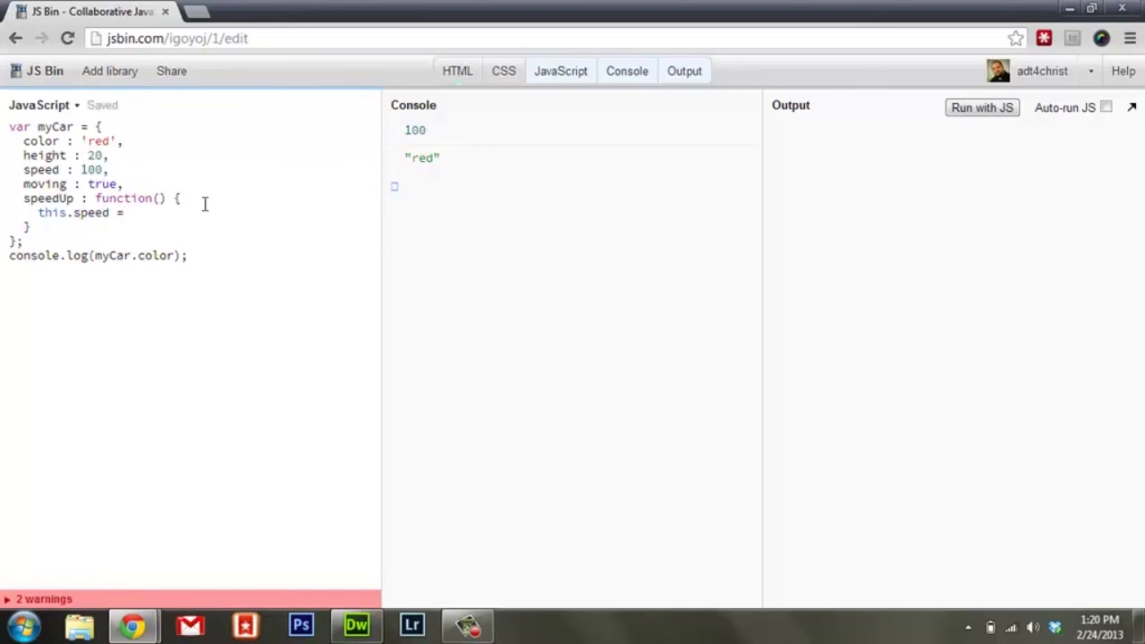
pyautogui.write('this.speed')
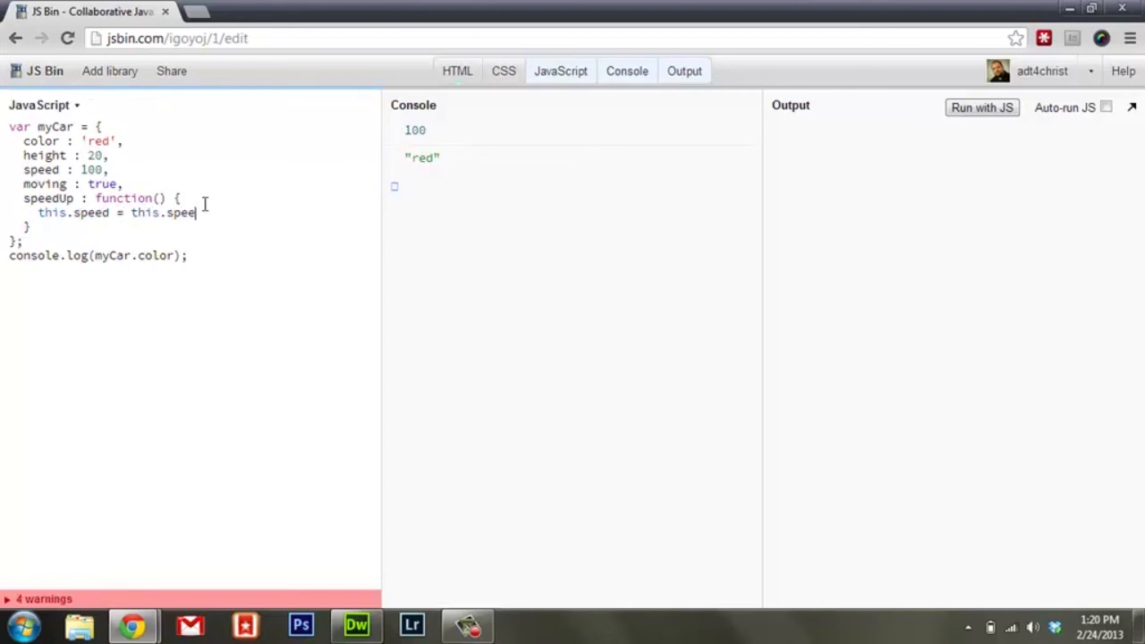
pyautogui.write('d')
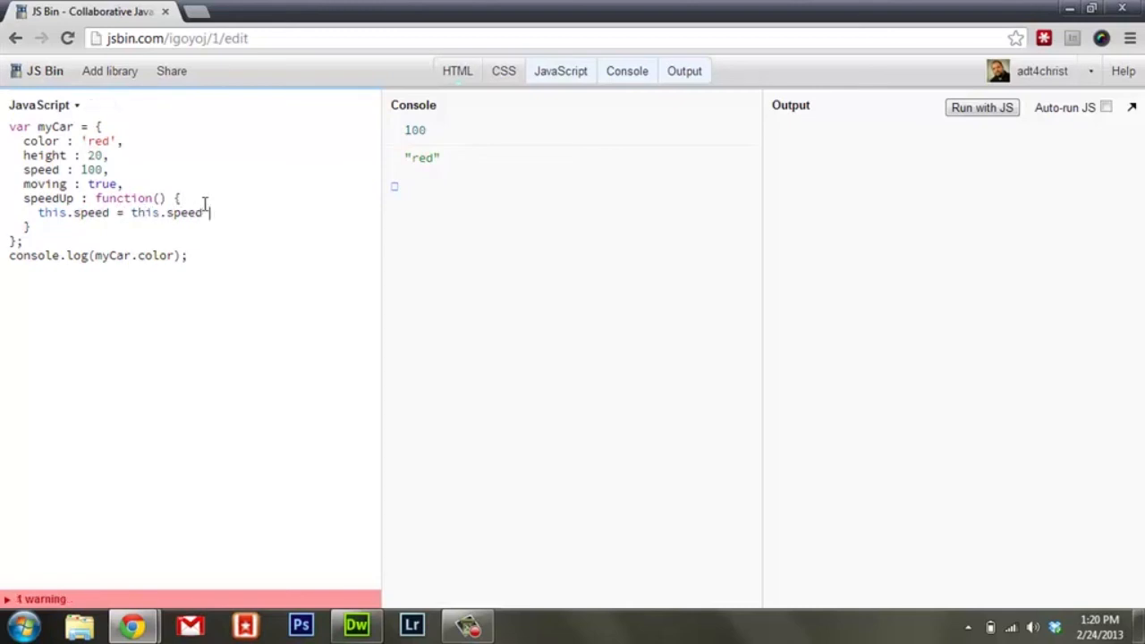
pyautogui.write('+ 5')
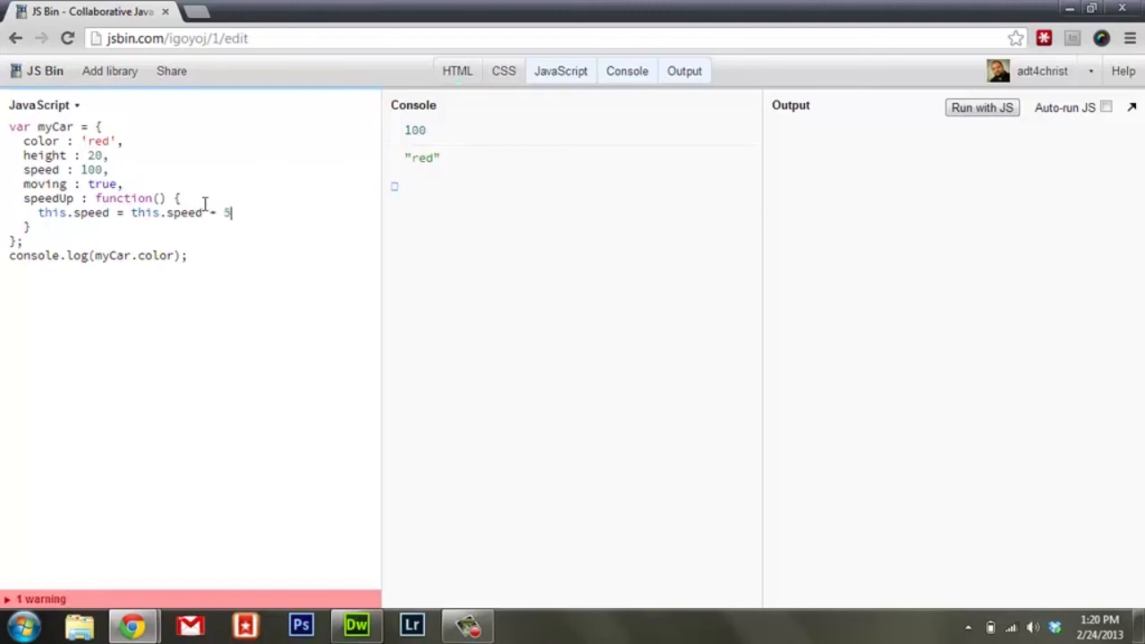
pyautogui.write('0;')
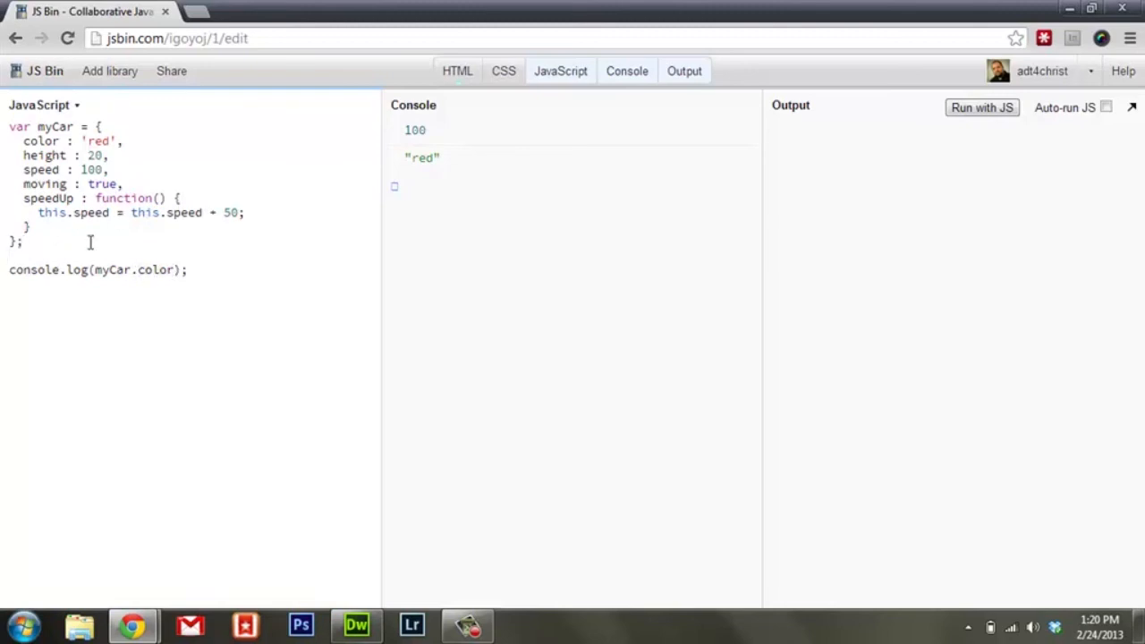
# Step: Call myCar.speedUp() before logging myCar.speed and run, logging 150
pyautogui.doubleClick(51, 213)
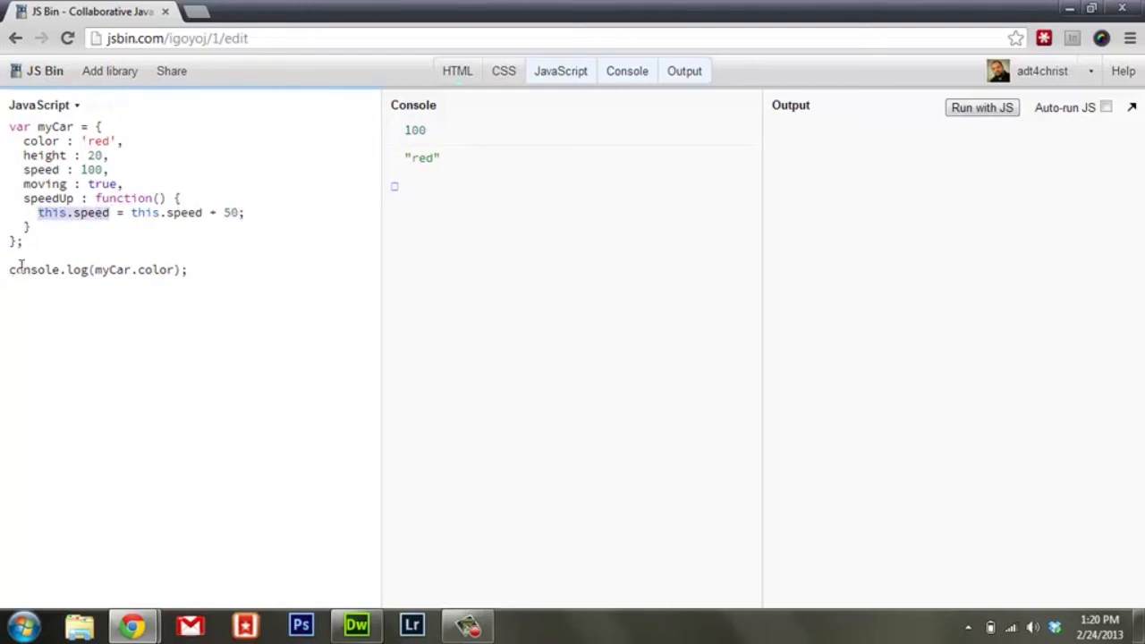
pyautogui.write('myCar.spee')
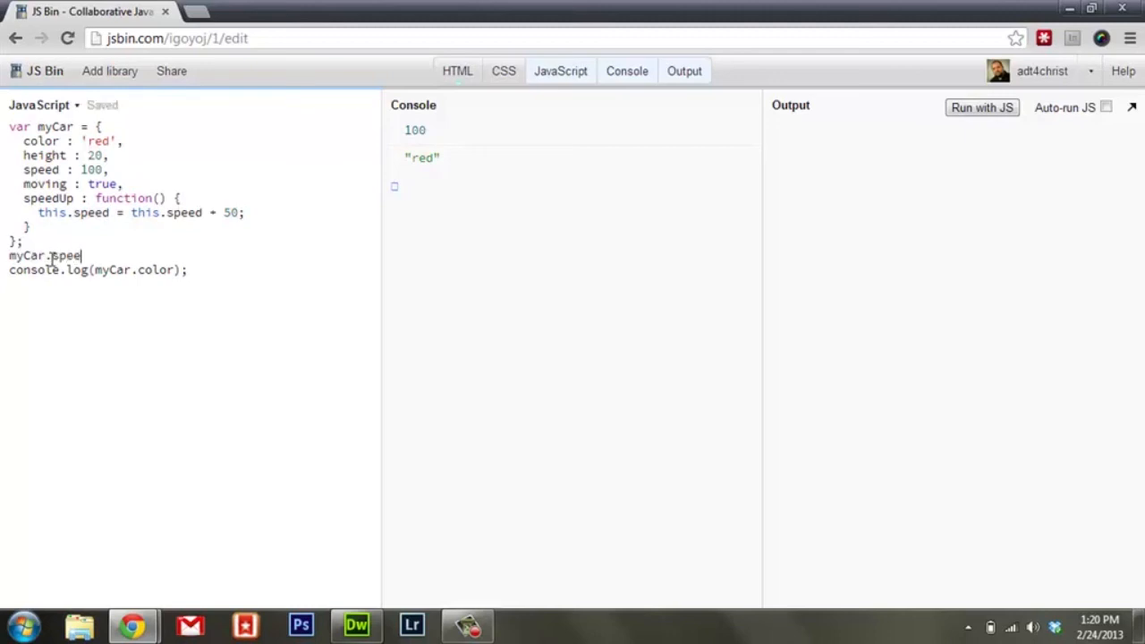
pyautogui.write('Up();')
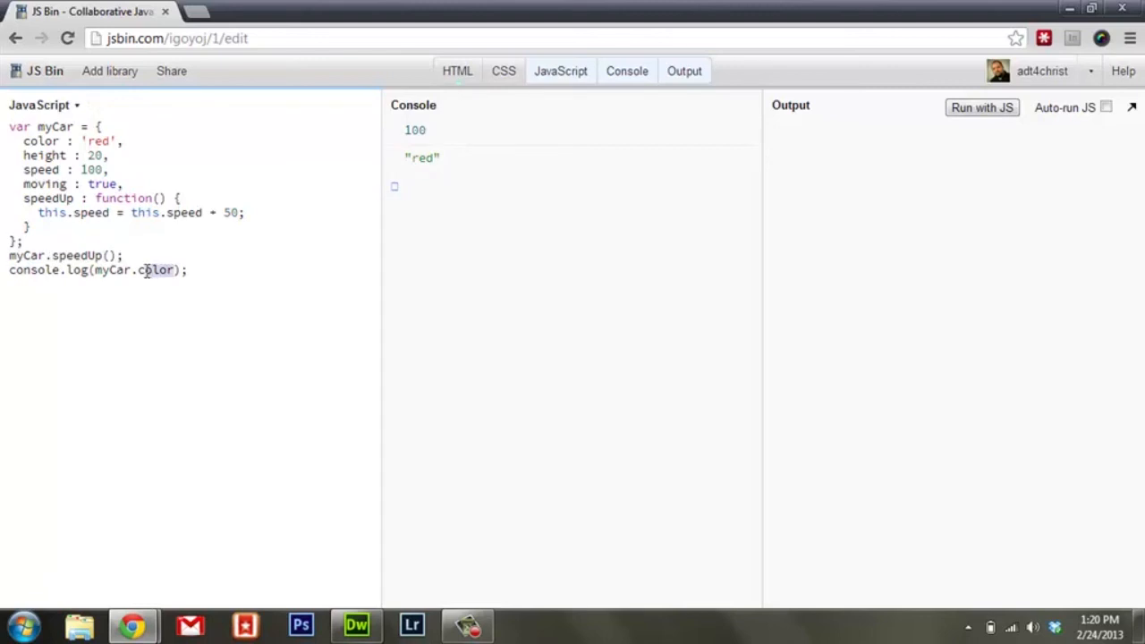
pyautogui.write('speed')
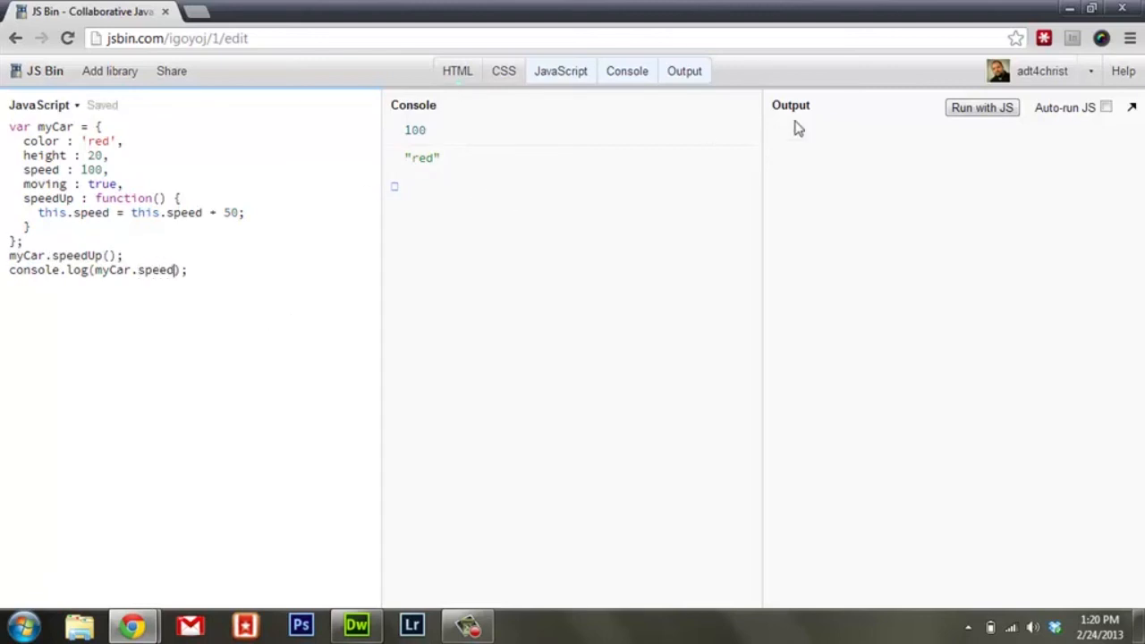
pyautogui.click(981, 107)
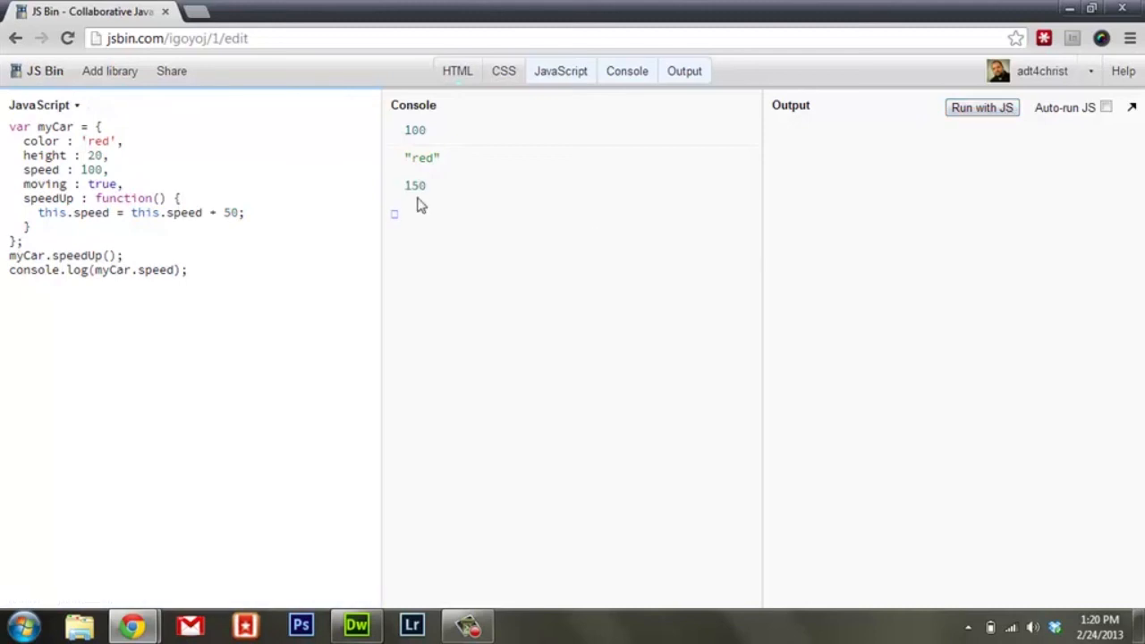
pyautogui.doubleClick(414, 185)
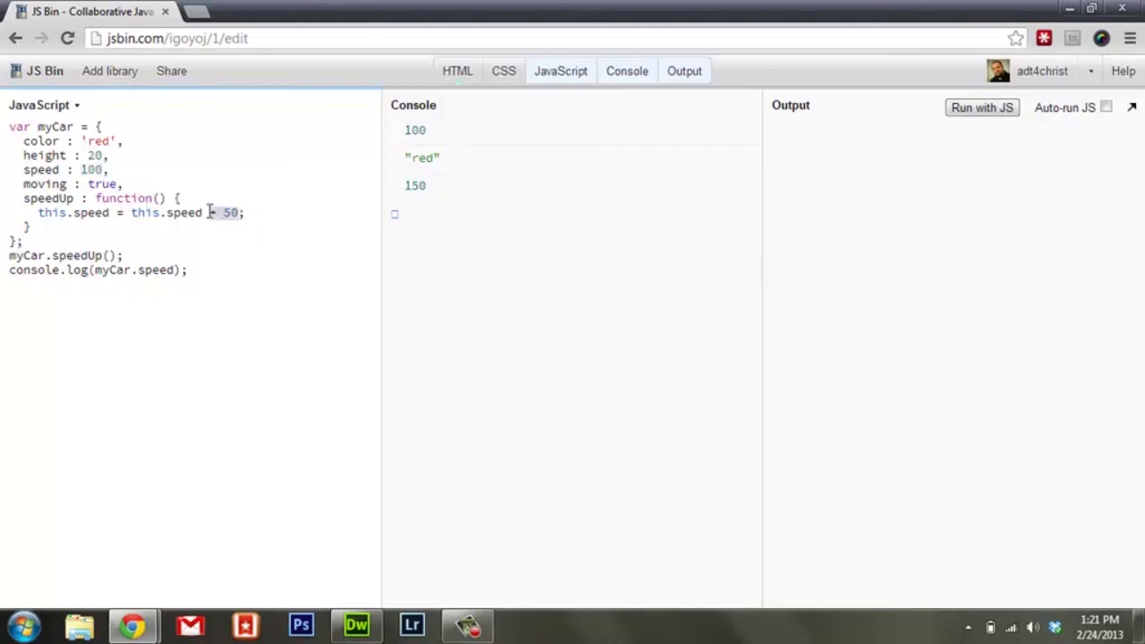
# Step: Replace + 50 with a speed1 parameter, call speedUp(20), and run to log 120
pyautogui.press('Backspace')
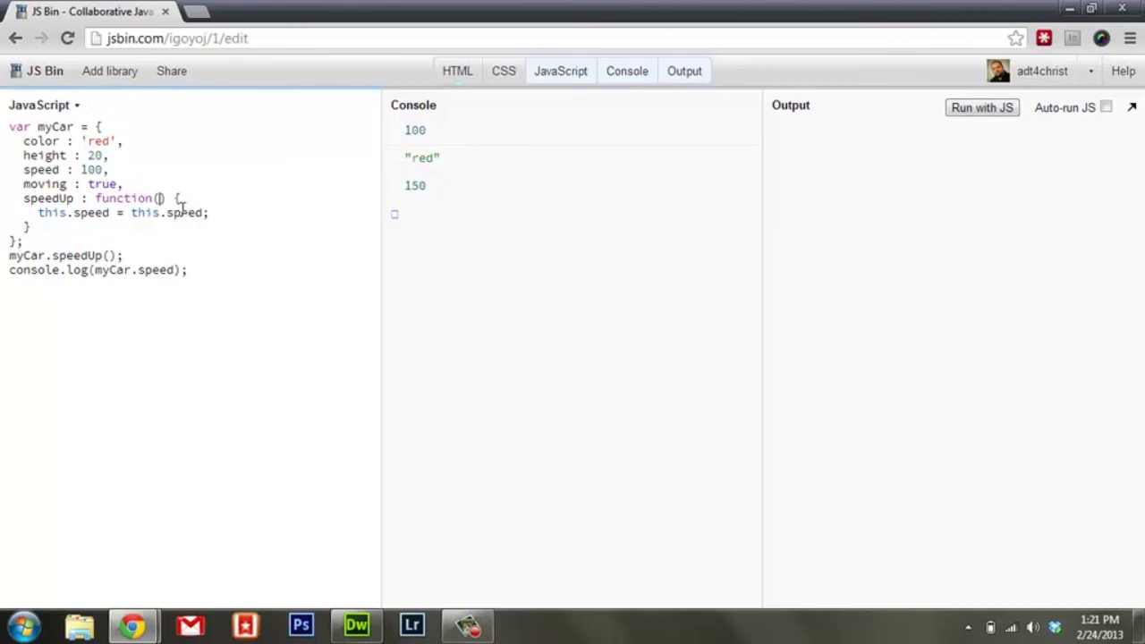
pyautogui.write('speed1')
pyautogui.click(123, 212)
pyautogui.write(' +')
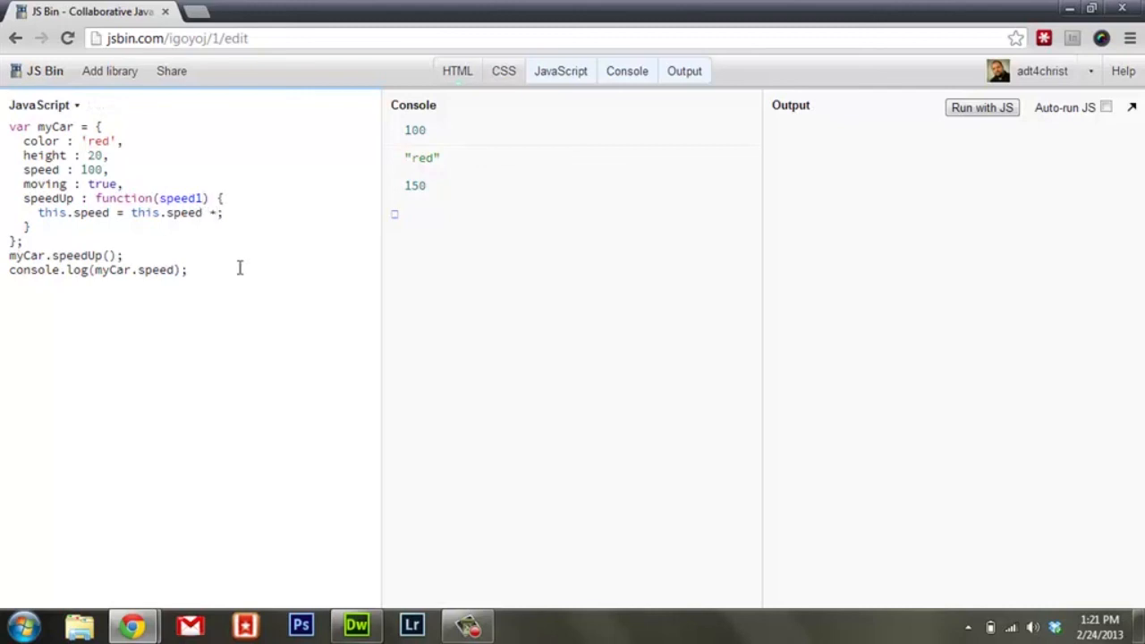
pyautogui.write('speed1')
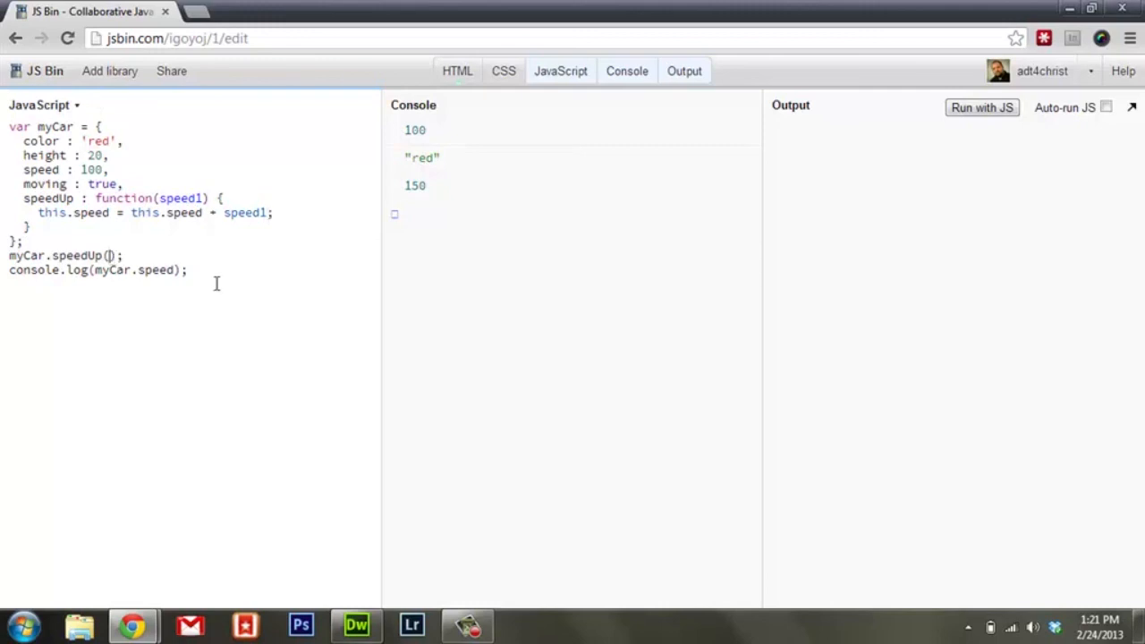
pyautogui.write('20')
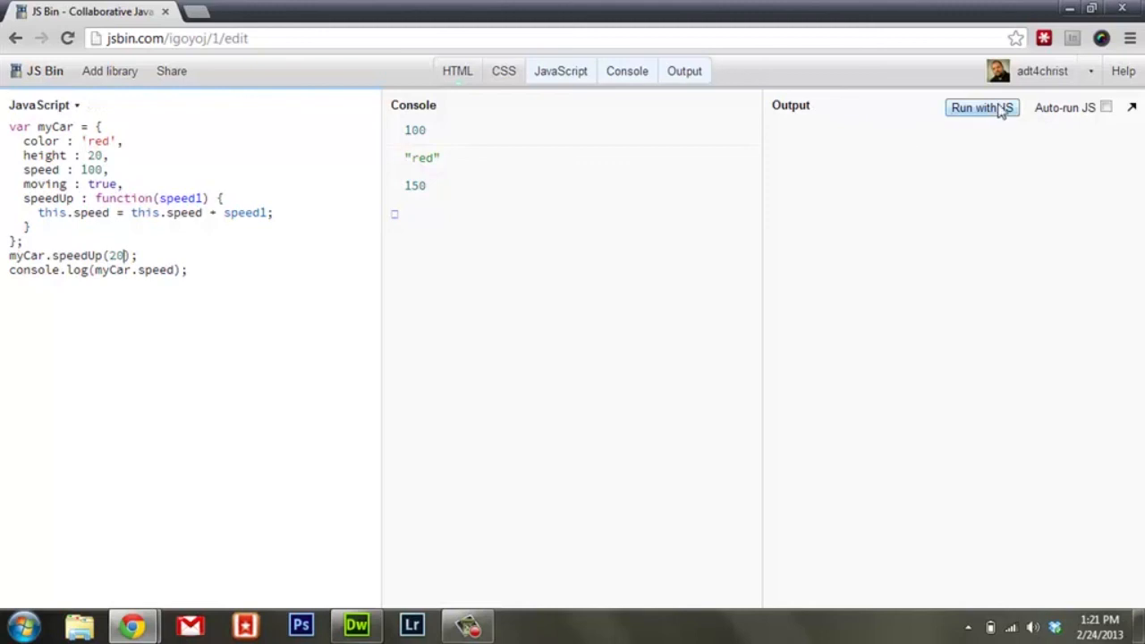
pyautogui.click(981, 107)
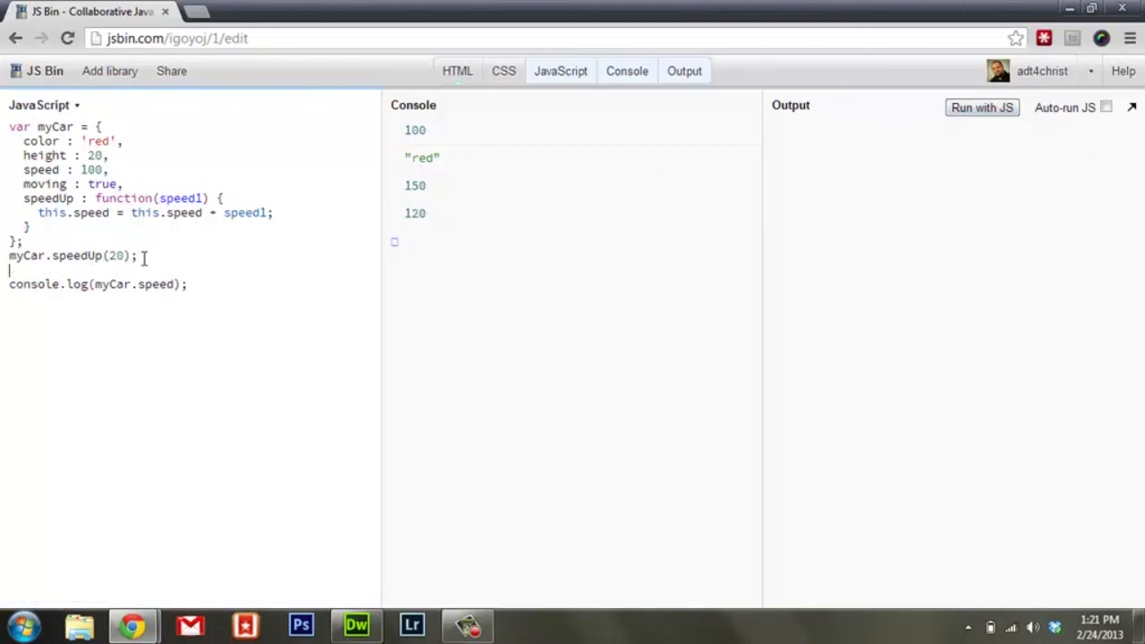
# Step: Add myCar.speedUp(75); after the speedUp(20) call and run, logging 195
pyautogui.write('myCar')
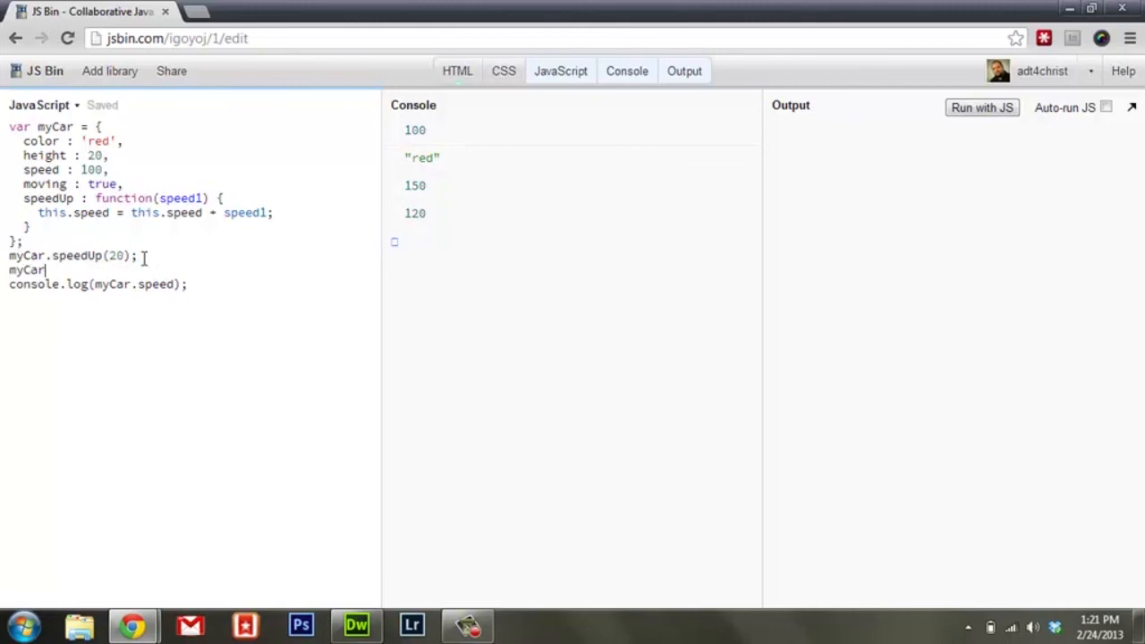
pyautogui.write('.speedUp')
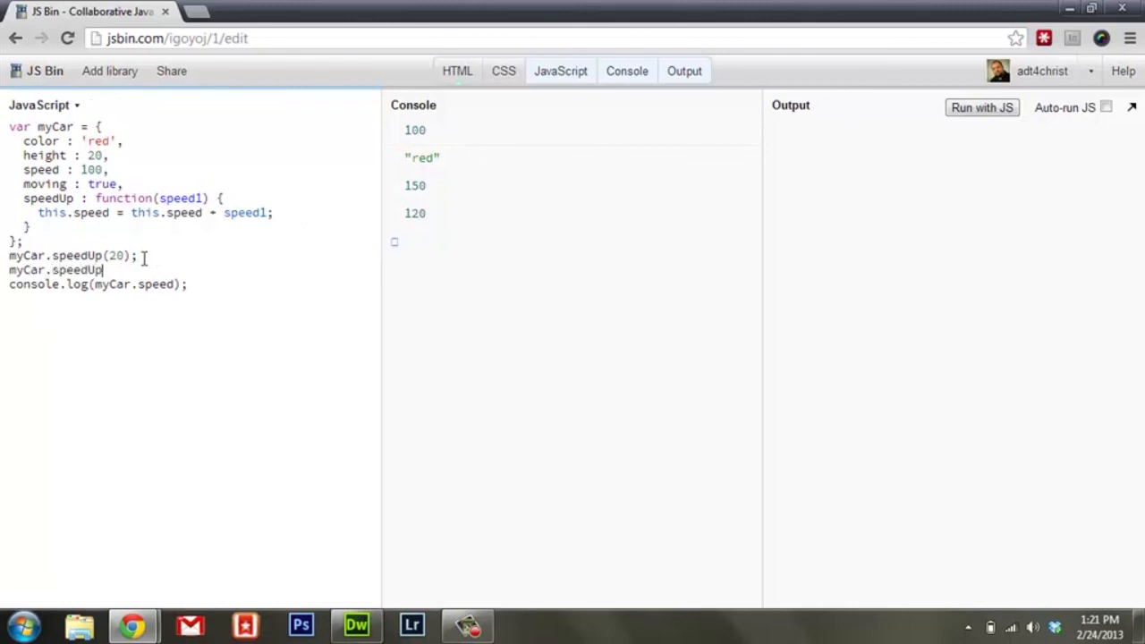
pyautogui.write('(7')
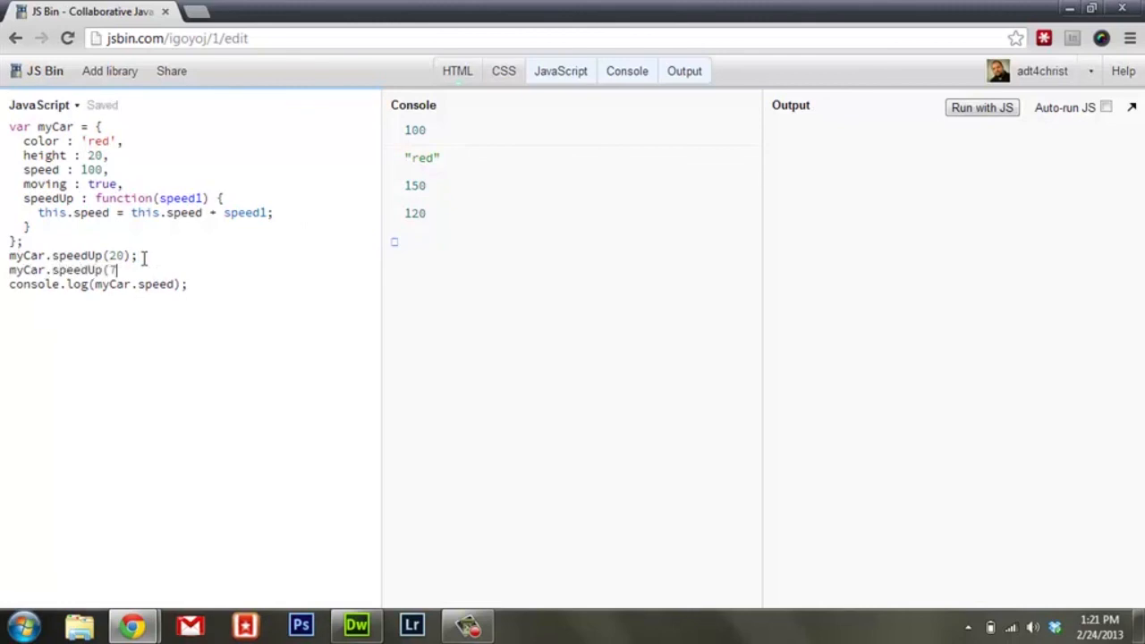
pyautogui.write('5);')
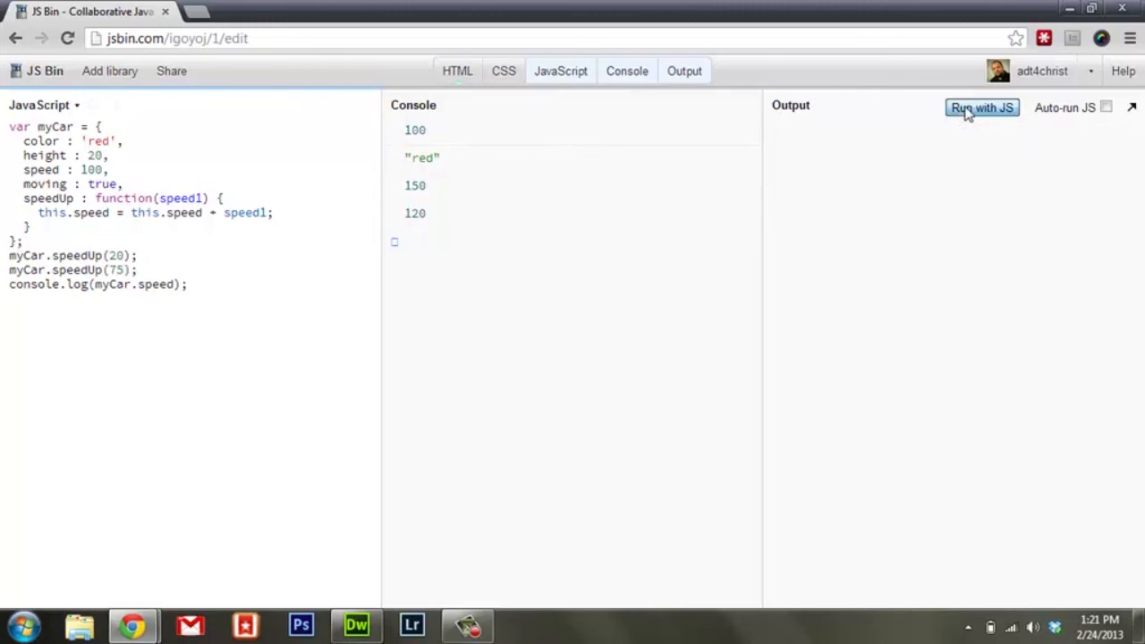
pyautogui.click(981, 107)
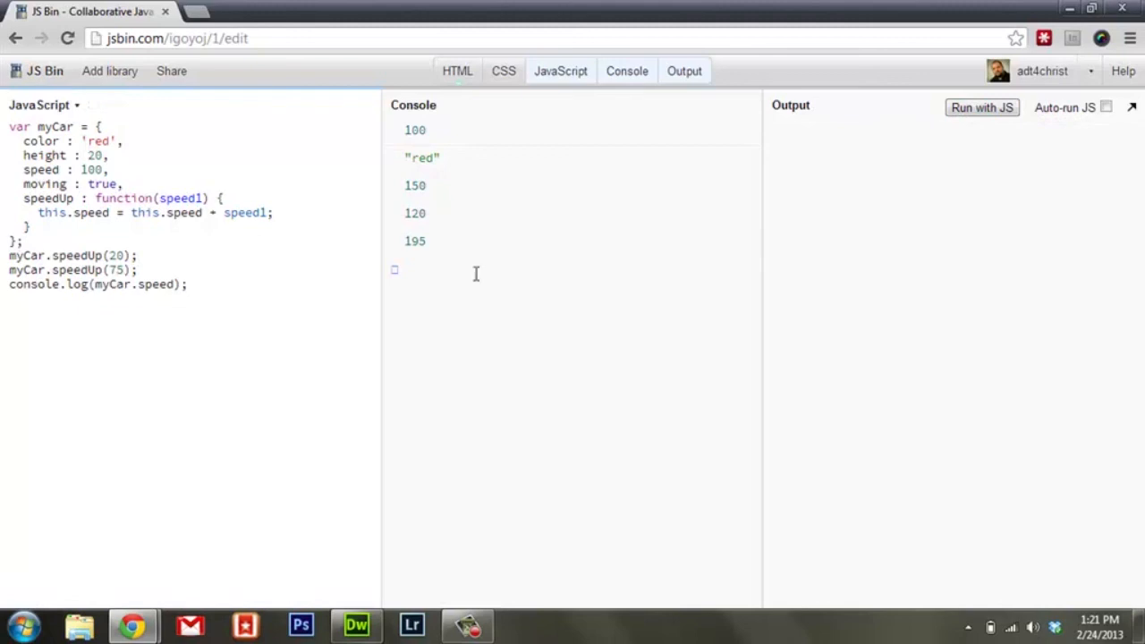
pyautogui.doubleClick(415, 241)
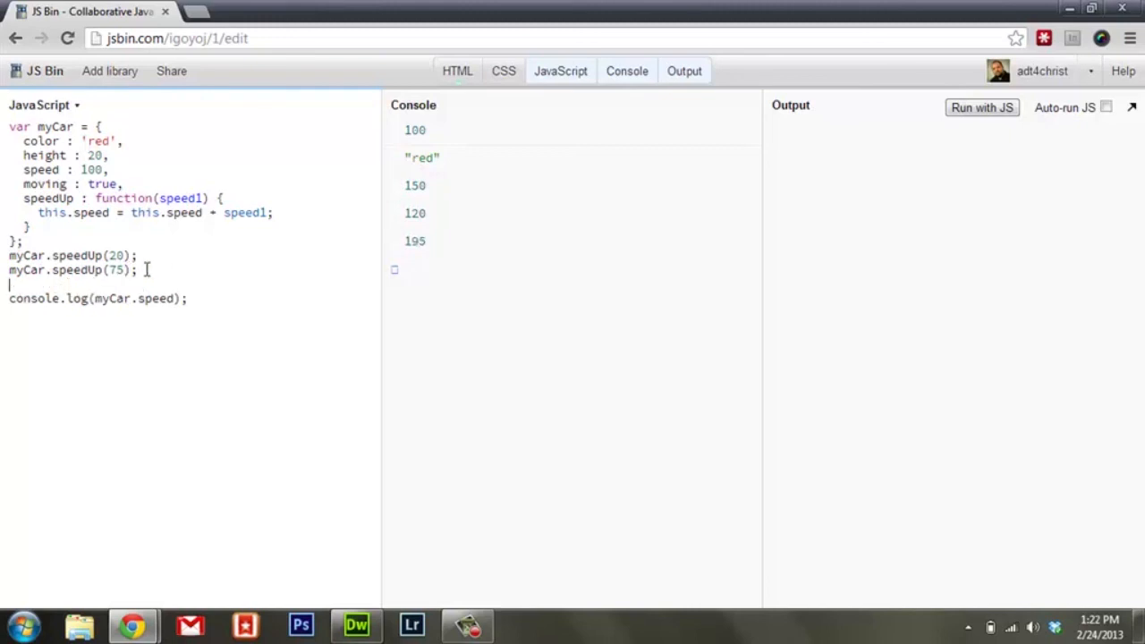
# Step: Set myCar.speed = 50; before the console.log line and run, showing 50
pyautogui.write('myCar.')
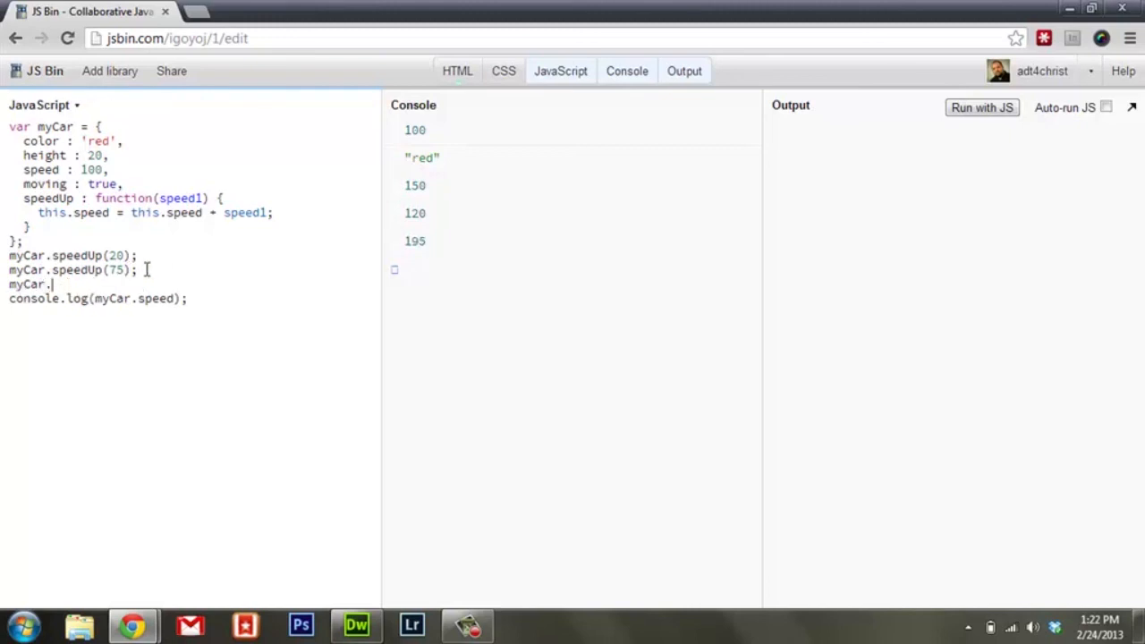
pyautogui.write('speed =')
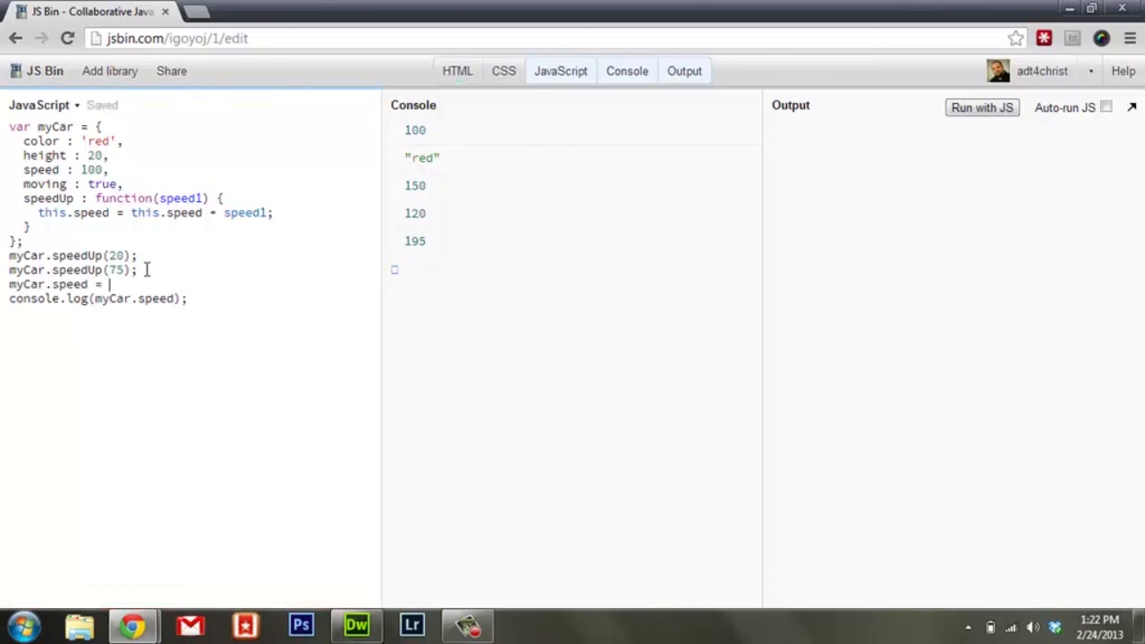
pyautogui.write('50;')
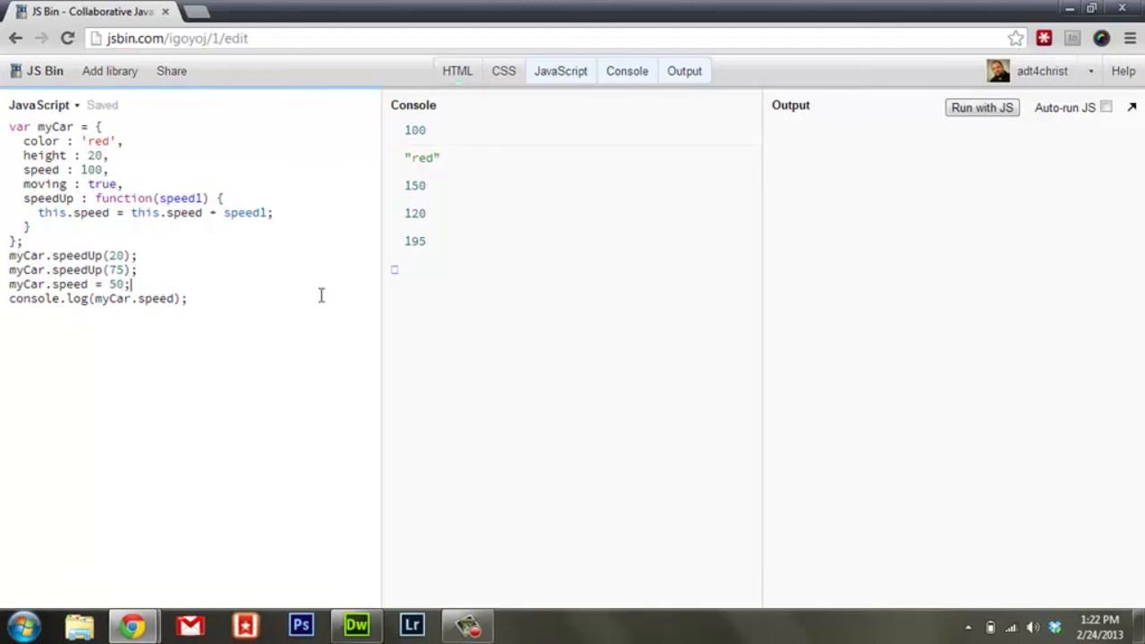
pyautogui.click(981, 107)
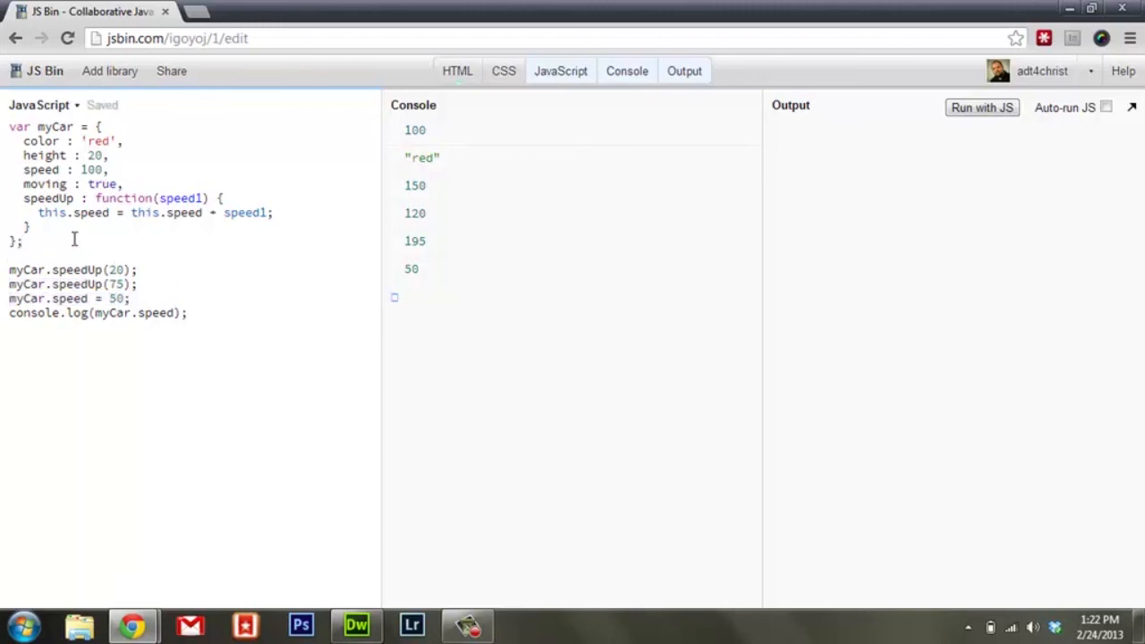
pyautogui.moveTo(9, 126); pyautogui.dragTo(27, 227)
pyautogui.write('myC')
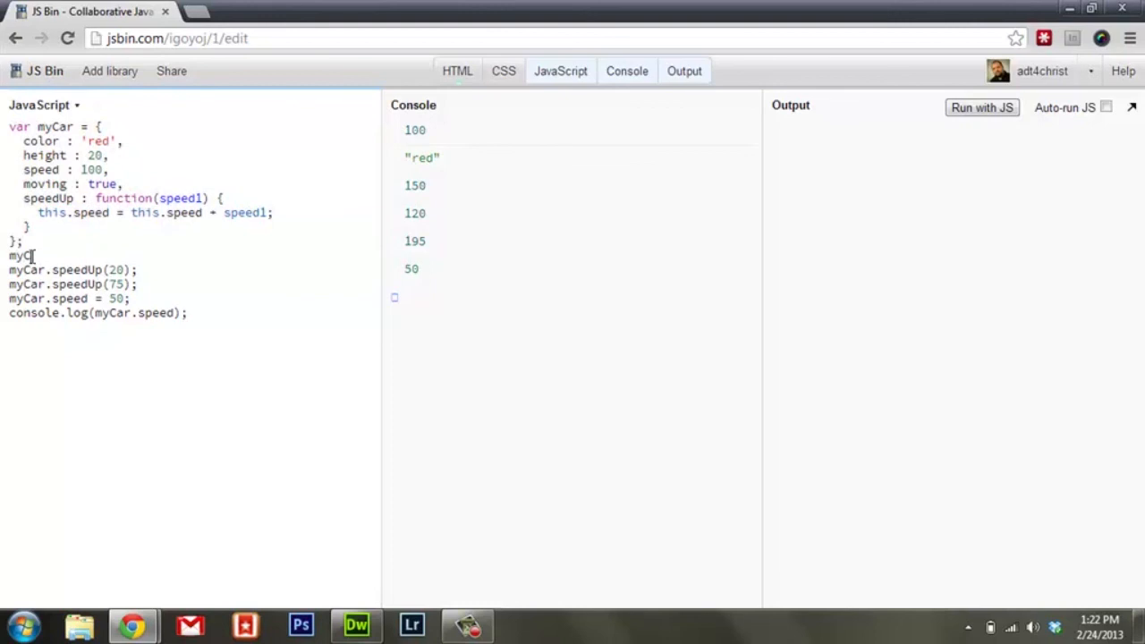
# Step: Add myCar.width = '20'; and log the whole myCar object to the console
pyautogui.write('.wid')
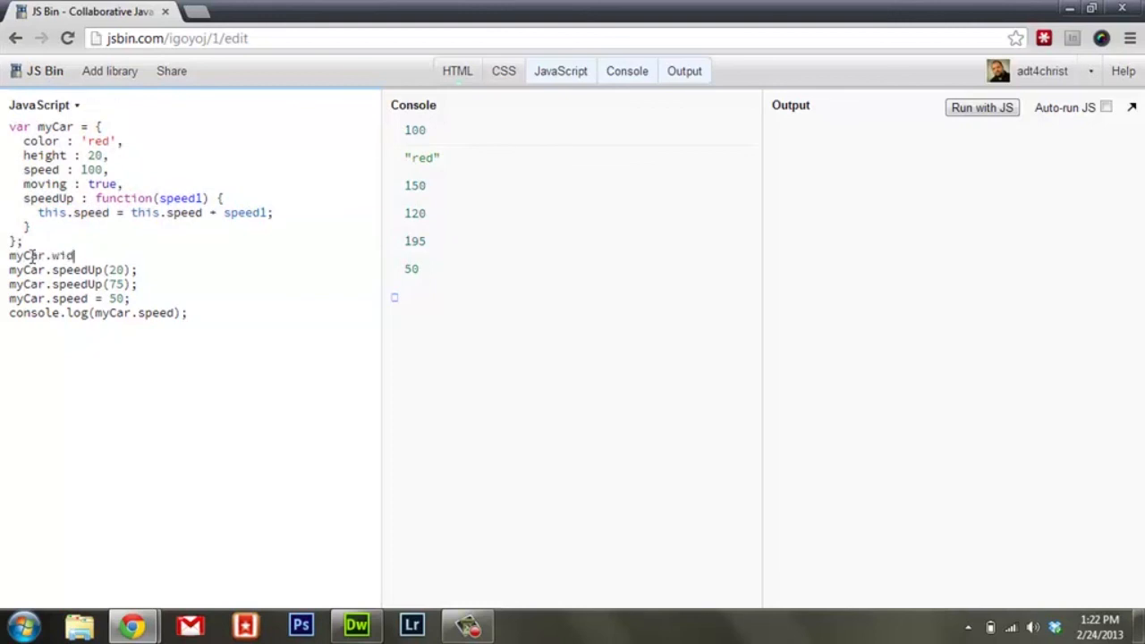
pyautogui.write('th =')
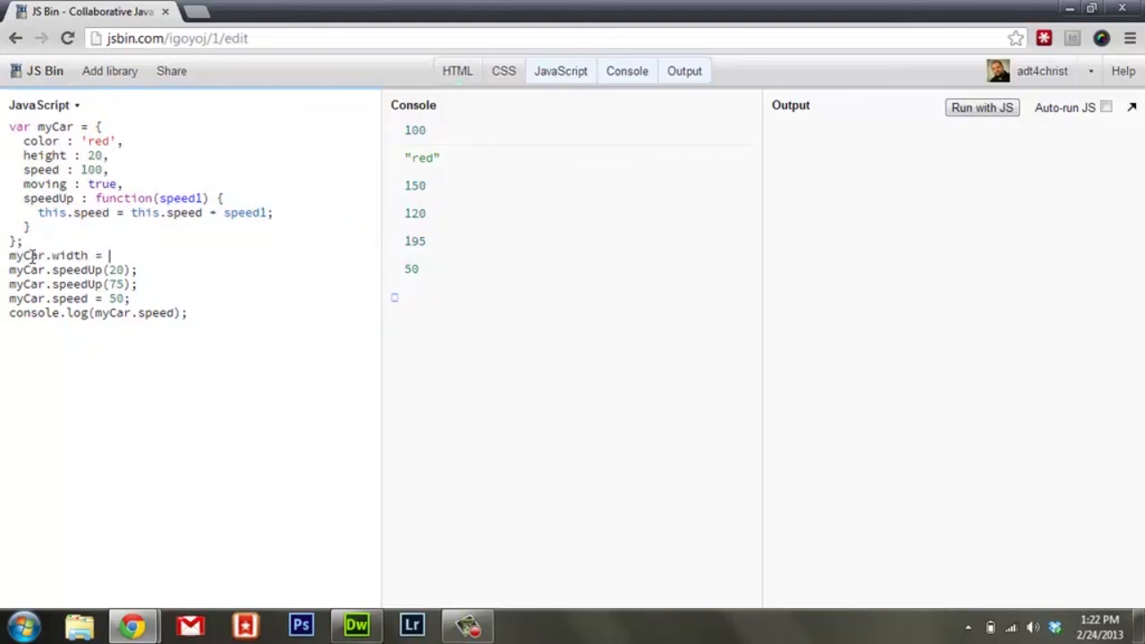
pyautogui.write("'20';")
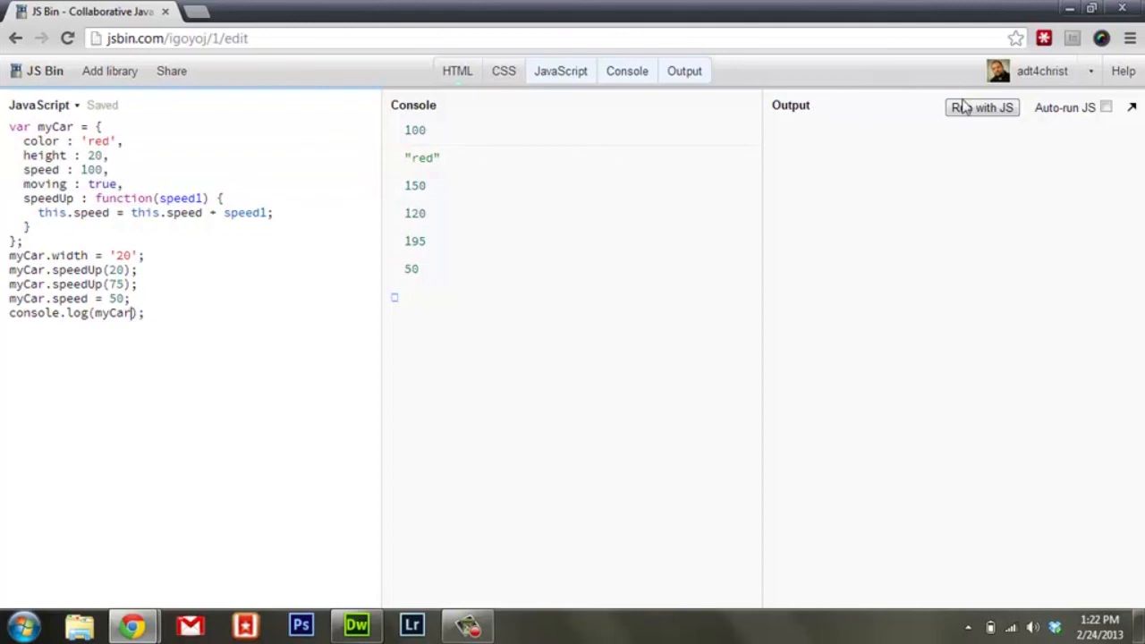
pyautogui.click(981, 107)
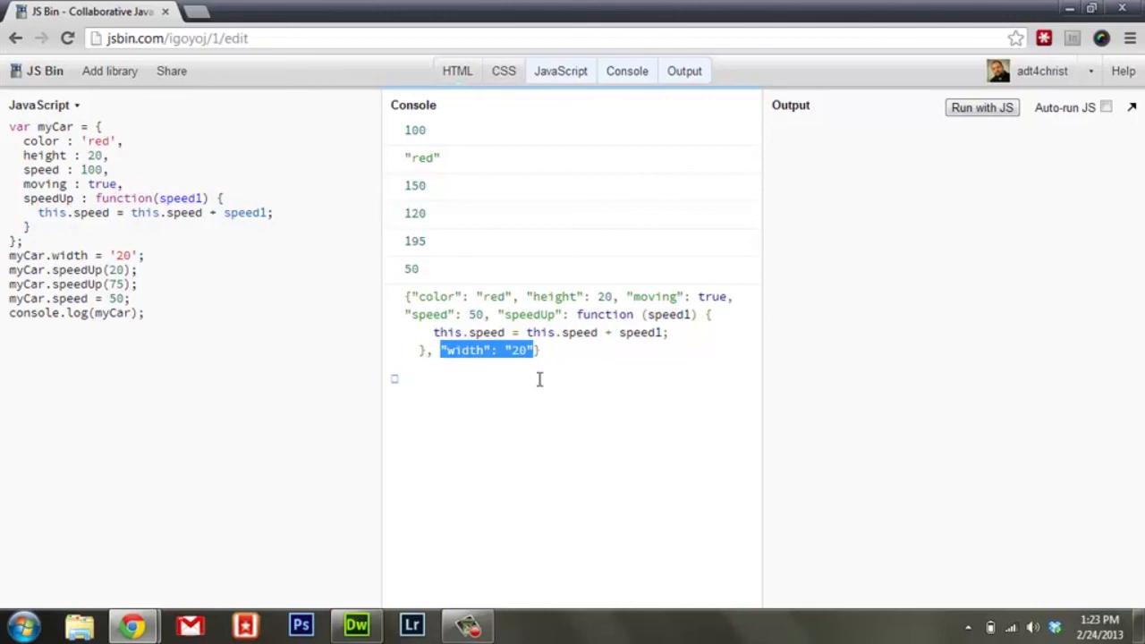
pyautogui.click(466, 624)
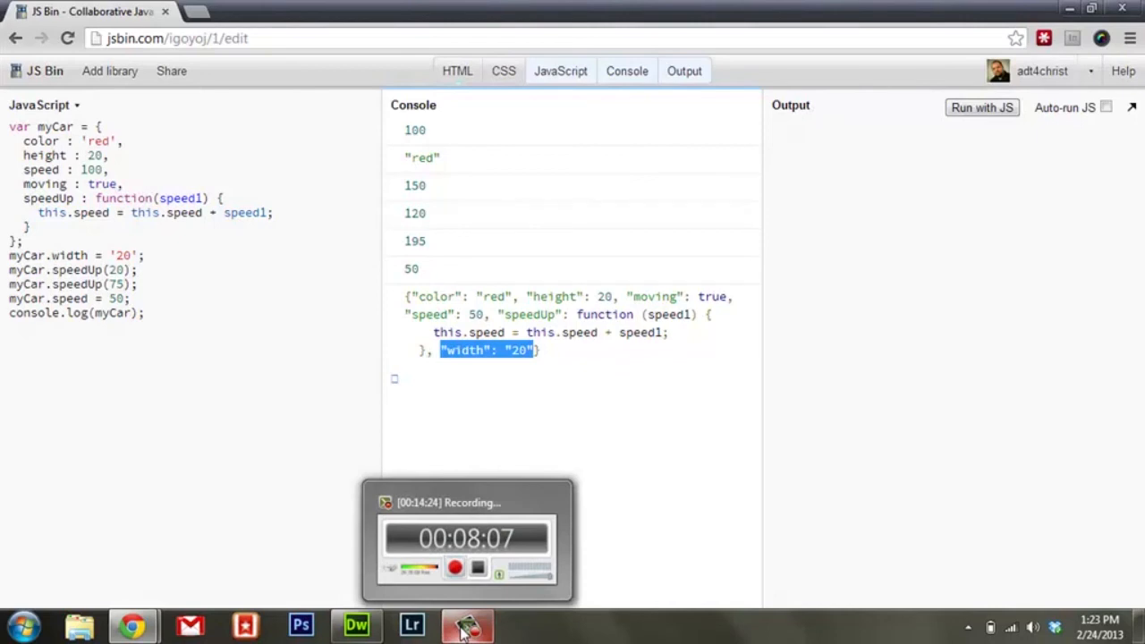